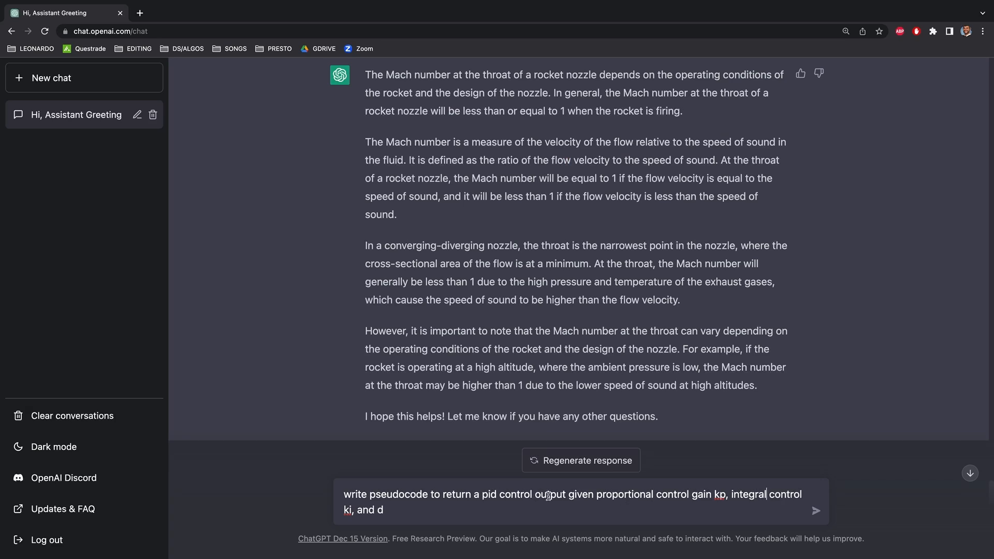
- Open the 'Hi, Assistant Greeting' chat from the sidebar
{"action": "left_click", "coordinate": [62, 82]}
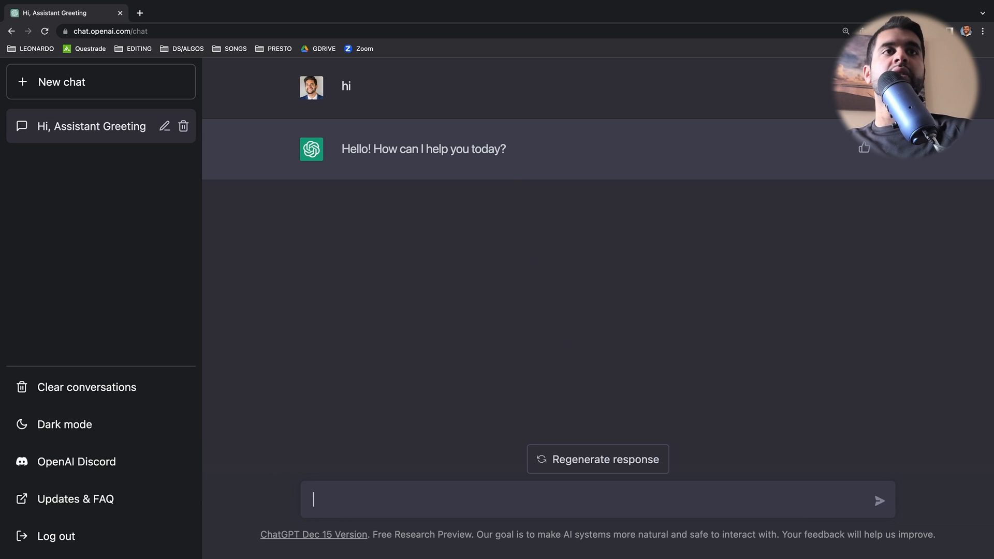
- Ask ChatGPT to 'explain the rocket thrust equation in simple terms' and get the answer
{"action": "type", "text": "e"}
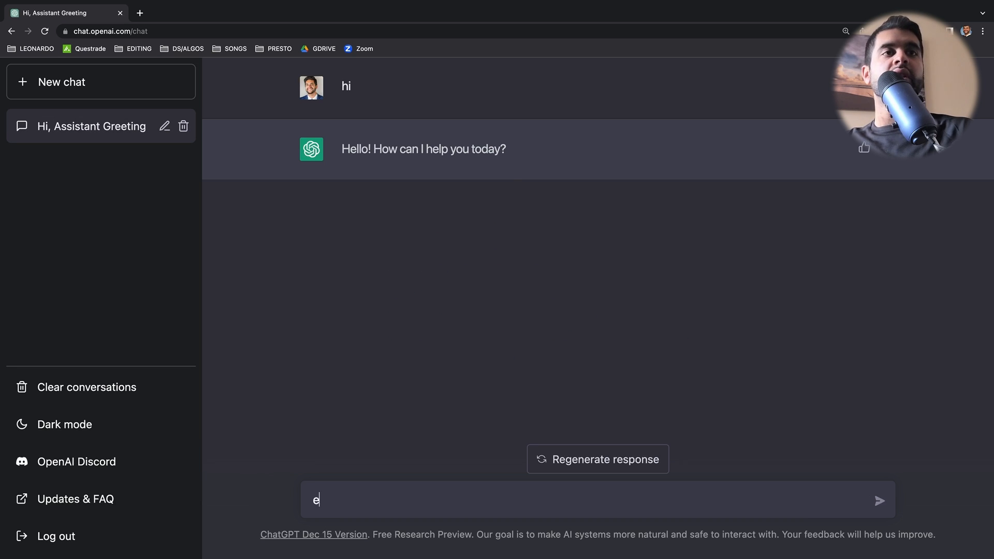
{"action": "type", "text": "xpla"}
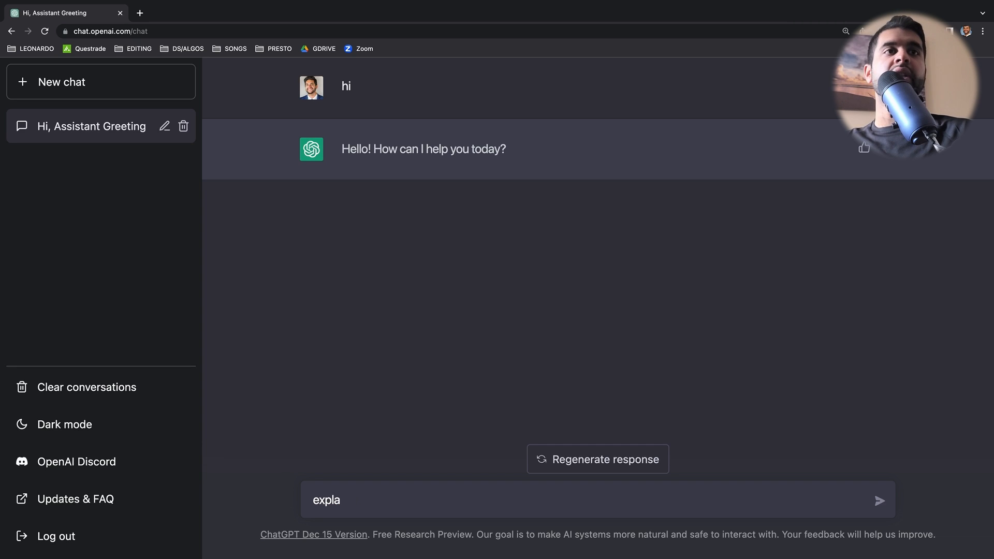
{"action": "type", "text": "in rocke"}
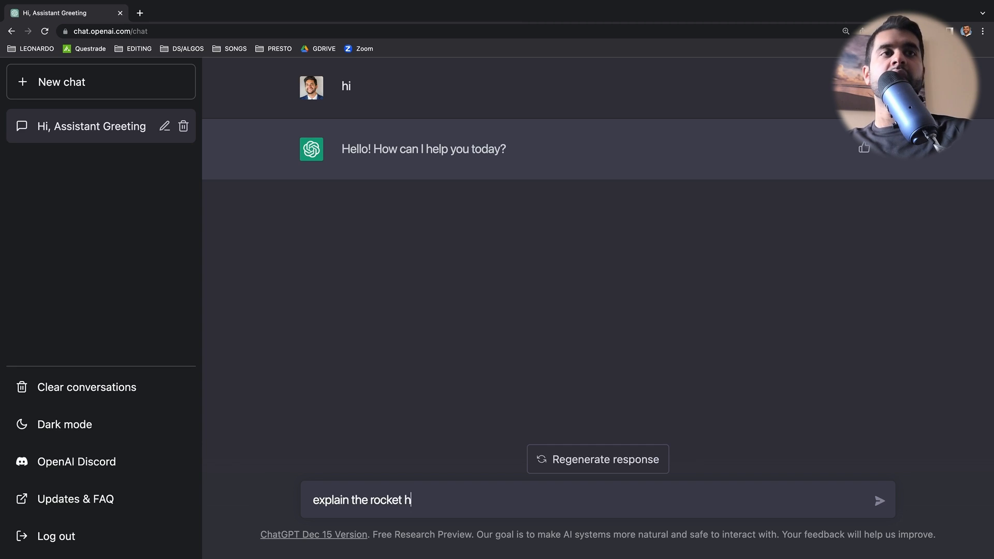
{"action": "type", "text": "hrust equati"}
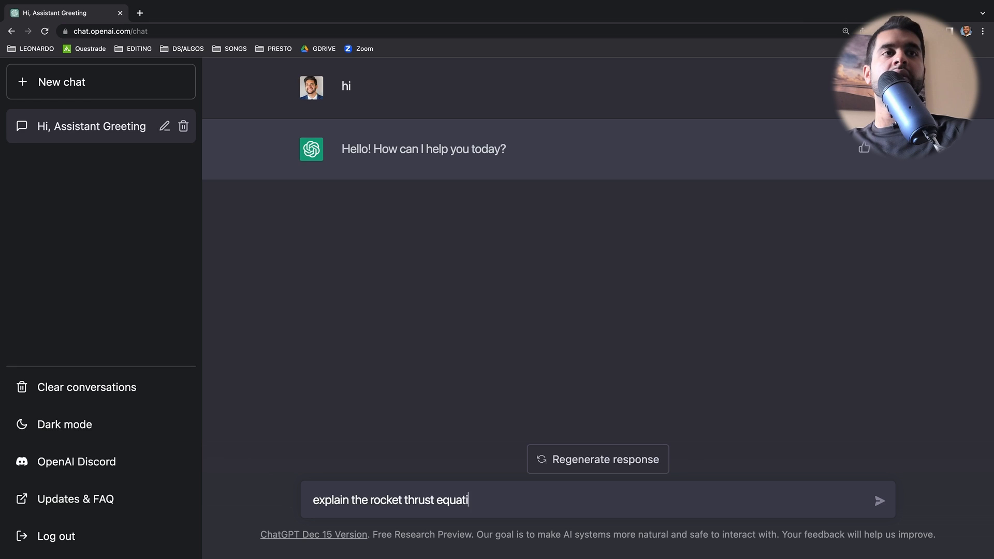
{"action": "type", "text": "on in simple"}
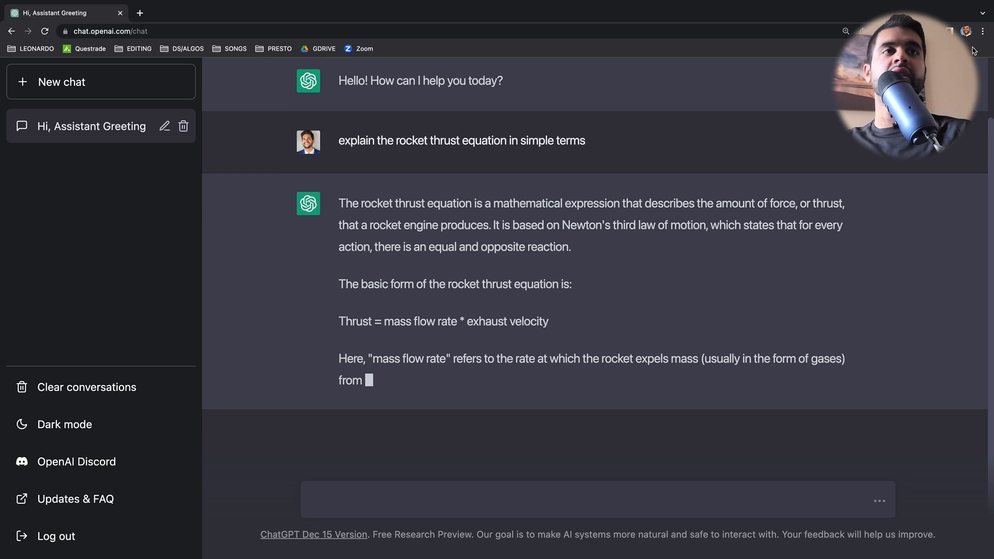
{"action": "left_click", "coordinate": [983, 30]}
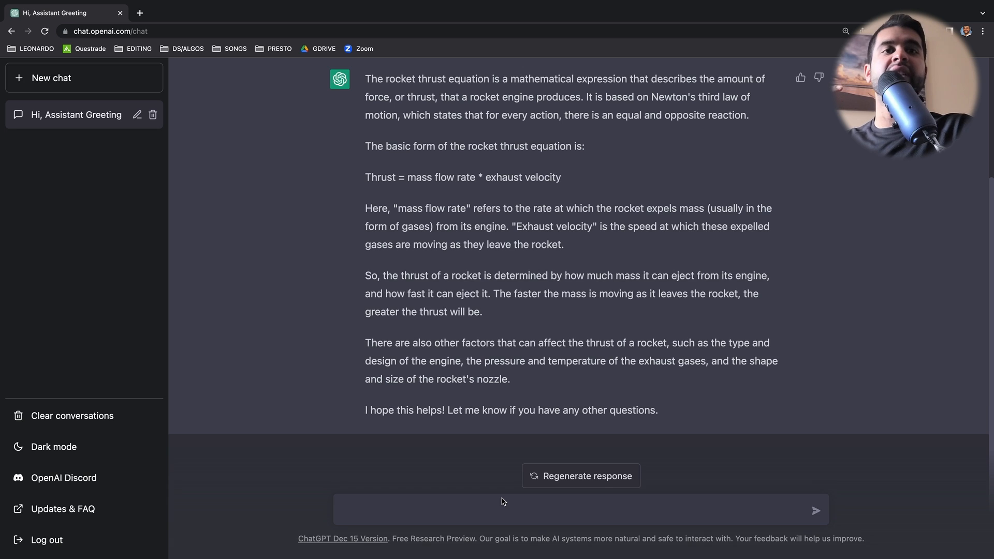
{"action": "mouse_move", "coordinate": [500, 486]}
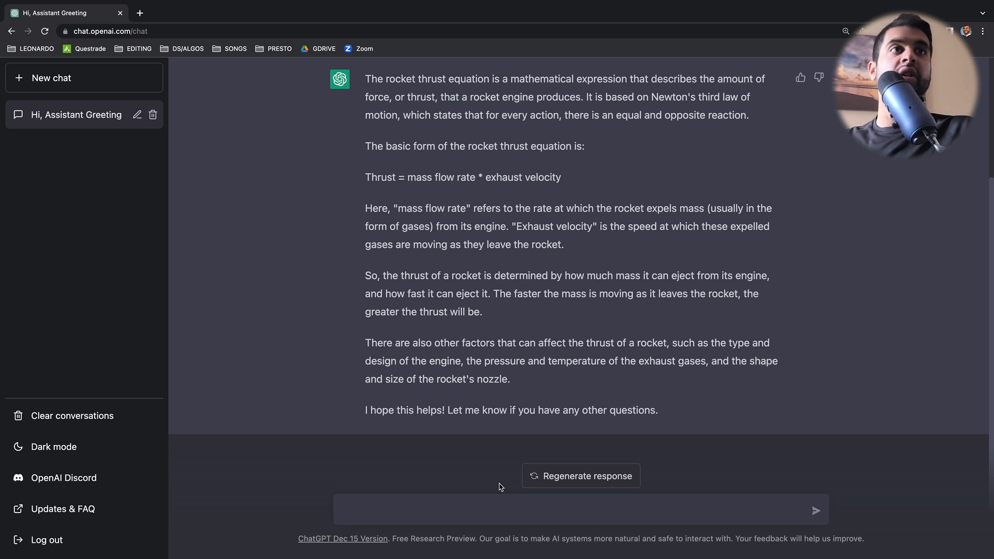
- Begin the prompt 'write a pseudocode to calculate the speed of sound given'
{"action": "type", "text": "write a c"}
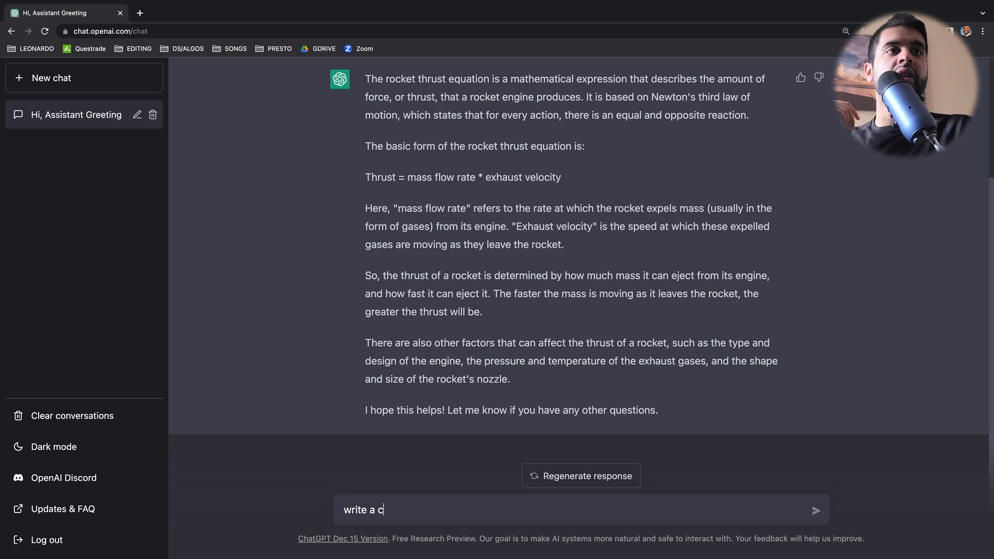
{"action": "type", "text": "++"}
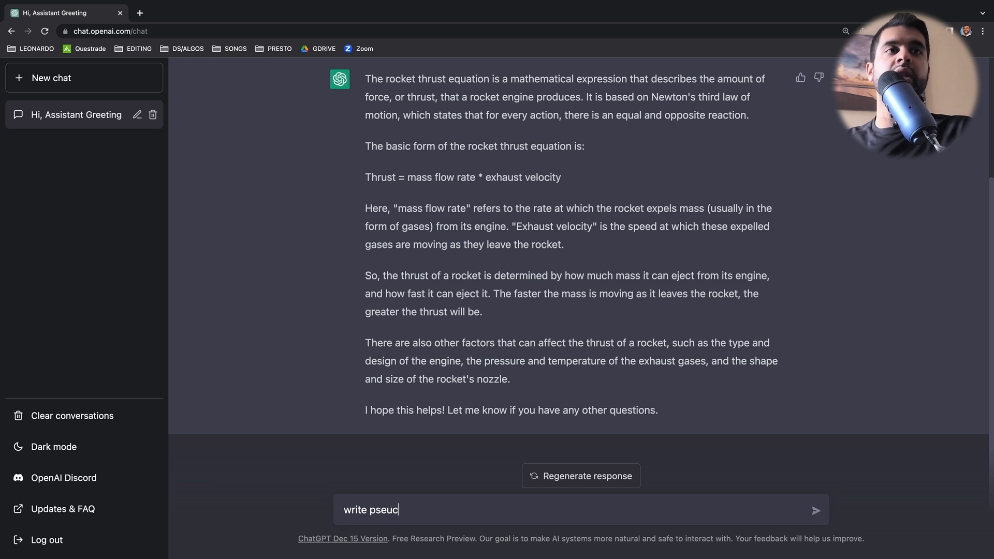
{"action": "key", "text": "Backspace"}
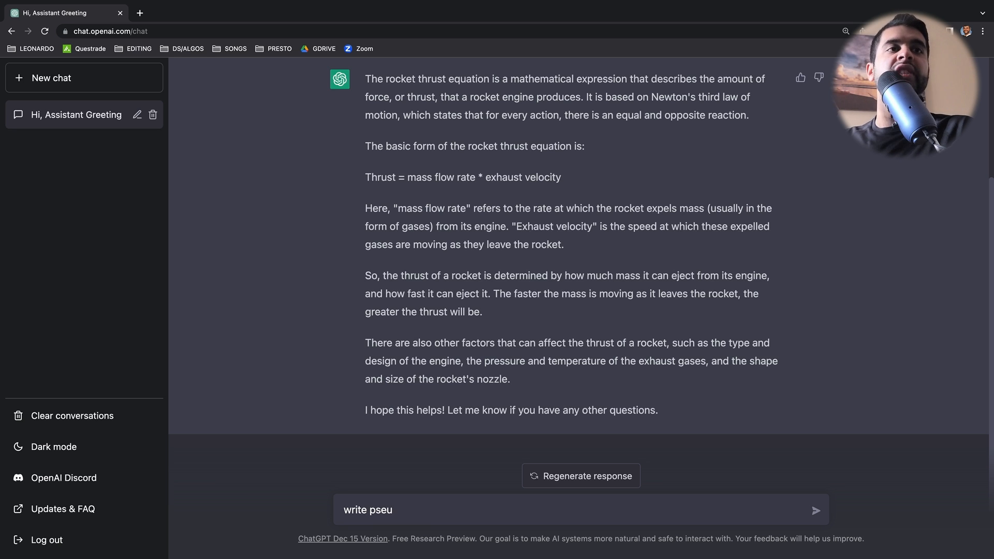
{"action": "type", "text": "docode"}
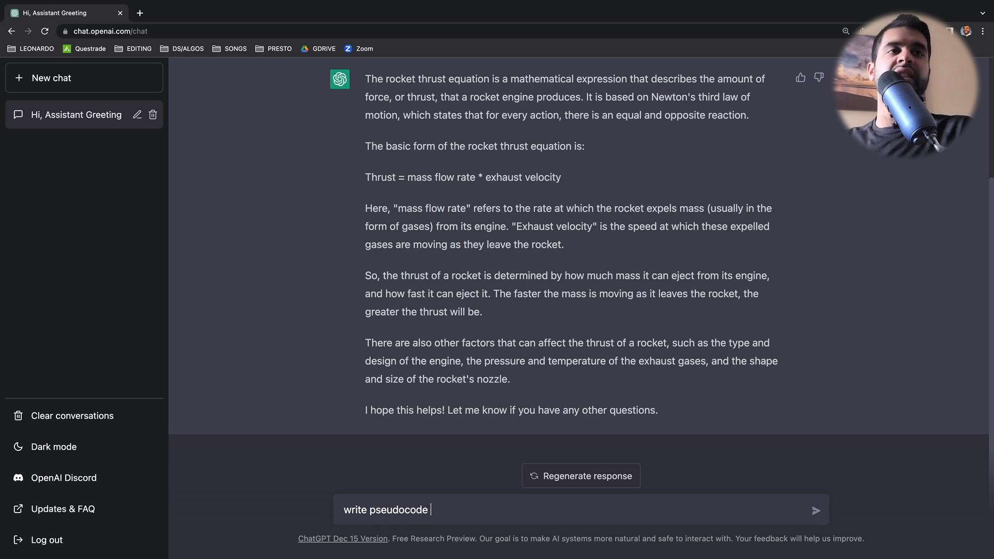
{"action": "type", "text": "to calcu"}
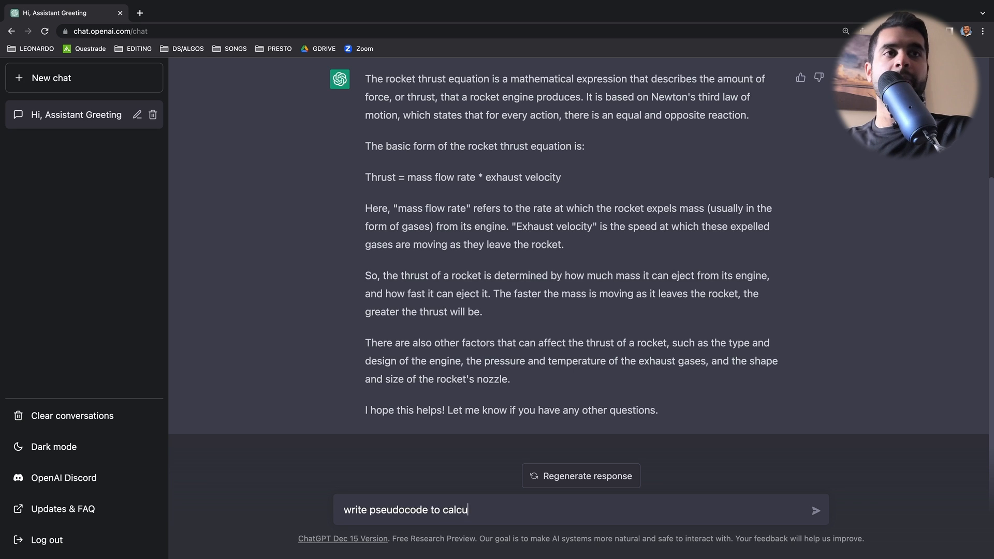
{"action": "type", "text": "late the speed of"}
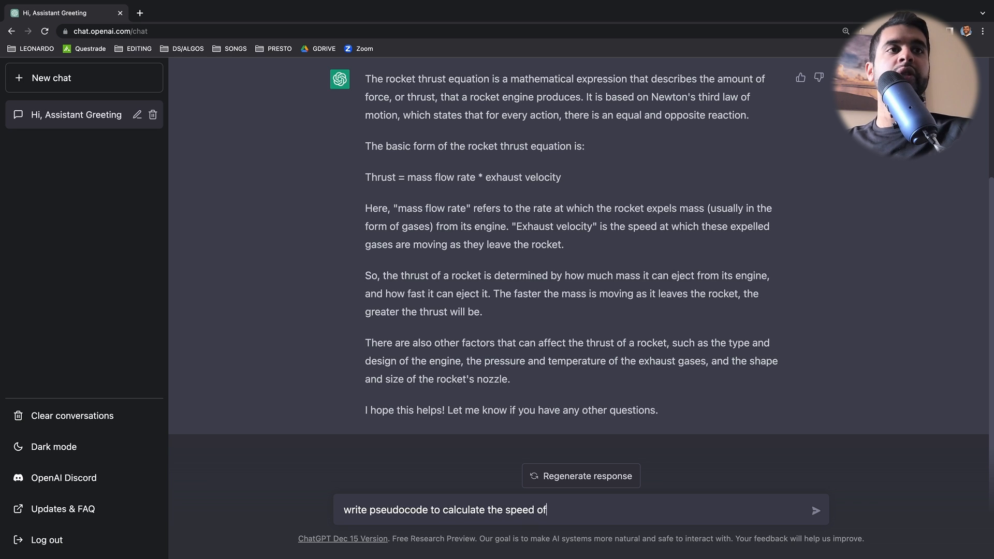
{"action": "type", "text": "sound given"}
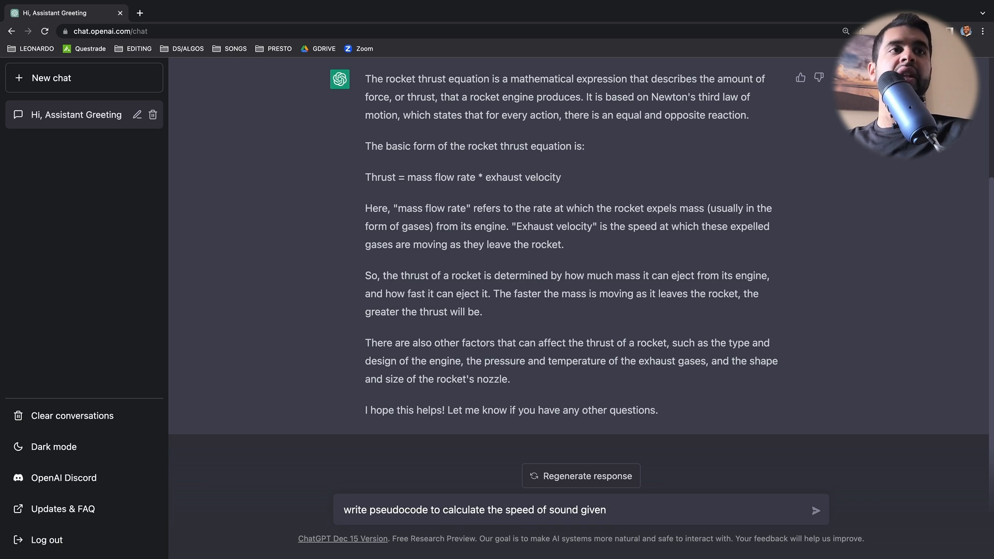
- Finish the prompt with ideal gas constant R, temperature T and specific heat ratio, then read the reply
{"action": "type", "text": "the ideal gas"}
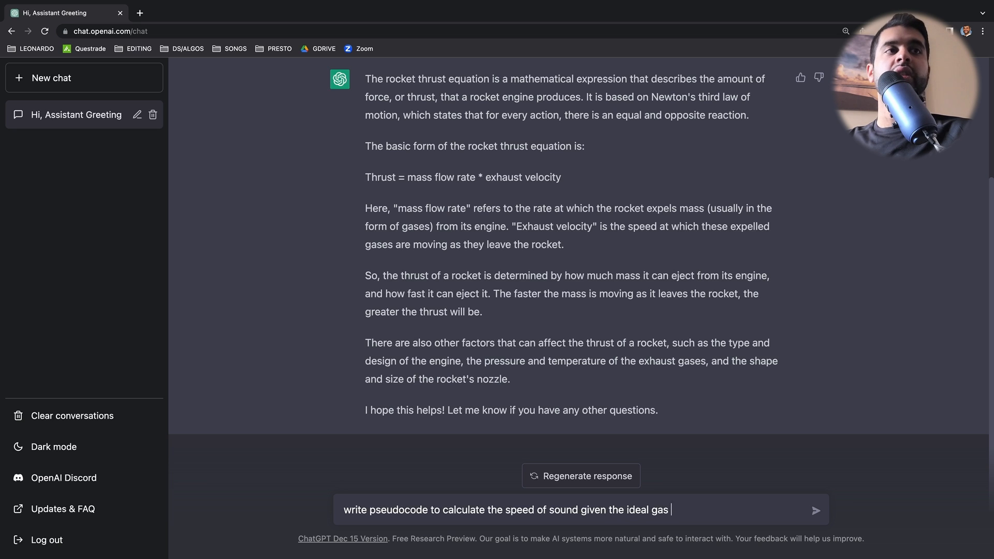
{"action": "type", "text": "constant"}
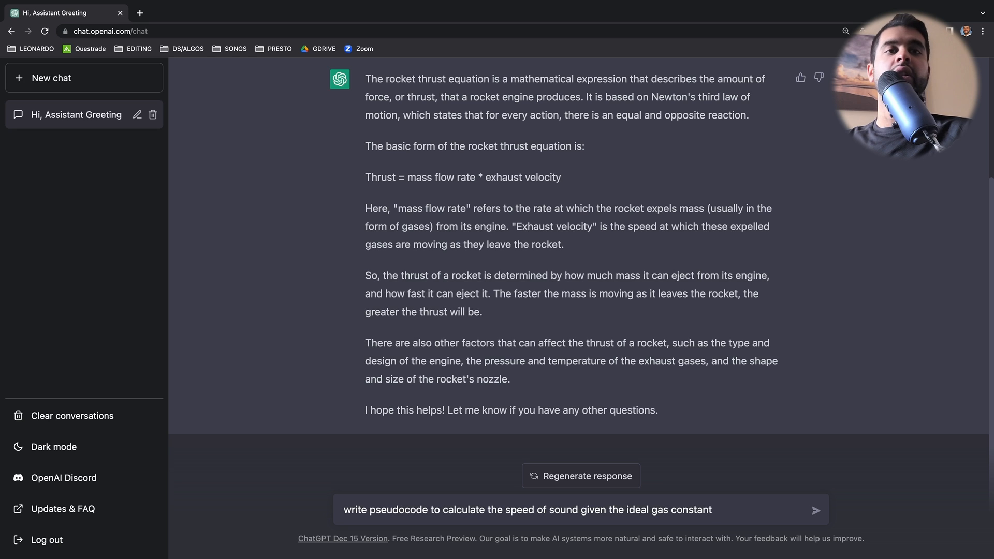
{"action": "type", "text": "R, the temp"}
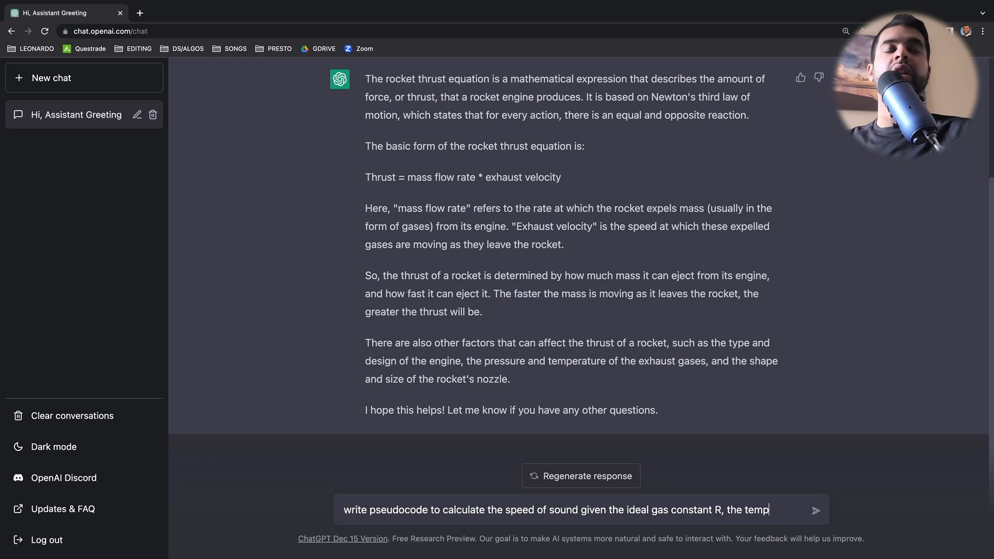
{"action": "type", "text": "erature"}
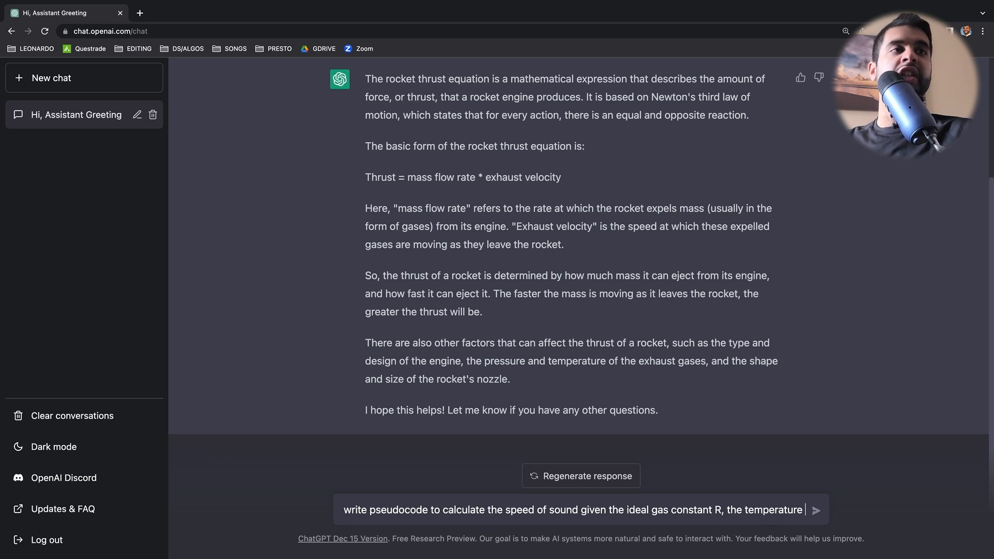
{"action": "type", "text": "T,"}
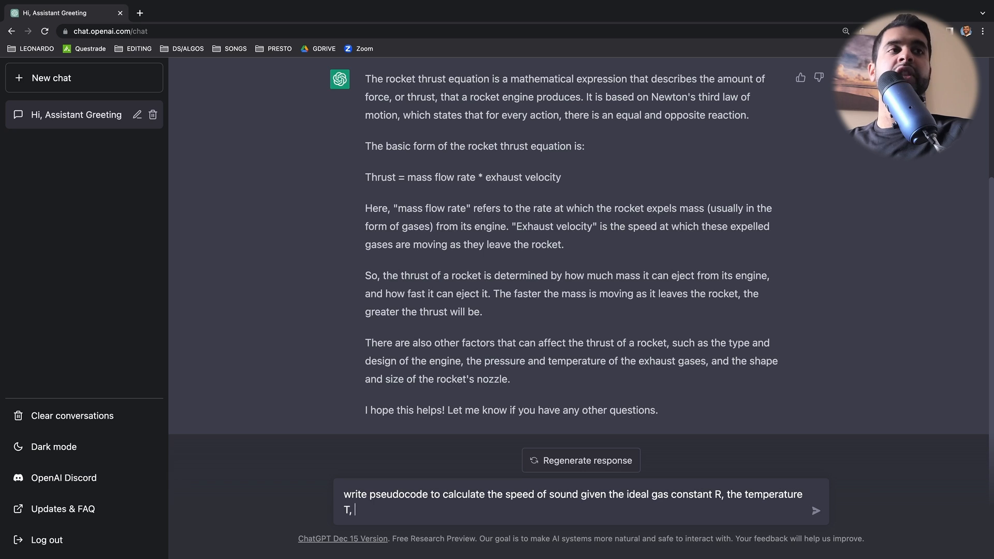
{"action": "type", "text": "and the"}
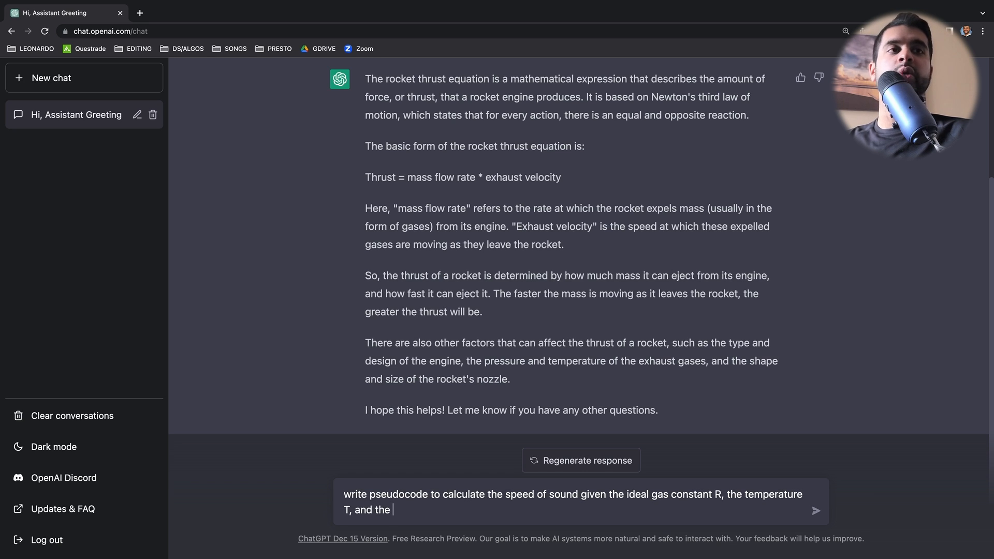
{"action": "type", "text": "specific heat"}
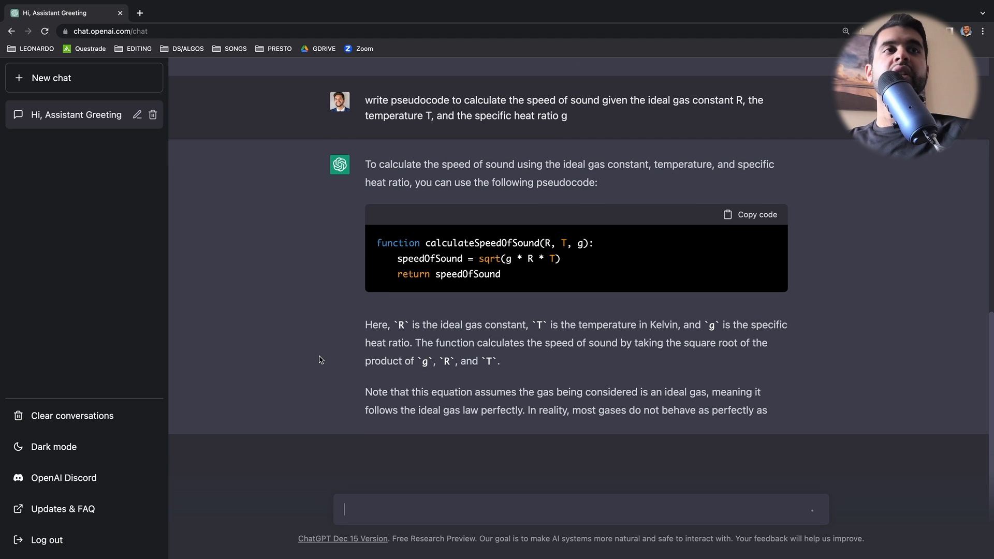
{"action": "scroll", "scroll_direction": "down", "scroll_amount": 3}
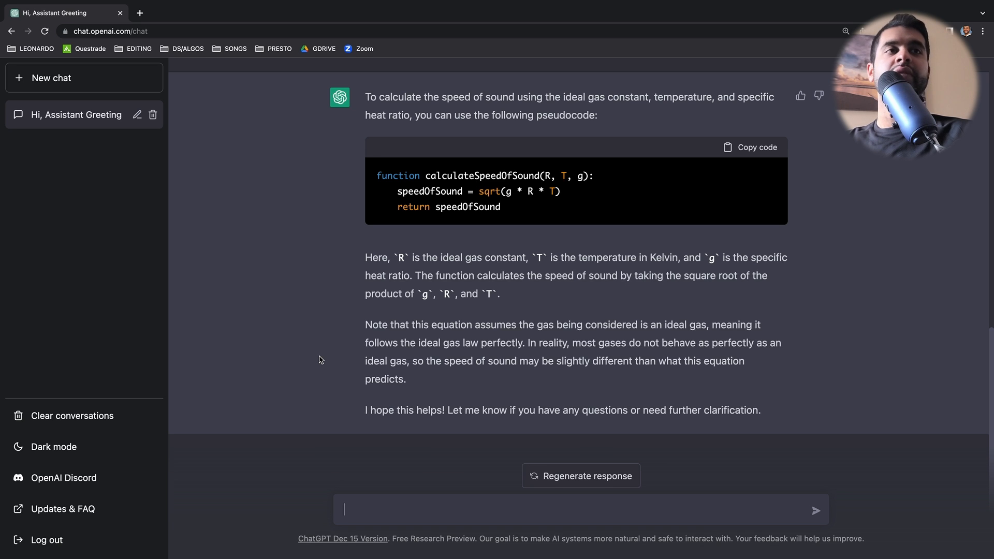
{"action": "mouse_move", "coordinate": [339, 264]}
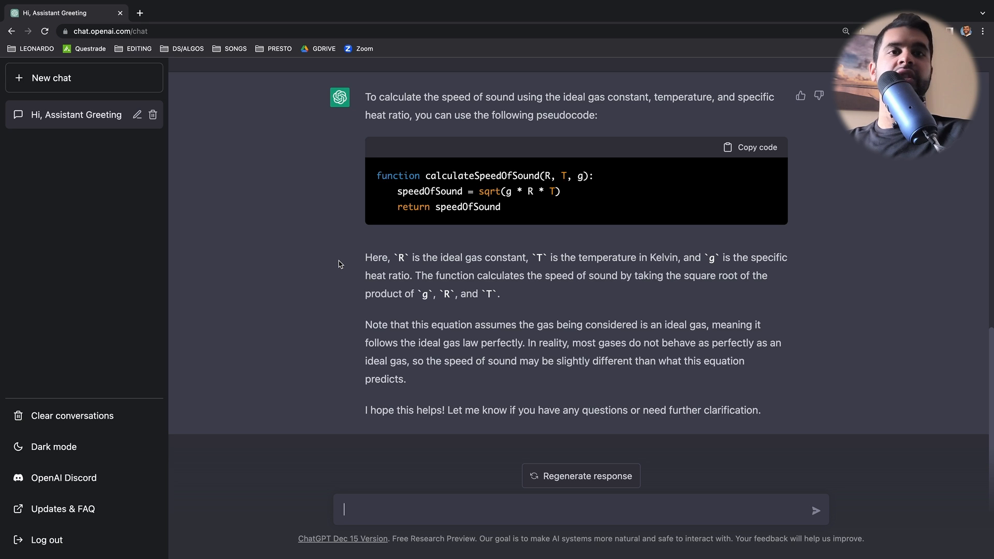
- Request pseudocode for pressure behind a normal shock in supersonic flow and read the reply
{"action": "type", "text": "wr"}
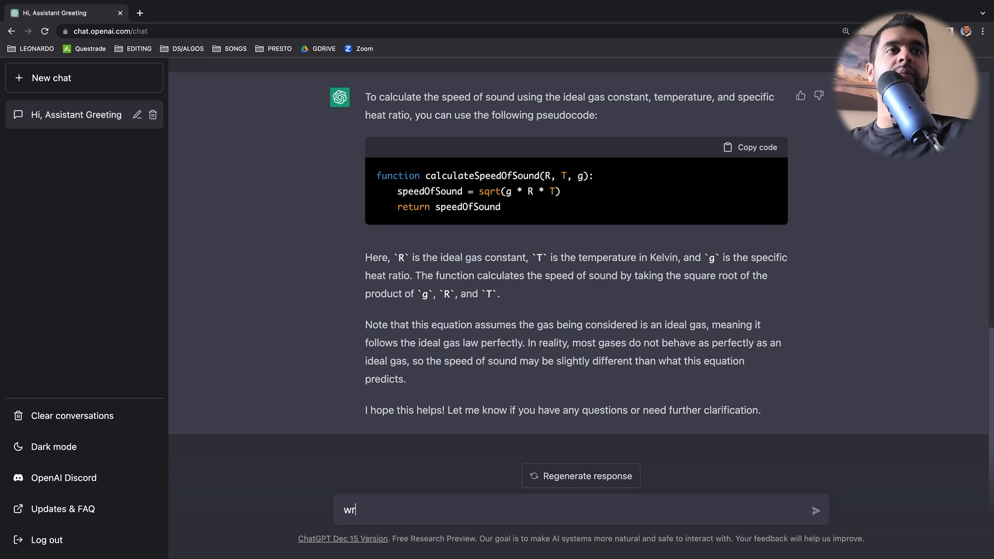
{"action": "type", "text": "ite pe"}
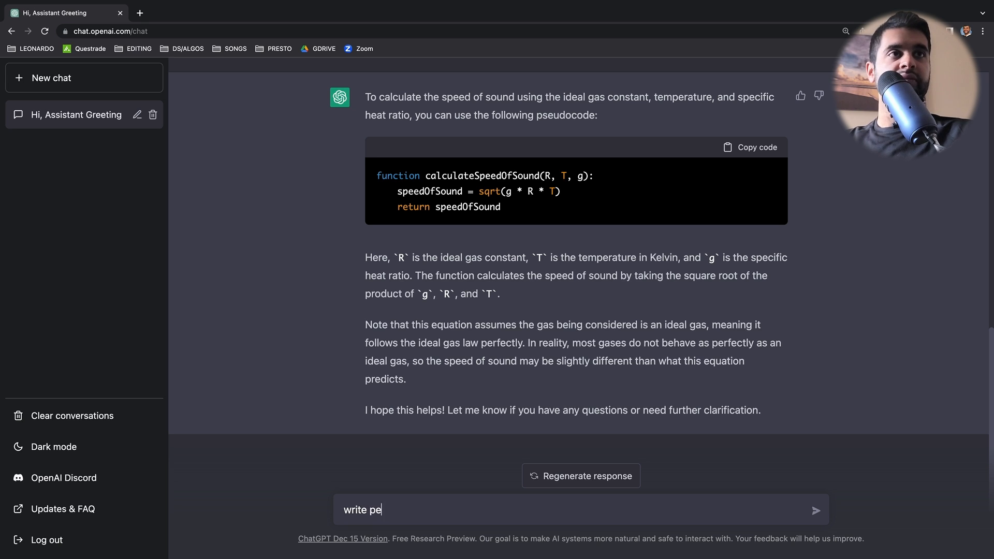
{"action": "type", "text": "seudocode to"}
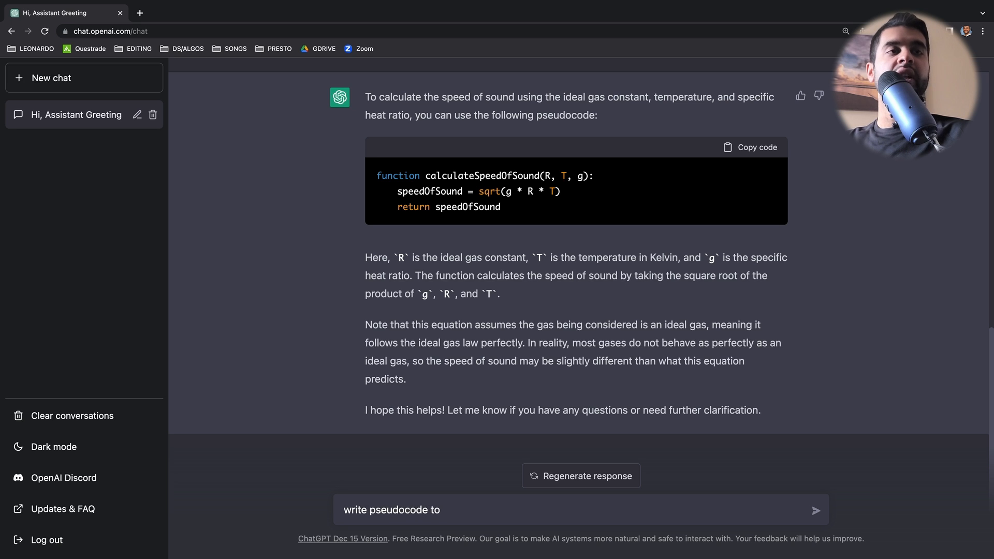
{"action": "type", "text": "determine the pressure behind a n"}
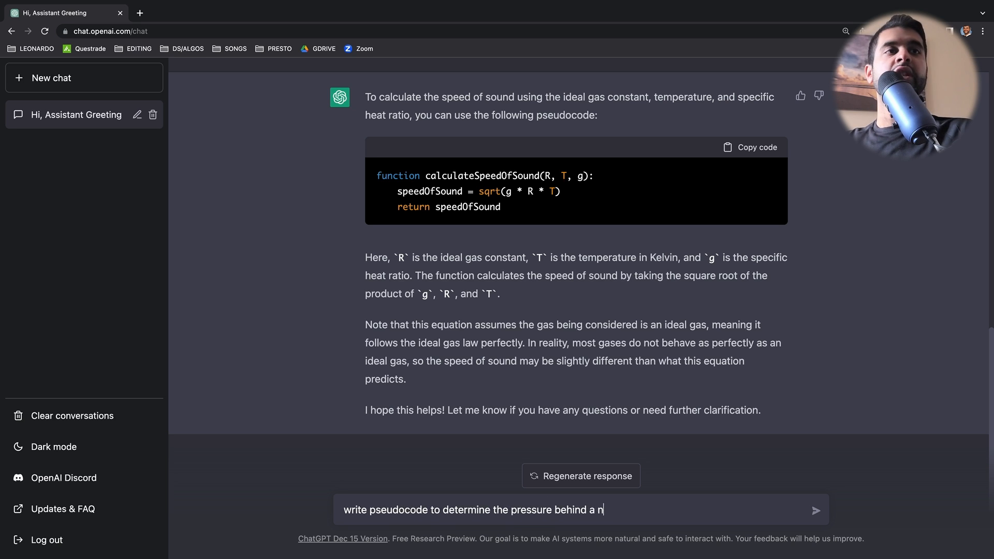
{"action": "type", "text": "ormal shock in supe"}
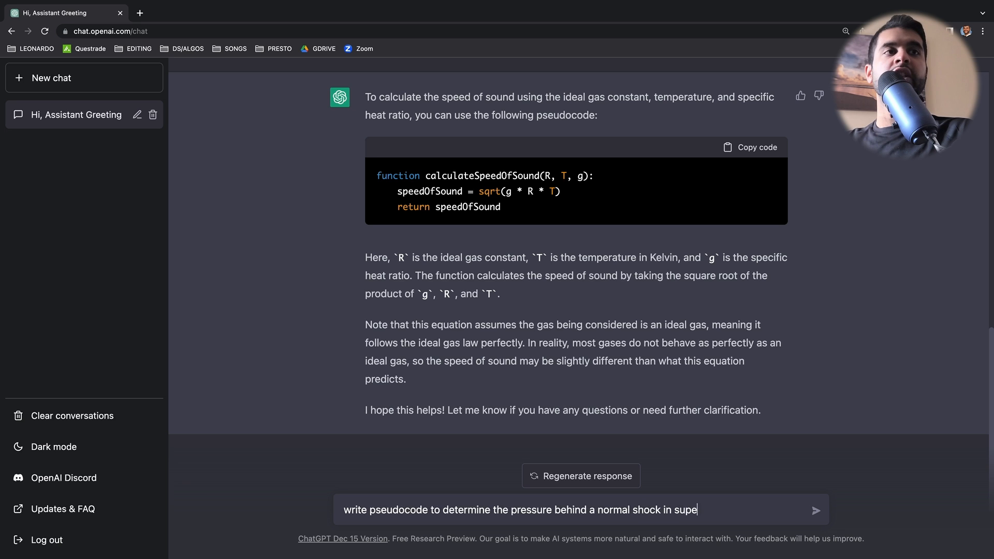
{"action": "type", "text": "r"}
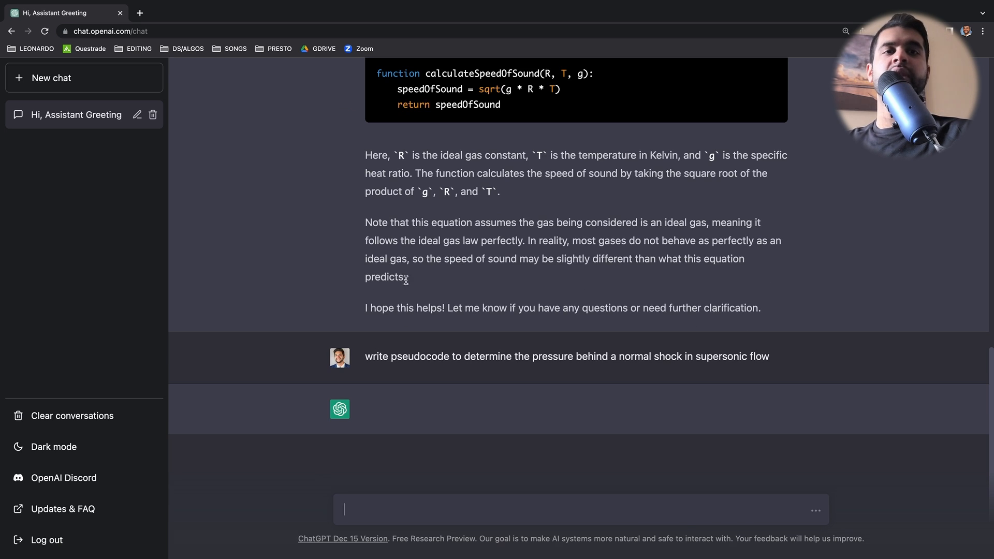
{"action": "scroll", "scroll_direction": "down", "scroll_amount": 3}
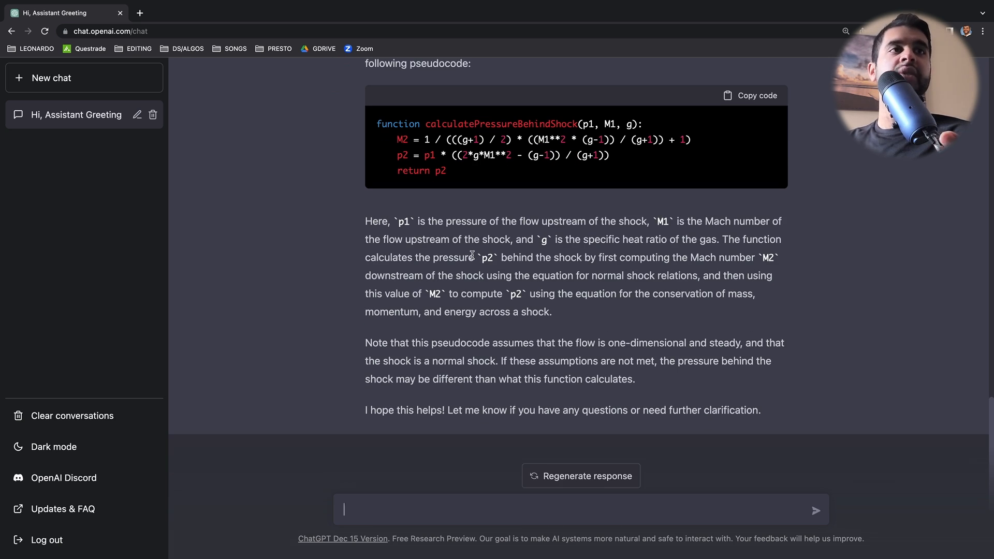
{"action": "mouse_move", "coordinate": [567, 324]}
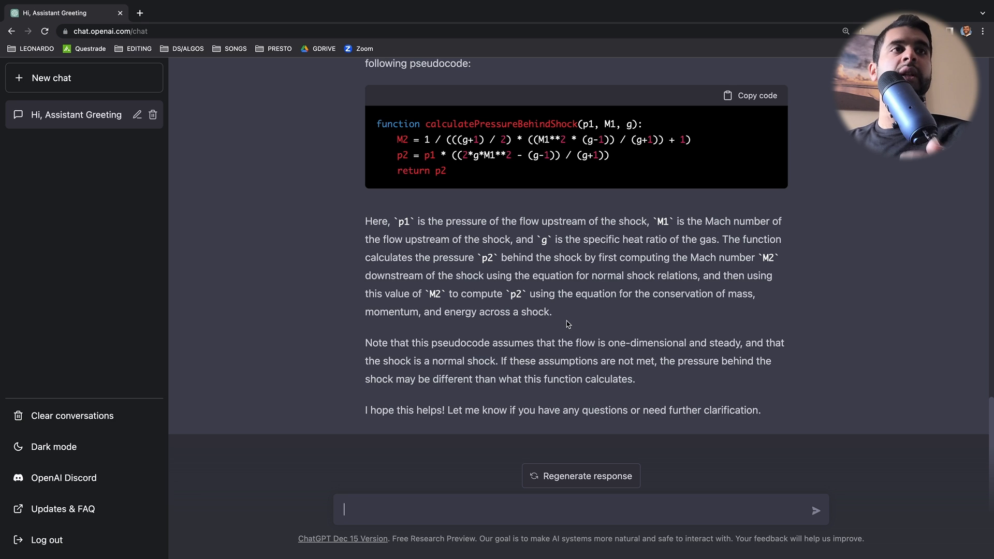
{"action": "mouse_move", "coordinate": [505, 355]}
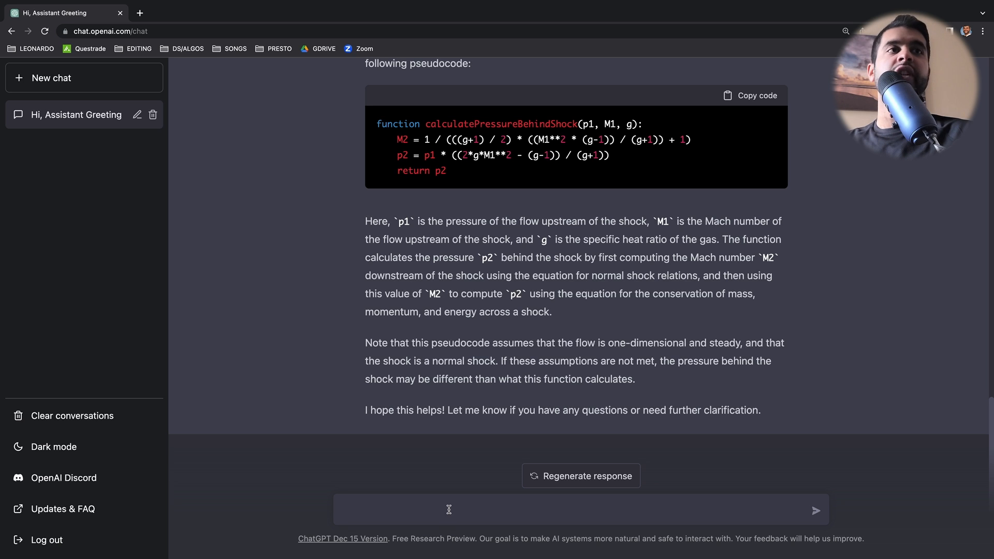
- Send 'what is the boundary layer in fluid mechanics' and start the next question
{"action": "type", "text": "what"}
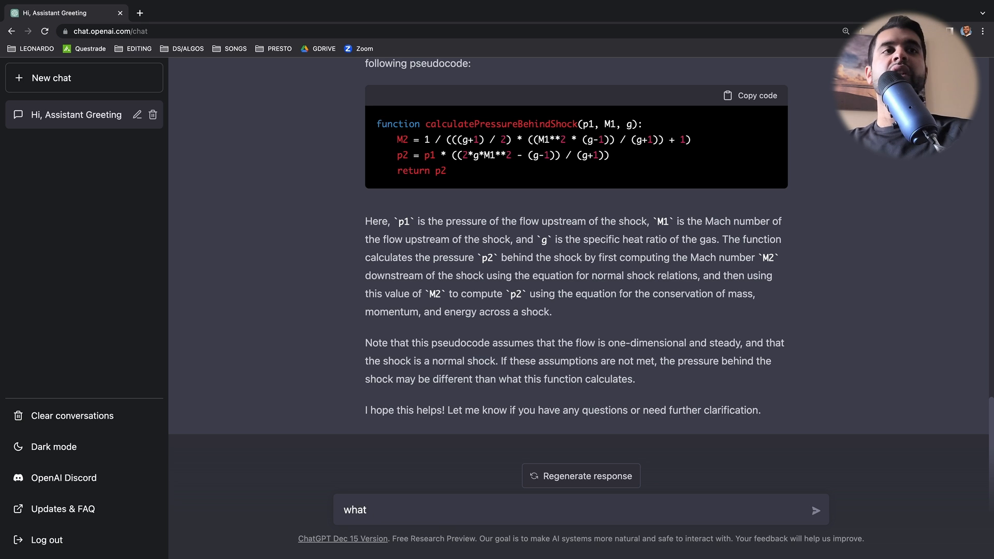
{"action": "type", "text": "is the bounda"}
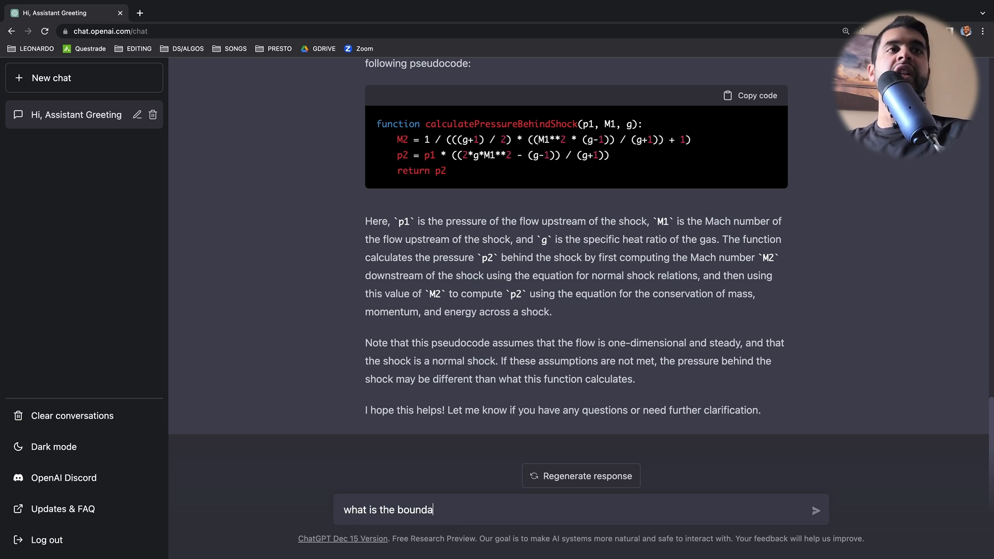
{"action": "type", "text": "ry layer in fl"}
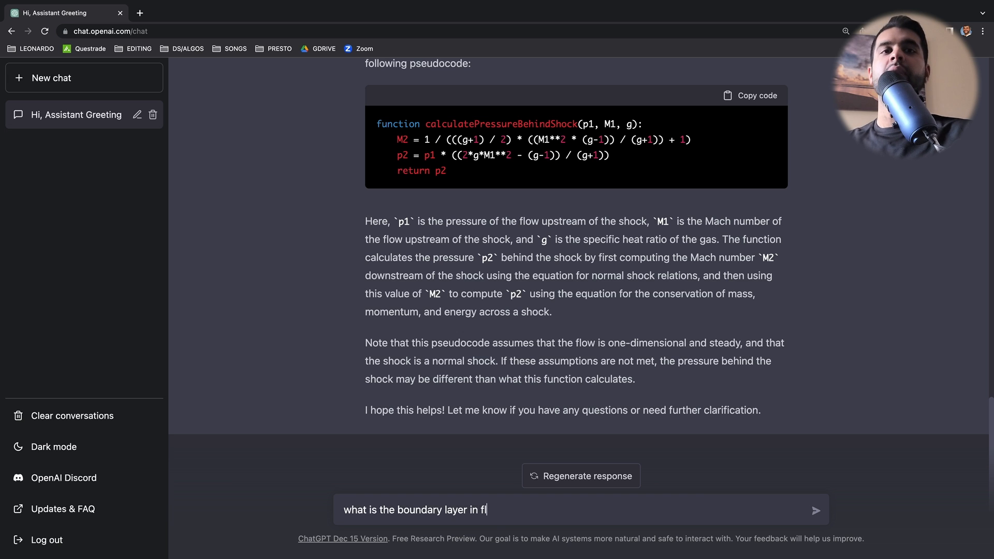
{"action": "left_click", "coordinate": [817, 509]}
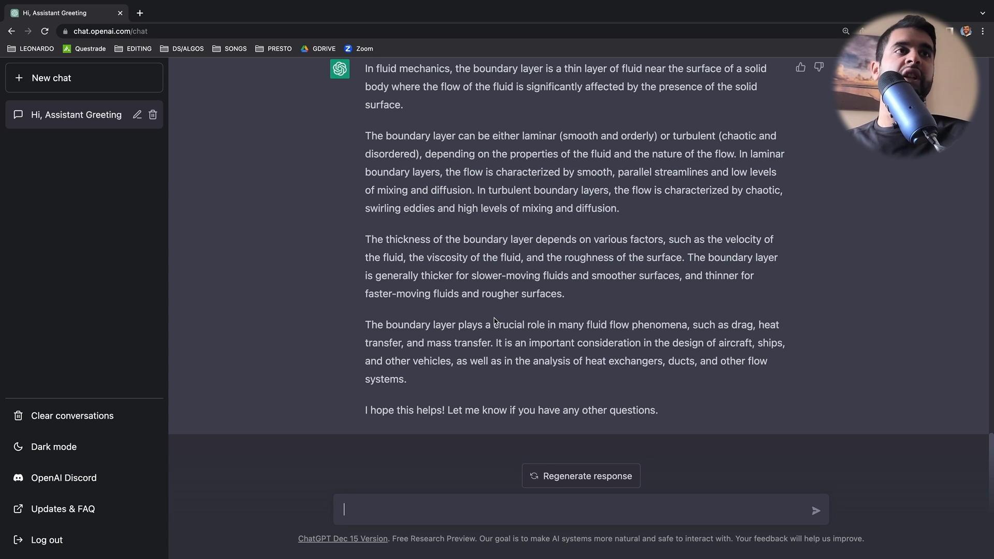
{"action": "type", "text": "wh"}
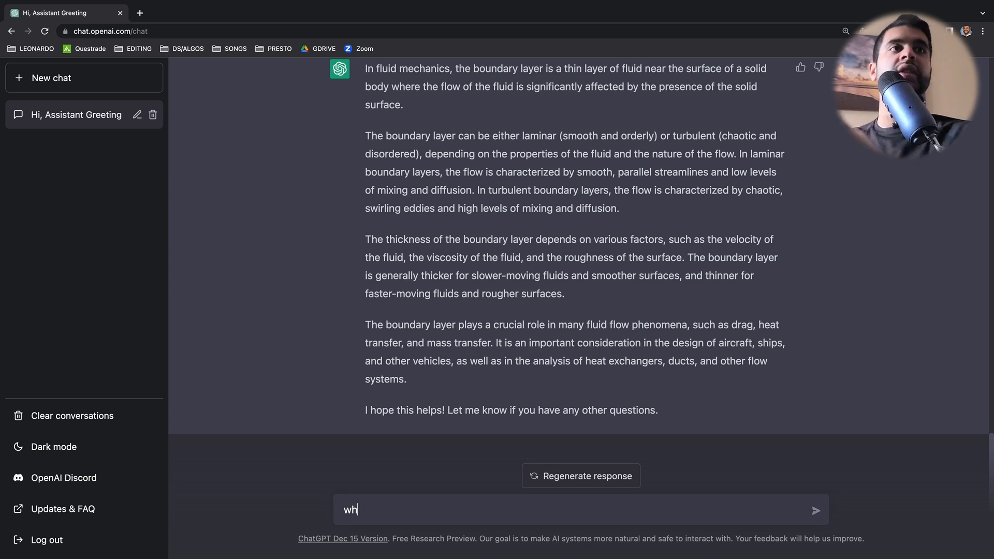
- Ask if the speed at the boundary layer's edge in laminar flows is maximum; read the answer
{"action": "type", "text": "is the speed o"}
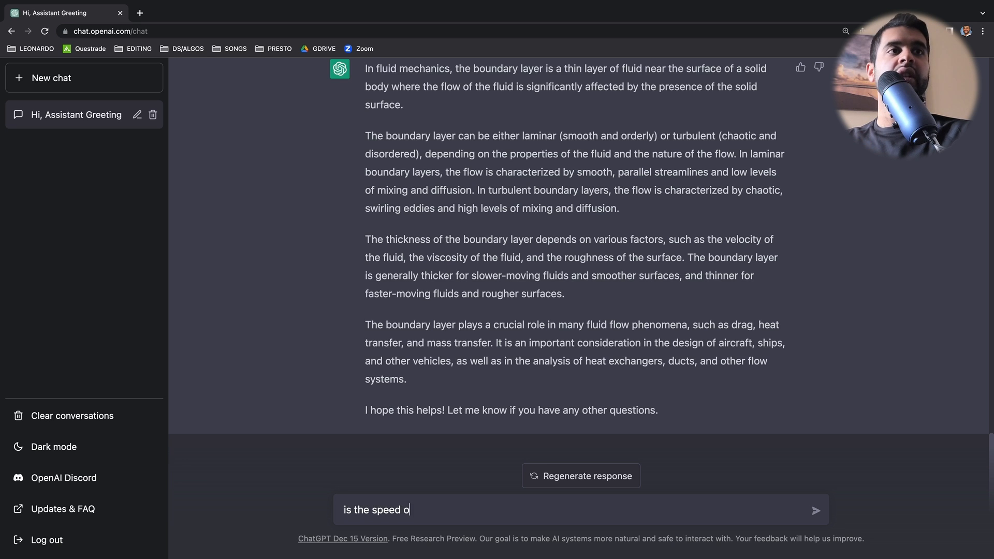
{"action": "type", "text": "at the ed"}
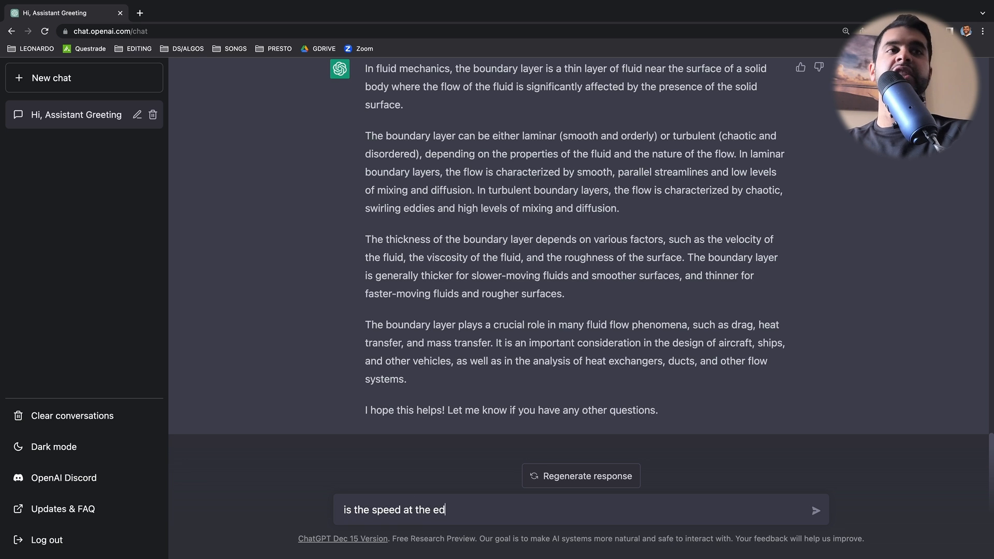
{"action": "type", "text": "ge of the bounrary"}
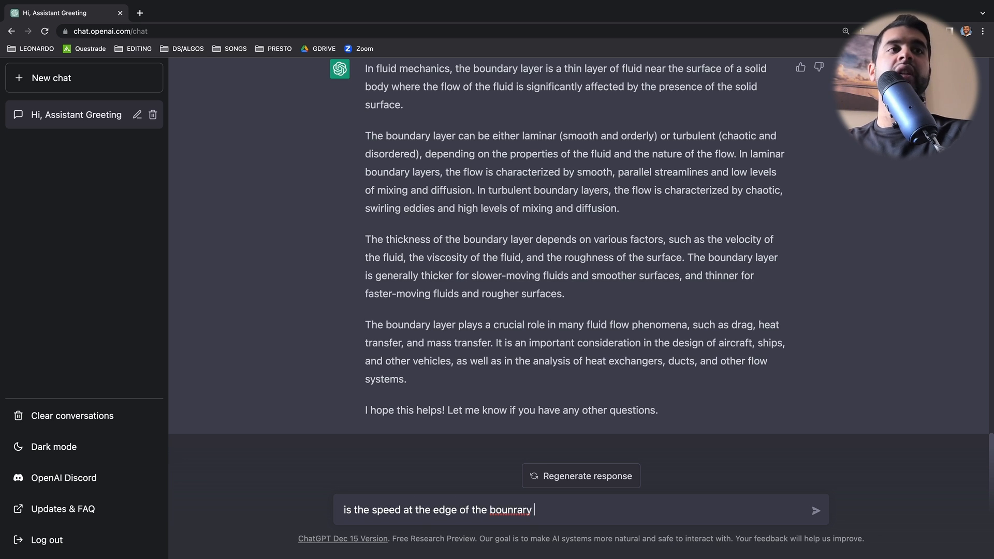
{"action": "type", "text": "boundary"}
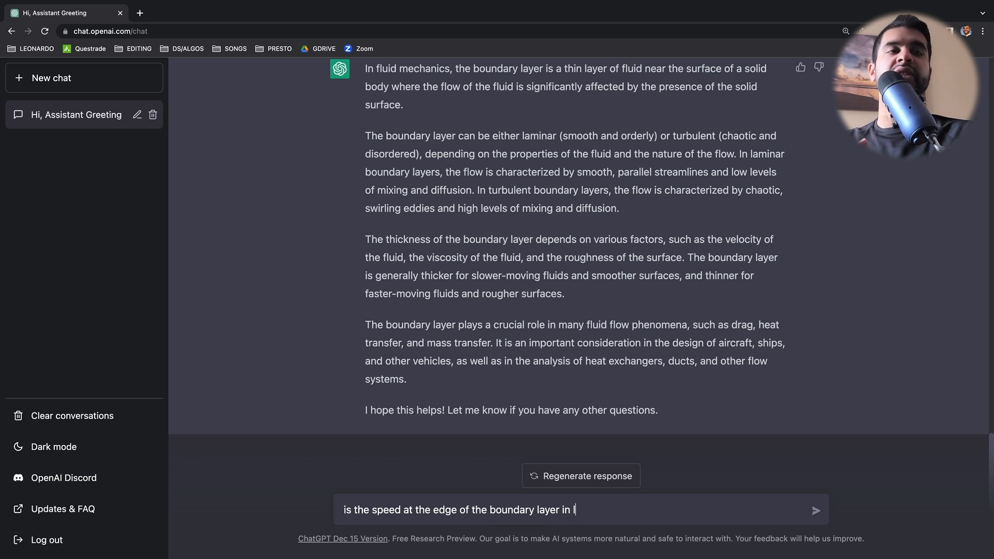
{"action": "type", "text": "laminar flows the m"}
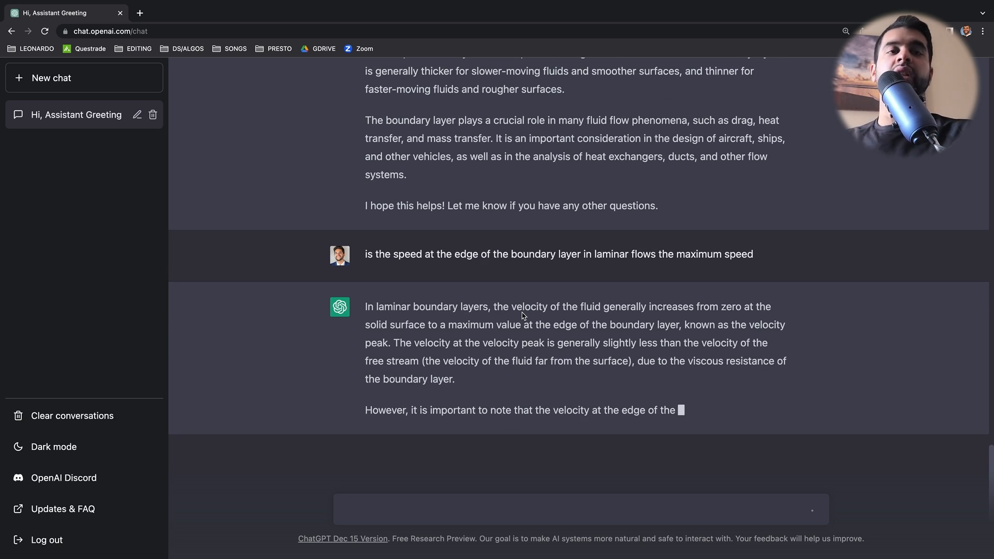
{"action": "scroll", "scroll_direction": "down", "scroll_amount": 3}
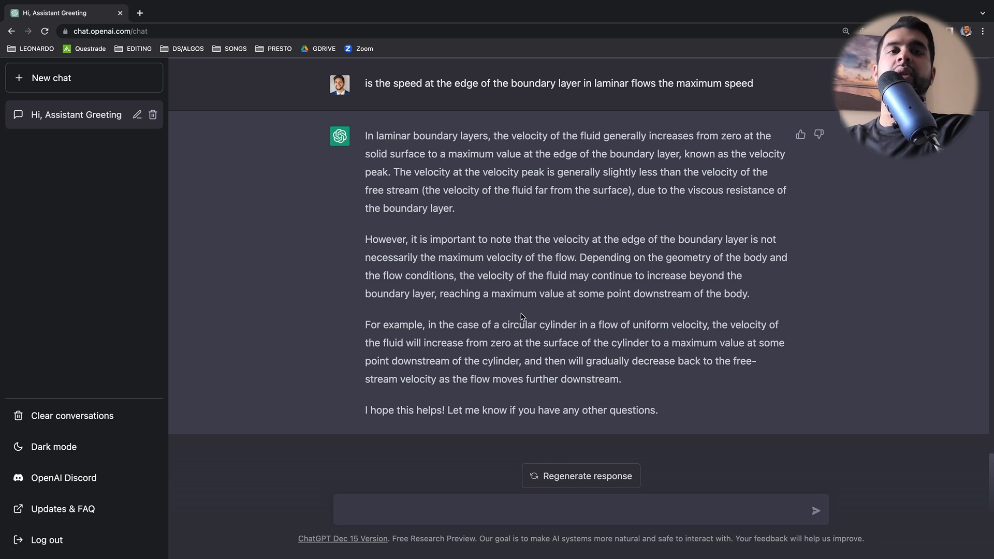
{"action": "mouse_move", "coordinate": [521, 311]}
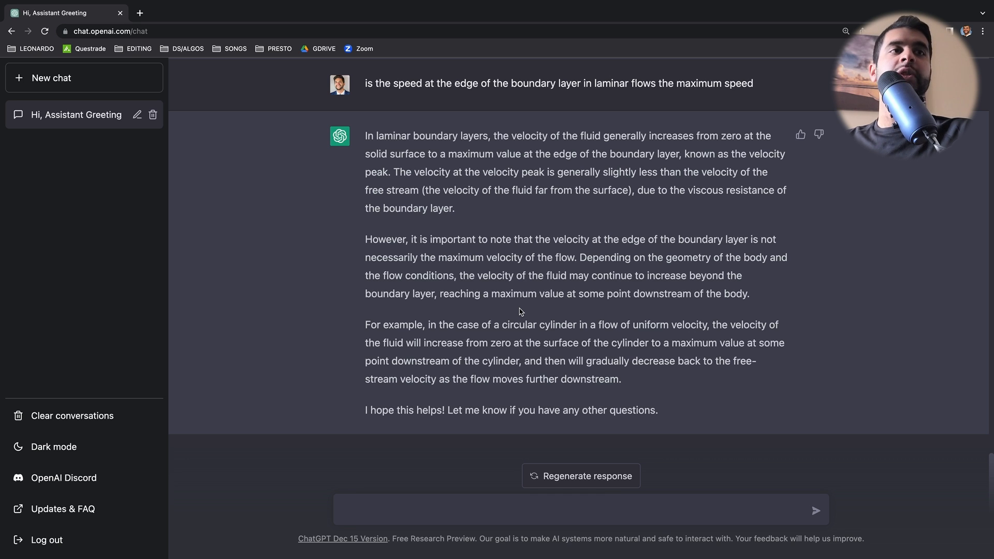
- Ask for the difference between an oblique shock and an expansion wave, then review the reply
{"action": "type", "text": "explain th"}
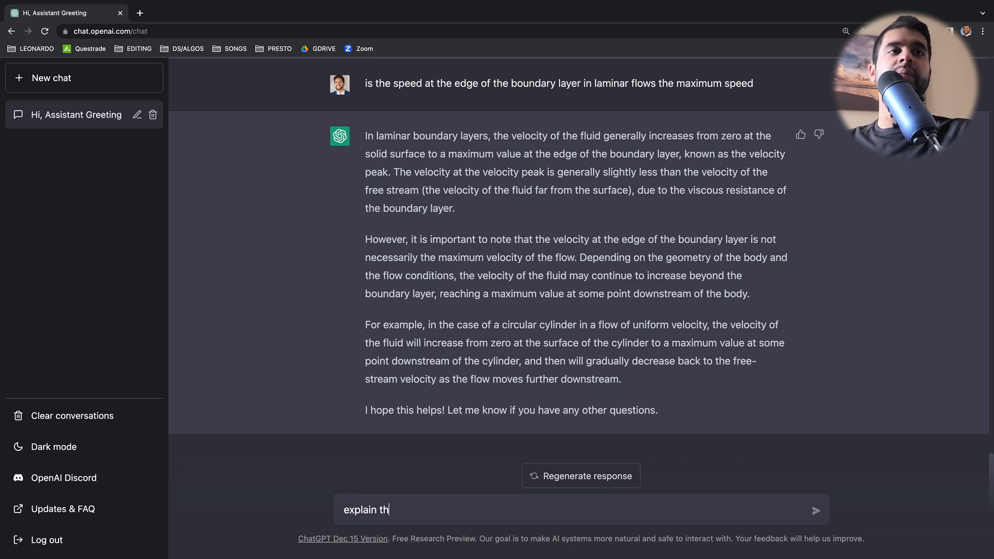
{"action": "type", "text": "e difference bet"}
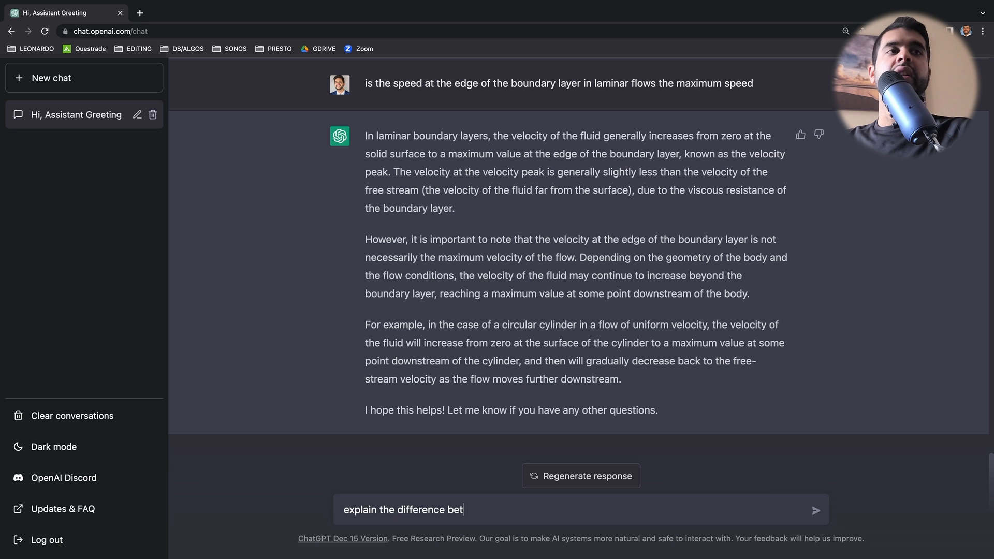
{"action": "type", "text": "ween an obj"}
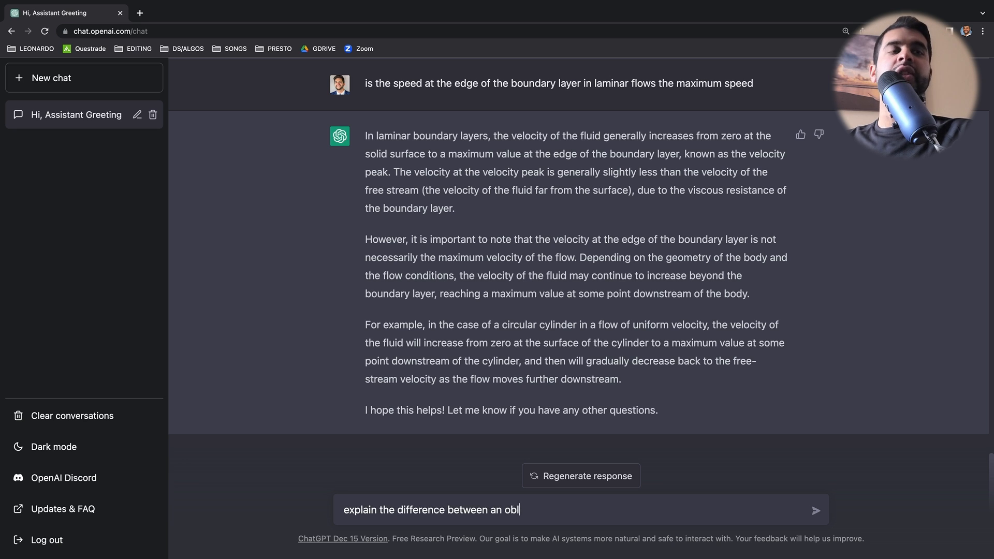
{"action": "type", "text": "ique shc"}
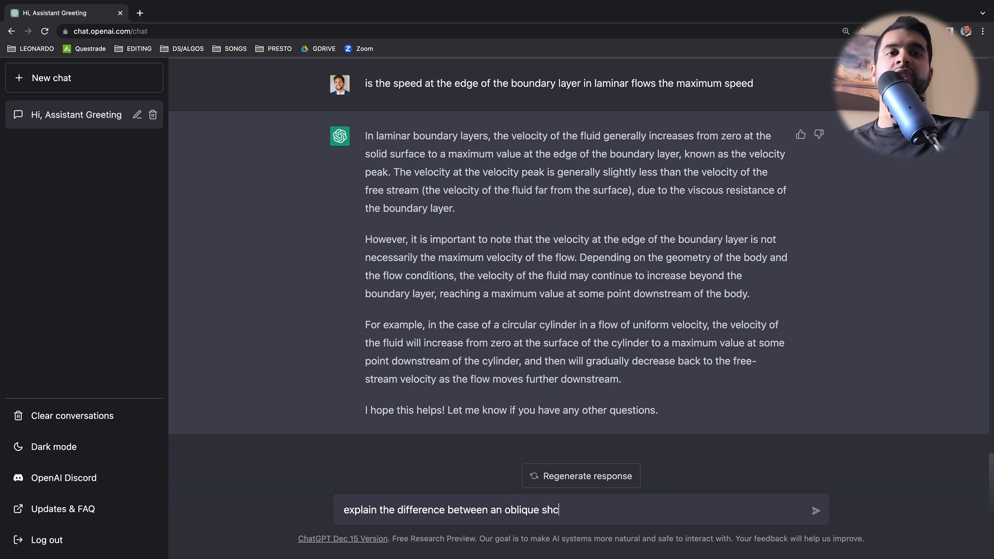
{"action": "type", "text": "ck and an expansio"}
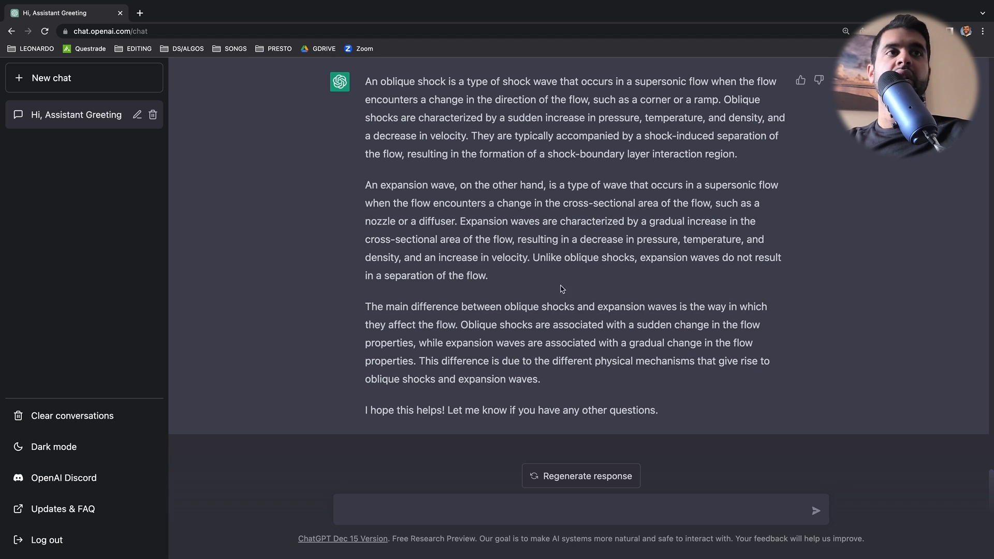
{"action": "scroll", "scroll_direction": "up", "scroll_amount": 3}
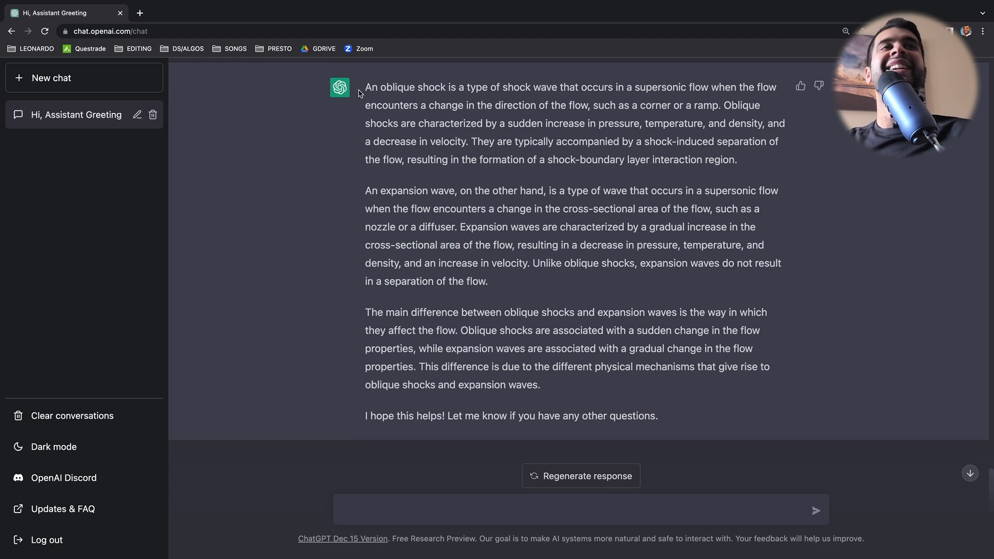
{"action": "mouse_move", "coordinate": [577, 141]}
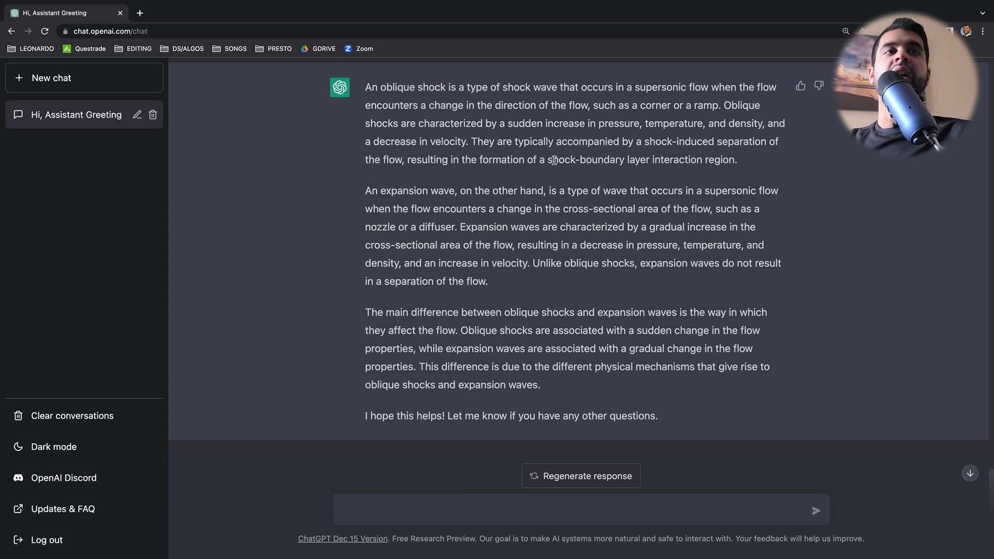
- Ask if Mach number is 1 at a firing rocket nozzle's throat and read the answer
{"action": "type", "text": "is the mach numbe"}
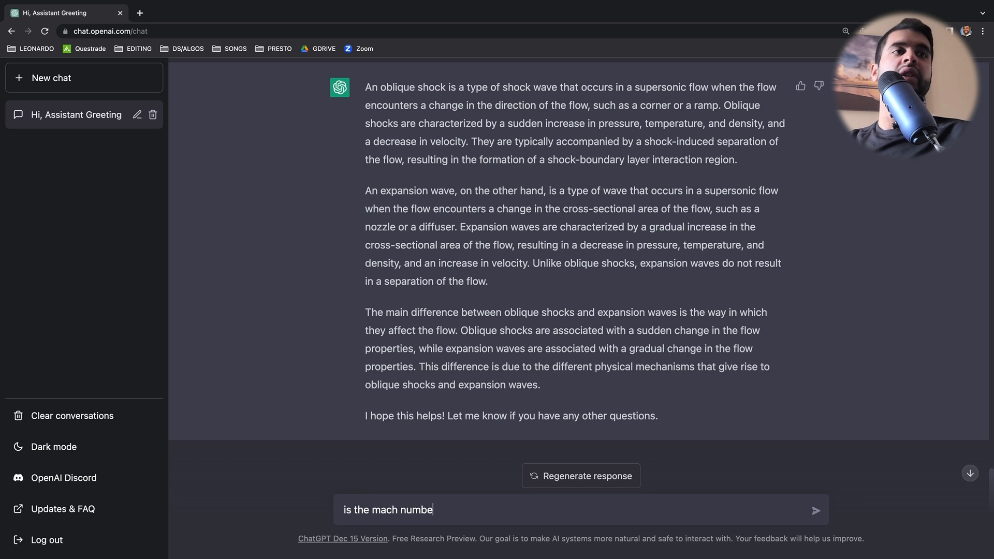
{"action": "type", "text": "r 1 at the"}
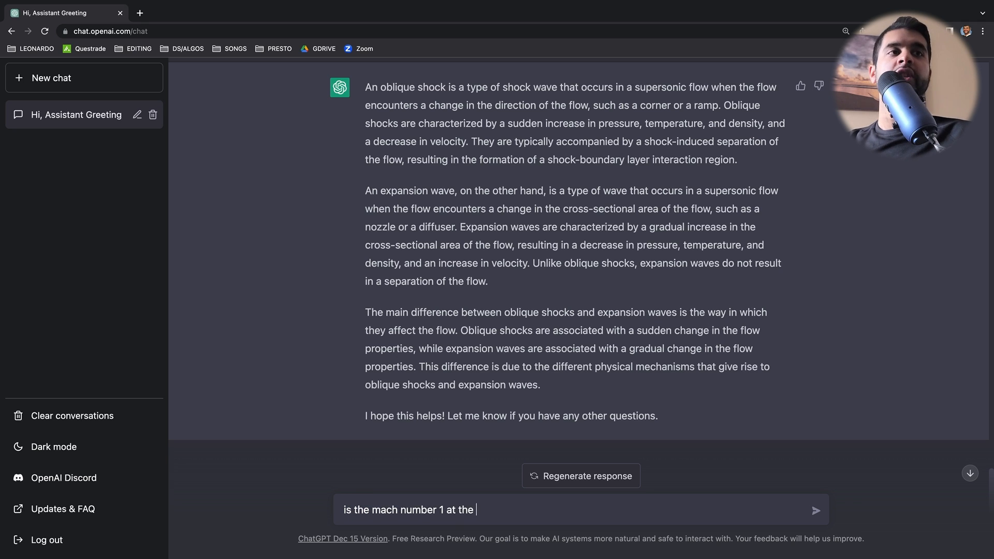
{"action": "type", "text": "throat of a rocket nozzle during firing"}
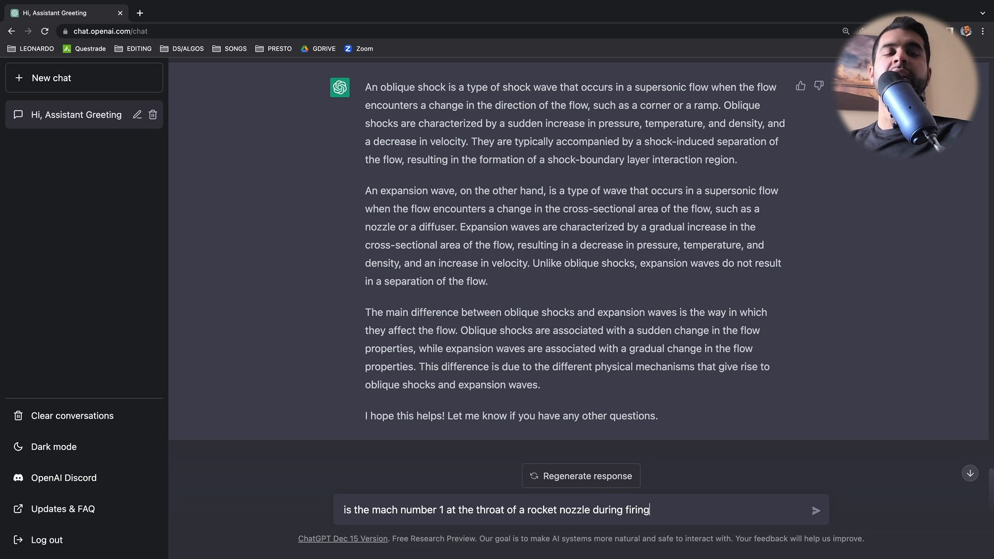
{"action": "key", "text": "Backspace"}
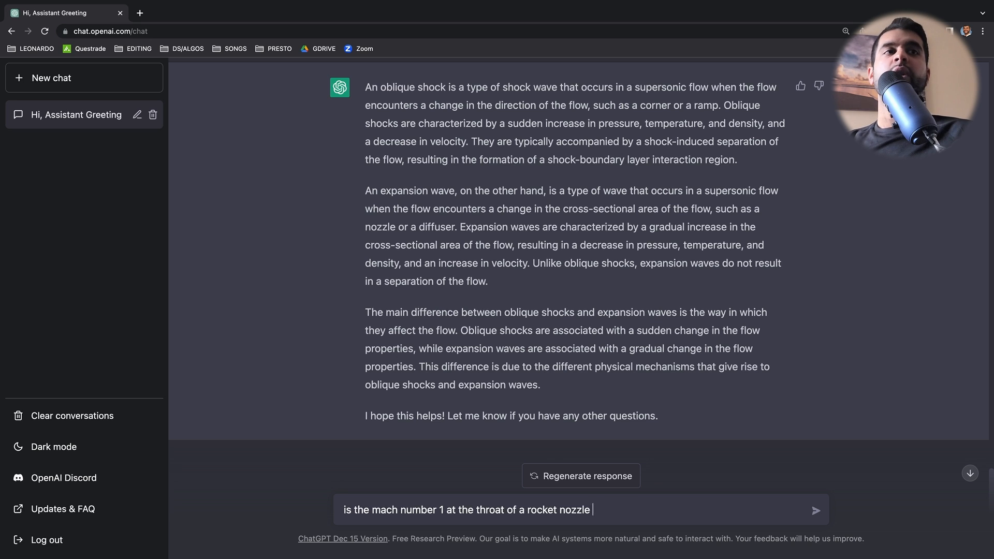
{"action": "type", "text": "when it is fi"}
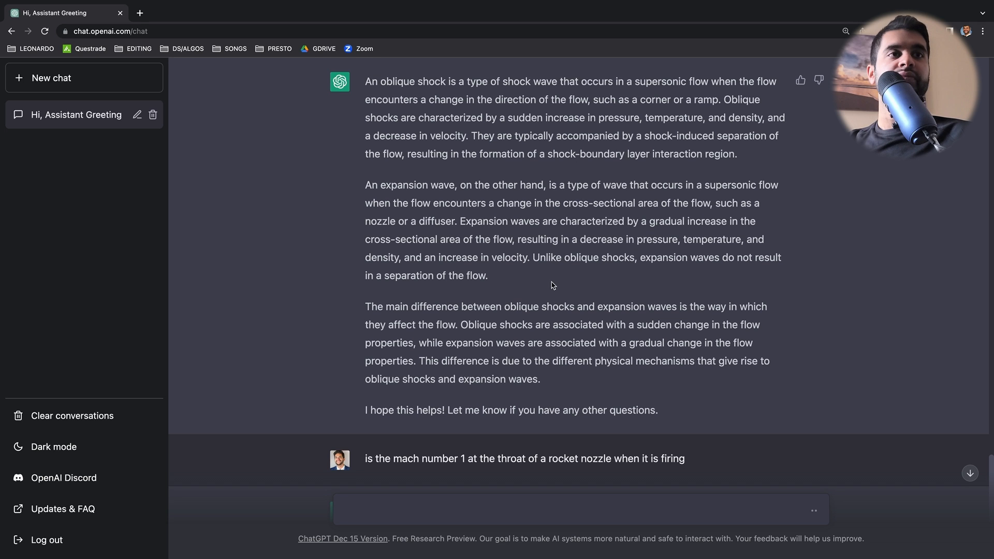
{"action": "scroll", "scroll_direction": "down", "scroll_amount": 3}
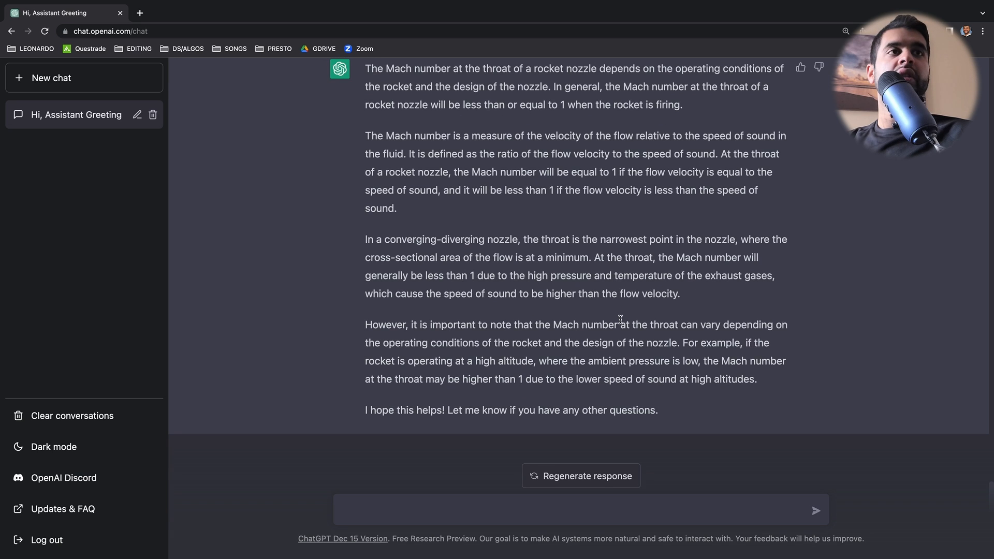
{"action": "mouse_move", "coordinate": [607, 352]}
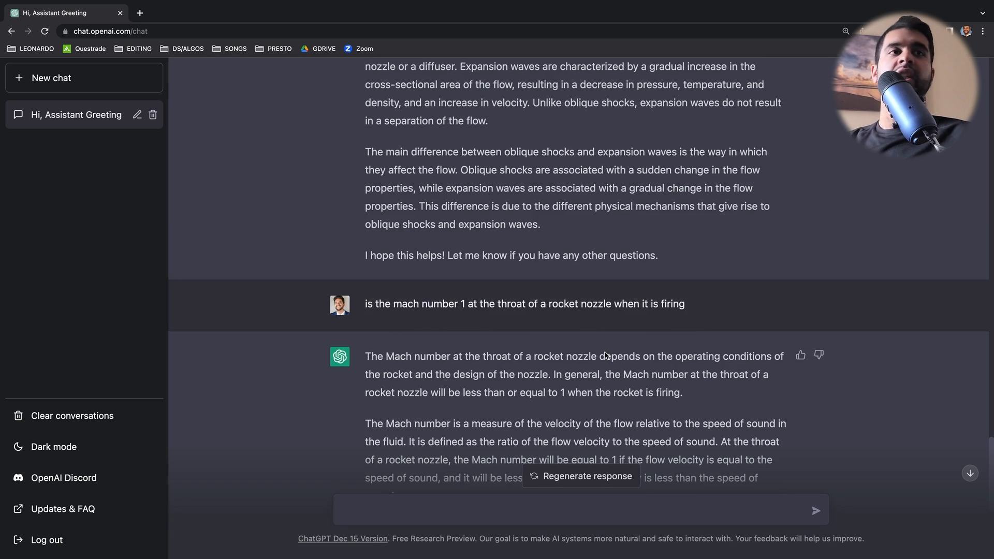
{"action": "scroll", "scroll_direction": "down", "scroll_amount": 3}
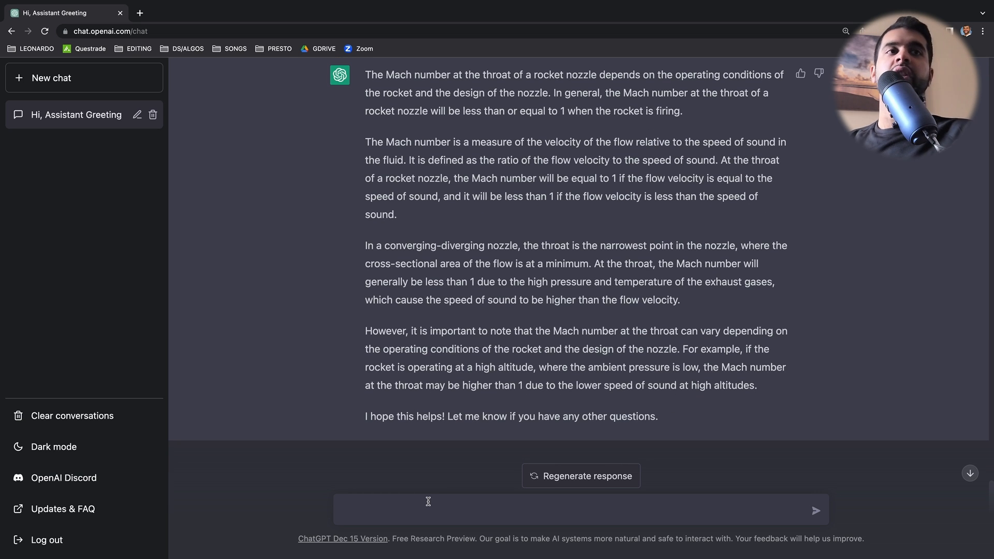
- Type a request for pseudocode returning PID control output given kp and integral control
{"action": "type", "text": "write pseudocode"}
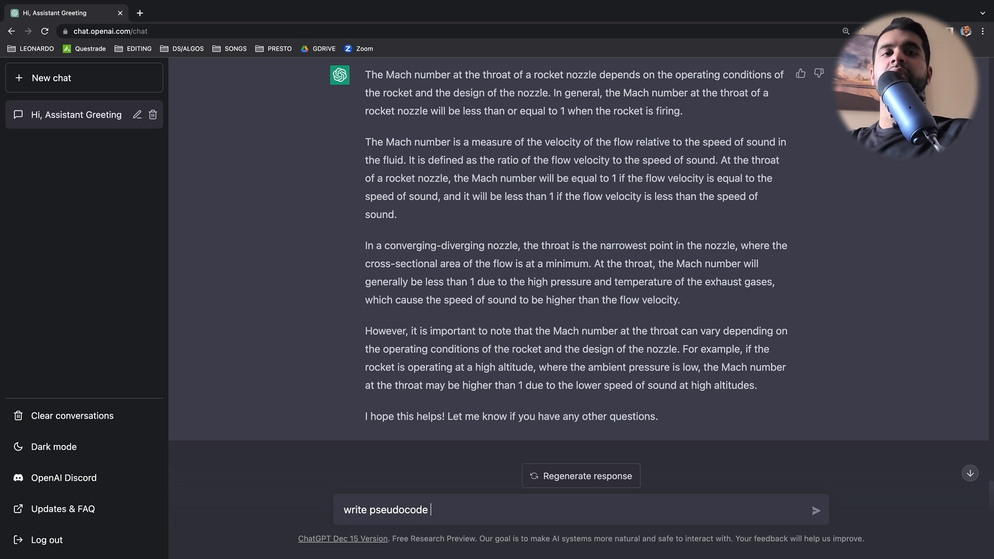
{"action": "type", "text": "to return"}
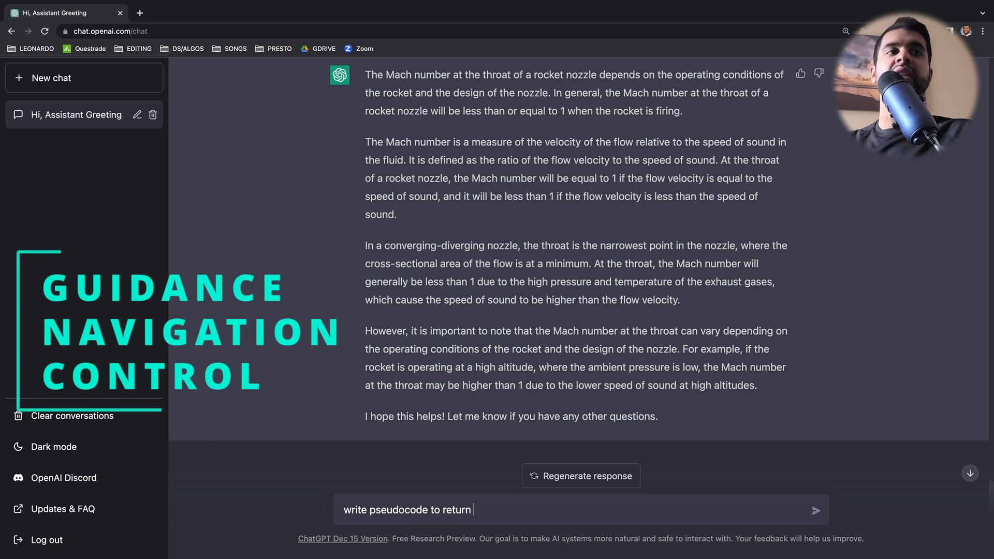
{"action": "type", "text": "a"}
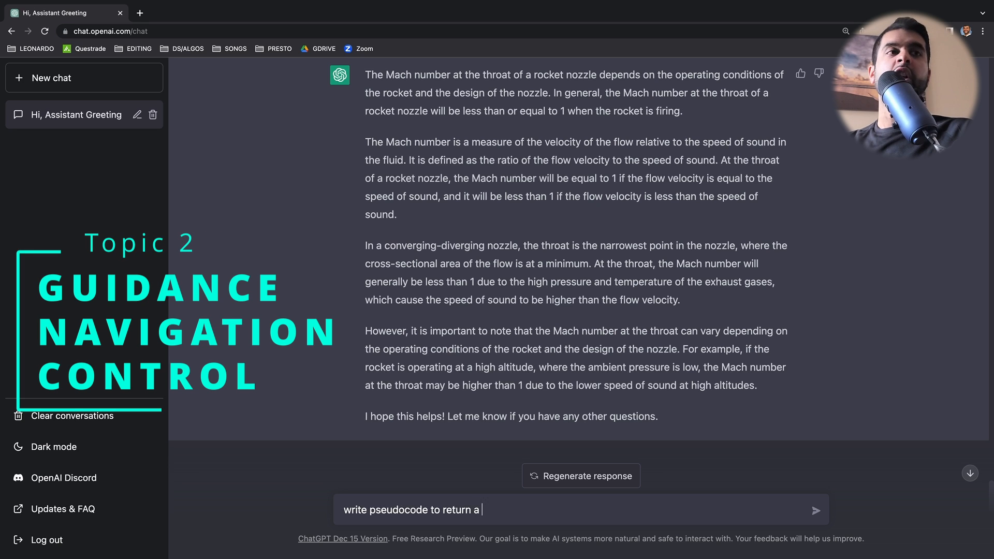
{"action": "type", "text": "pid control output"}
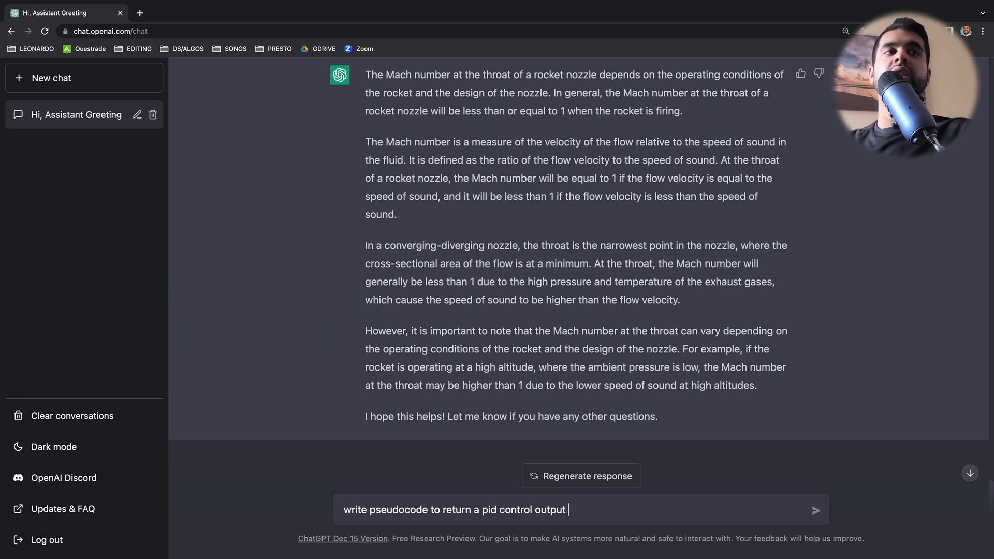
{"action": "type", "text": "given kp"}
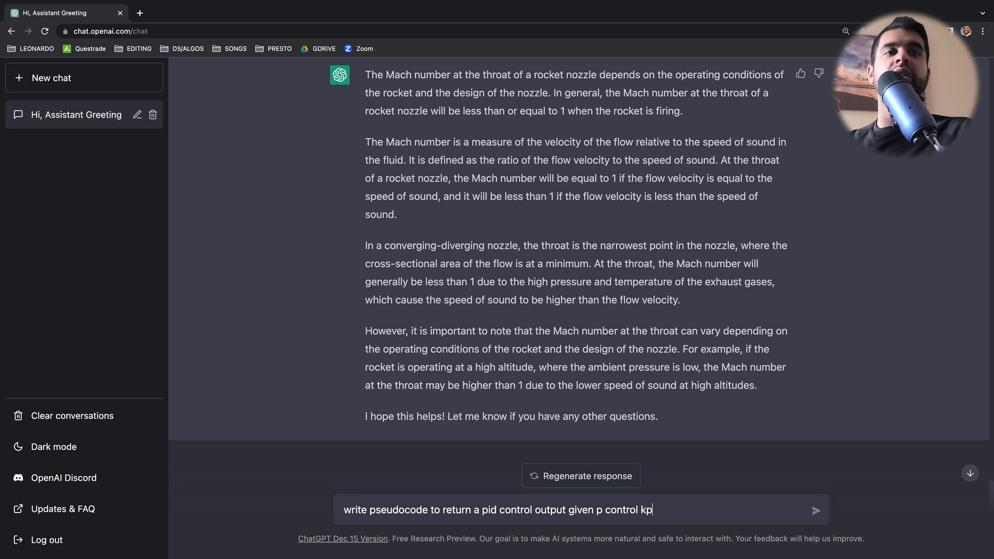
{"action": "type", "text": ", i control"}
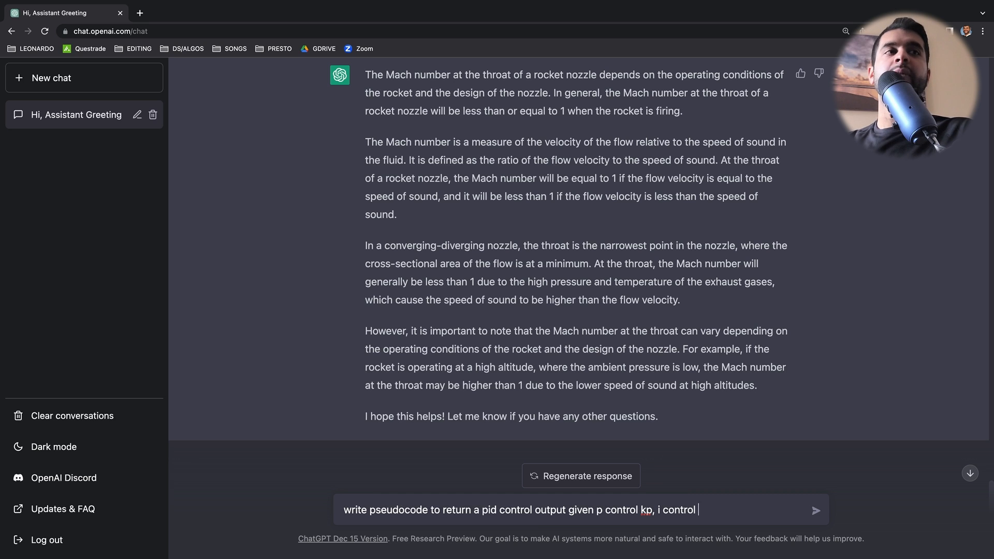
- Complete the prompt with ki and derivative control kd, correcting the gain wording
{"action": "type", "text": "ki, and d"}
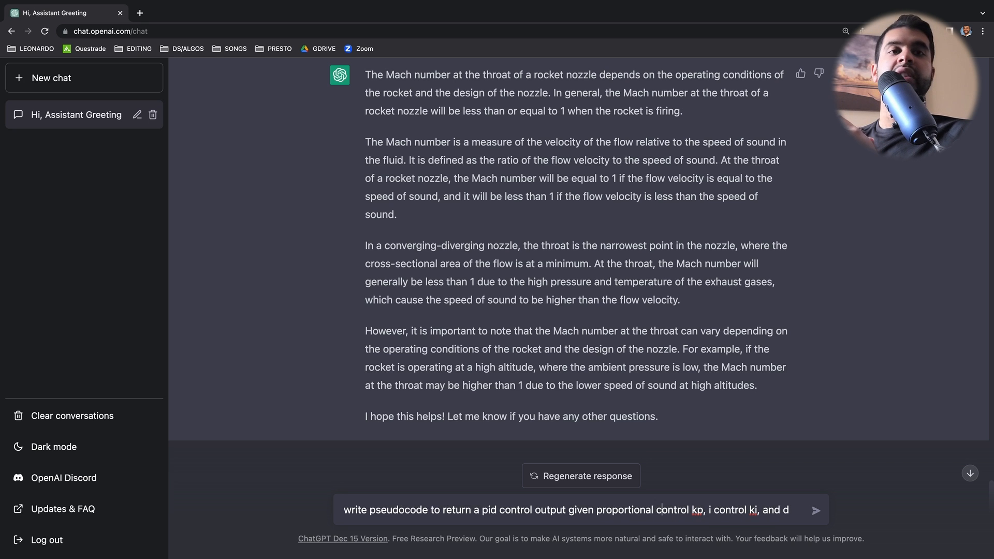
{"action": "type", "text": "gain"}
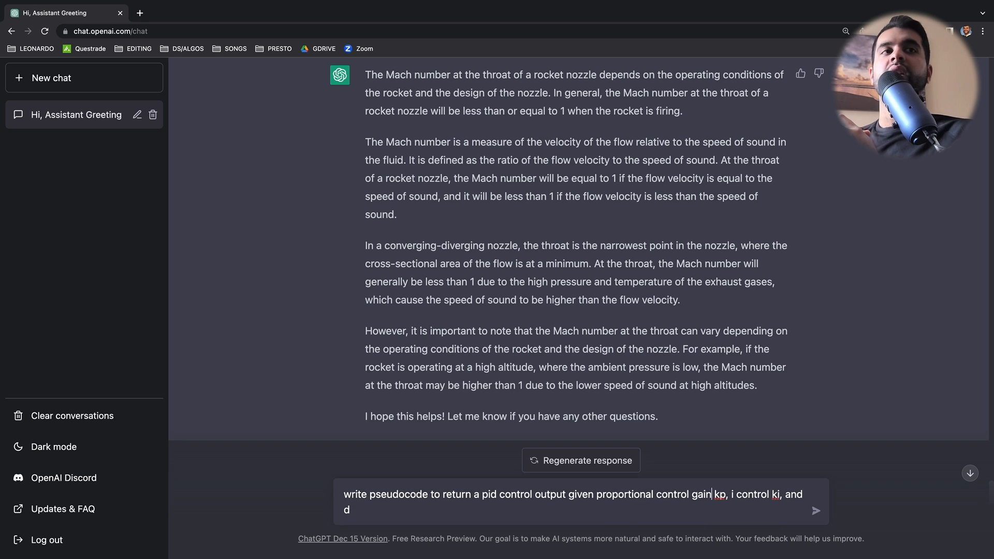
{"action": "type", "text": "int"}
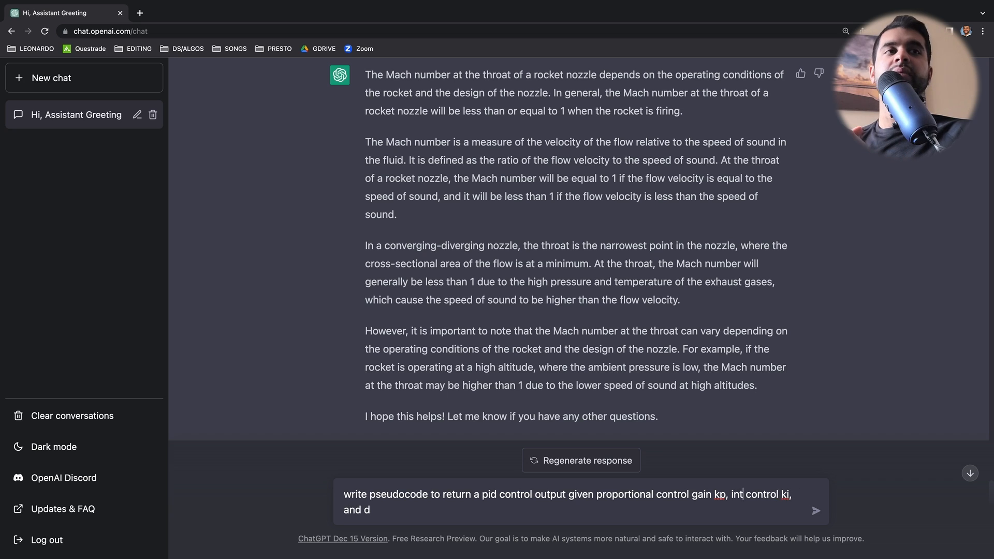
{"action": "type", "text": "egral"}
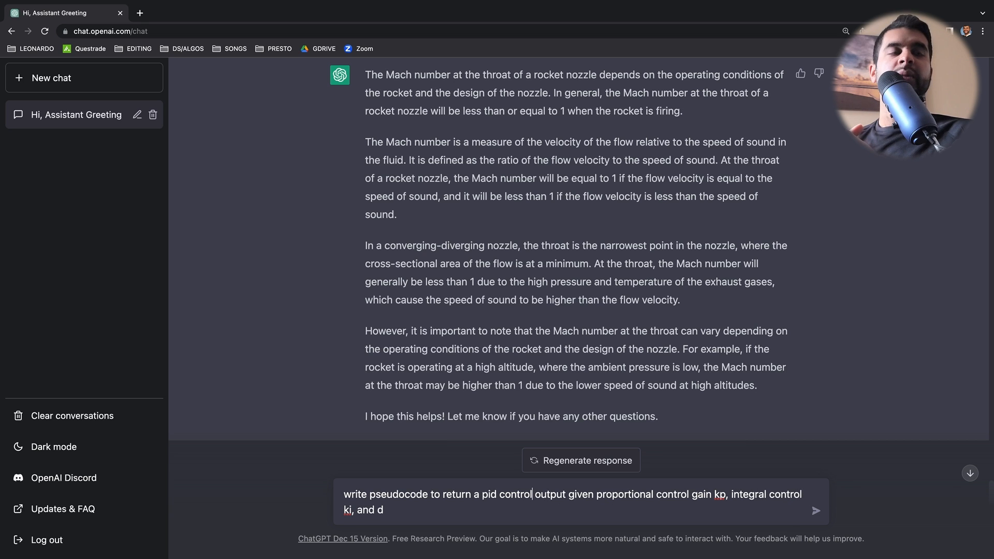
{"action": "type", "text": "ler"}
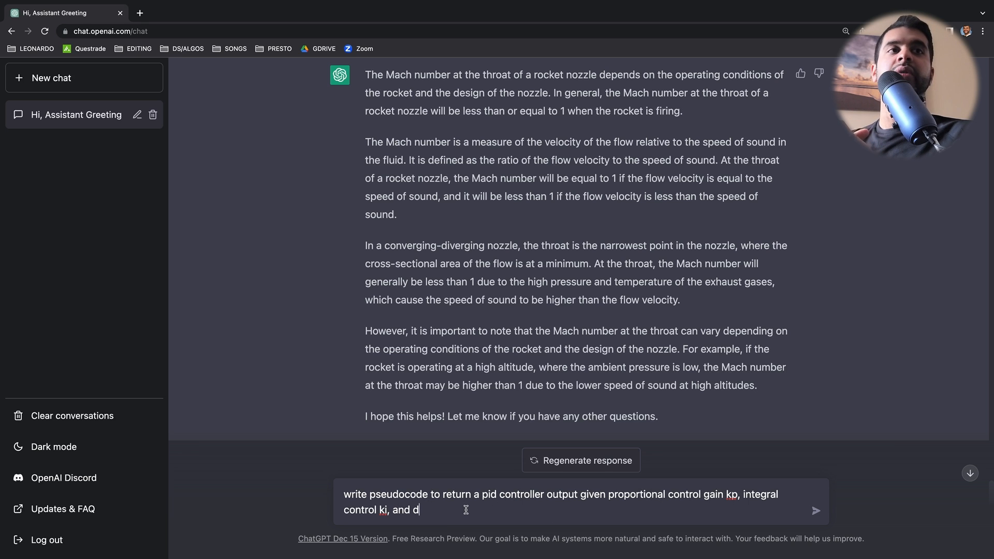
{"action": "type", "text": "erivative"}
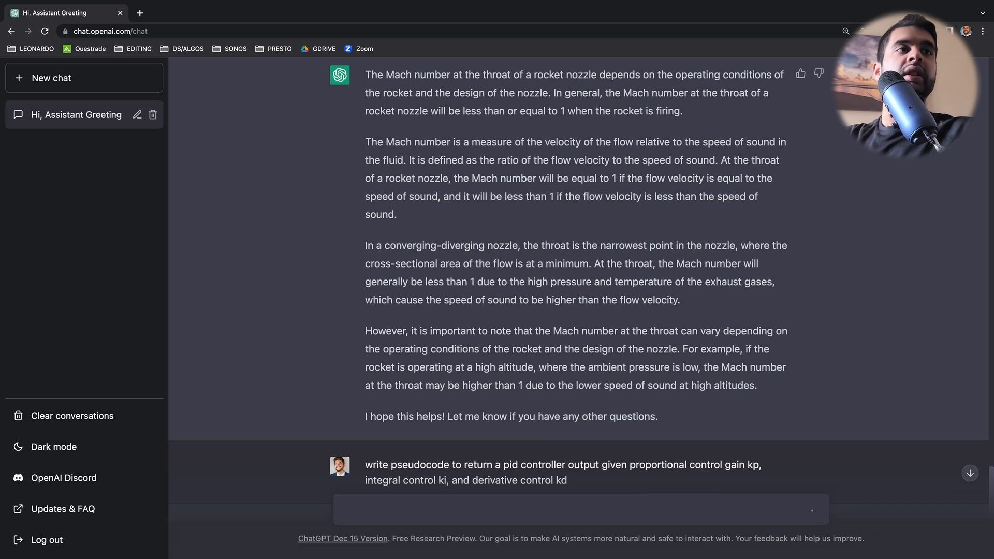
- Scroll through the pidControllerOutput pseudocode and its explanation of gains and error terms
{"action": "scroll", "scroll_direction": "down", "scroll_amount": 3}
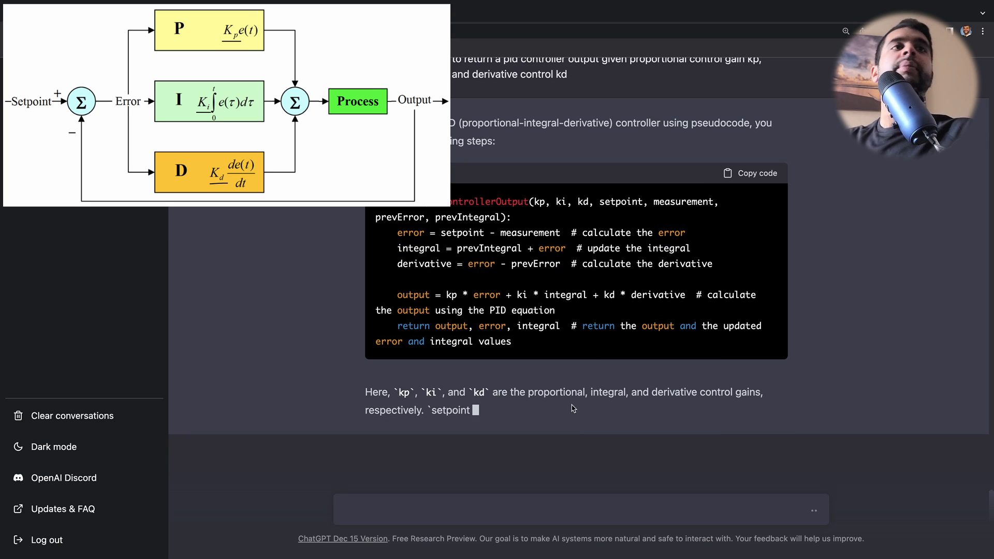
{"action": "scroll", "scroll_direction": "down", "scroll_amount": 3}
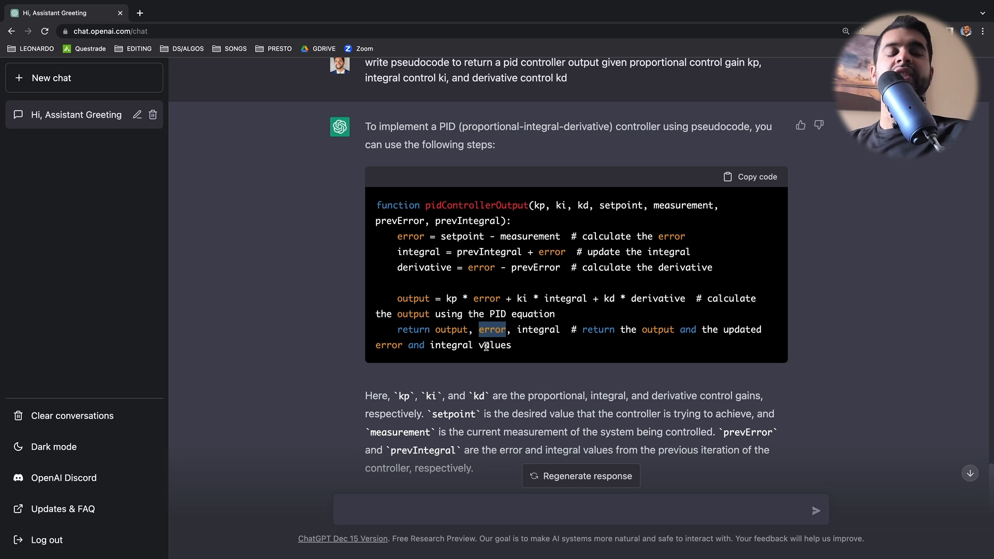
{"action": "mouse_move", "coordinate": [532, 317]}
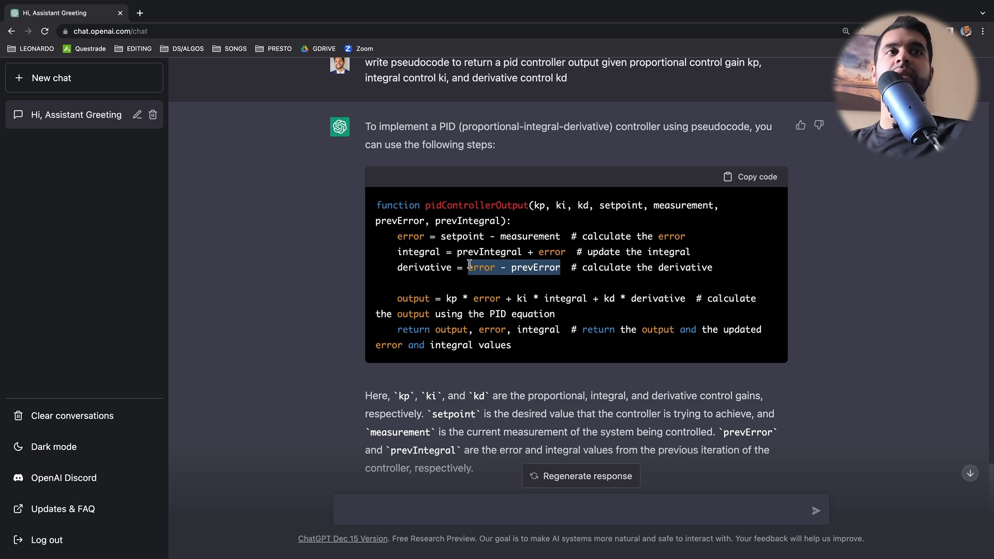
{"action": "mouse_move", "coordinate": [459, 293]}
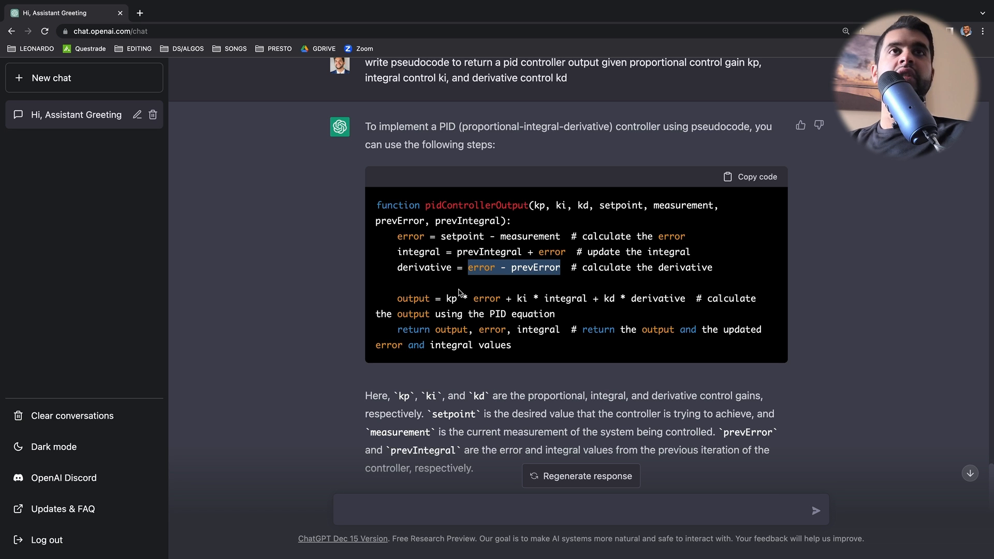
{"action": "scroll", "scroll_direction": "down", "scroll_amount": 3}
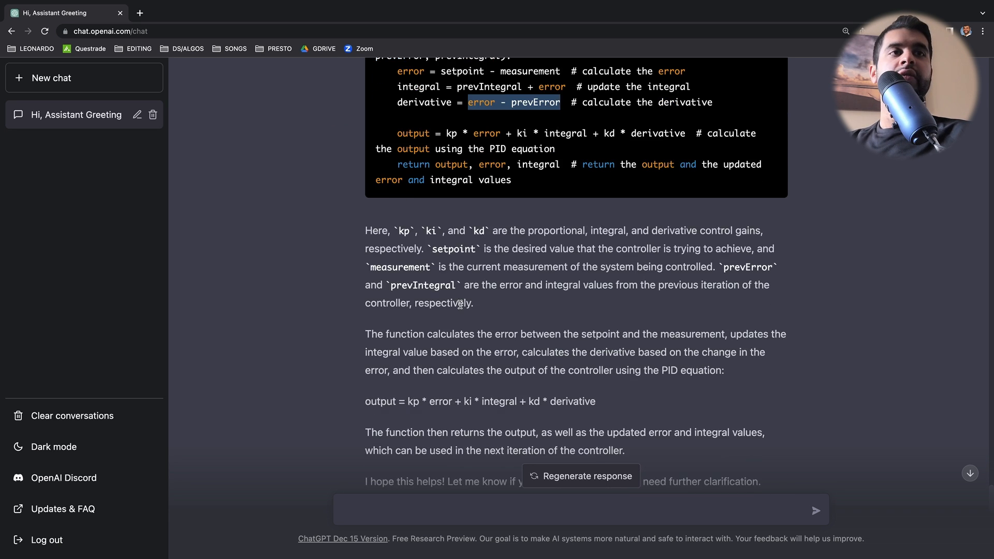
{"action": "scroll", "scroll_direction": "down", "scroll_amount": 3}
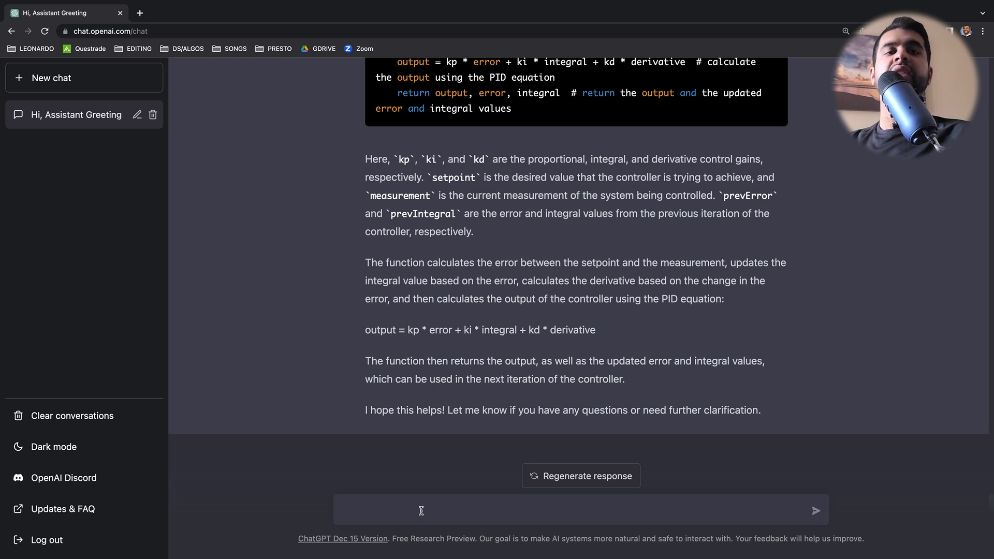
- Ask ChatGPT to explain LQR versus MPC in terms of input constraints, fixing a typo
{"action": "type", "text": "explain lqr"}
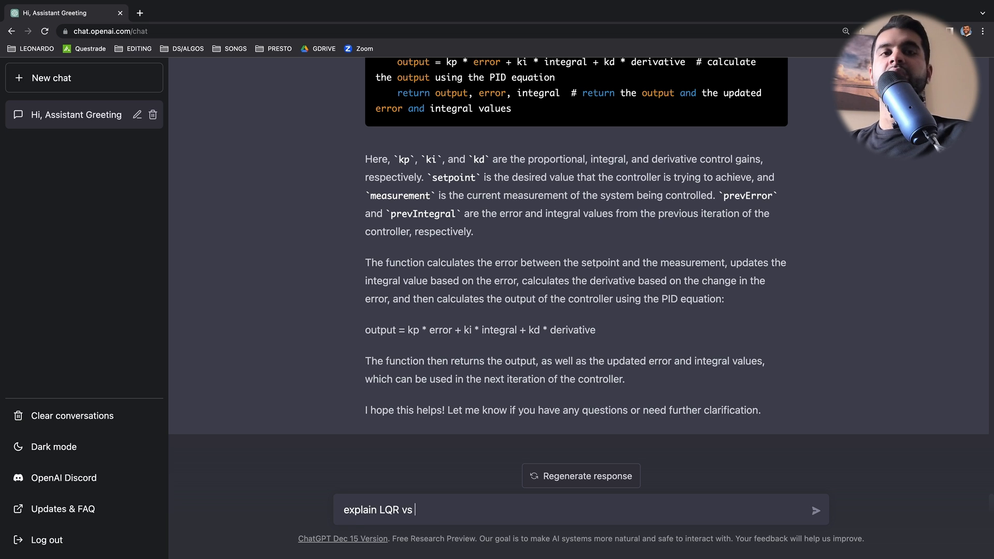
{"action": "type", "text": "MPC"}
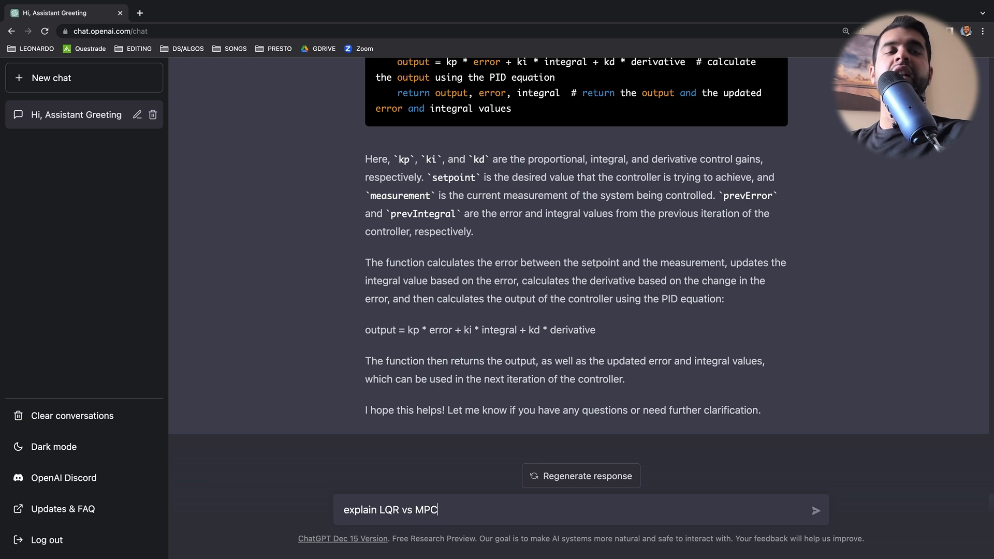
{"action": "type", "text": "in te"}
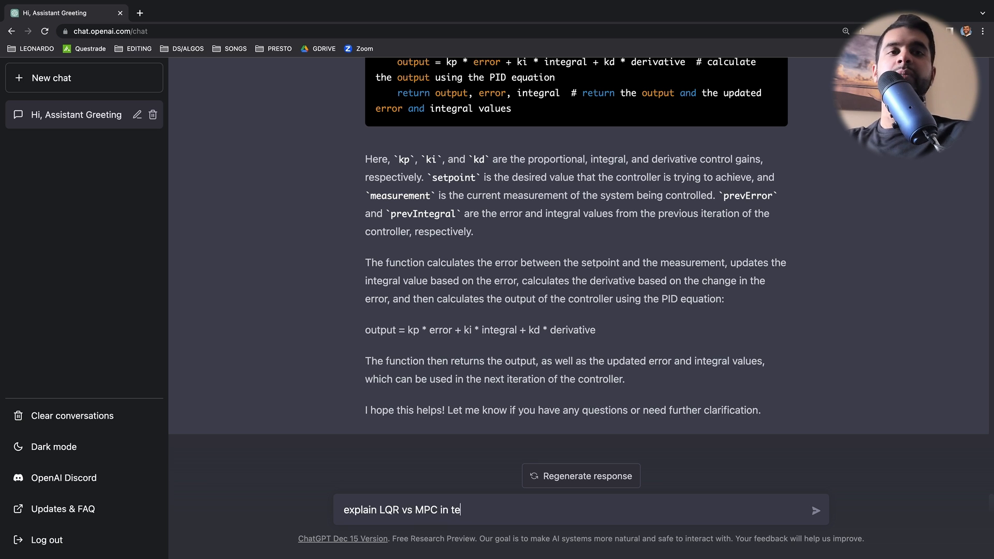
{"action": "type", "text": "rms of constraie"}
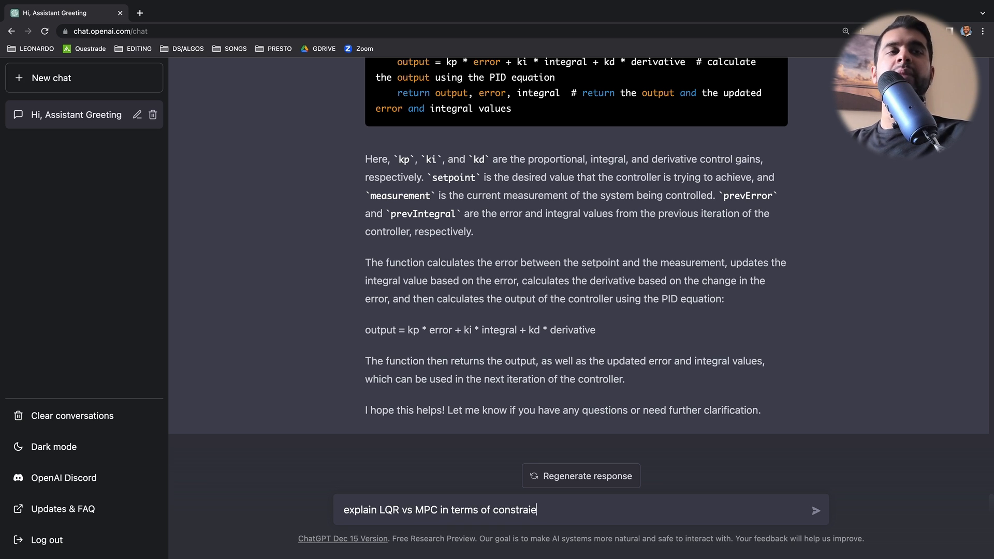
{"action": "key", "text": "Backspace"}
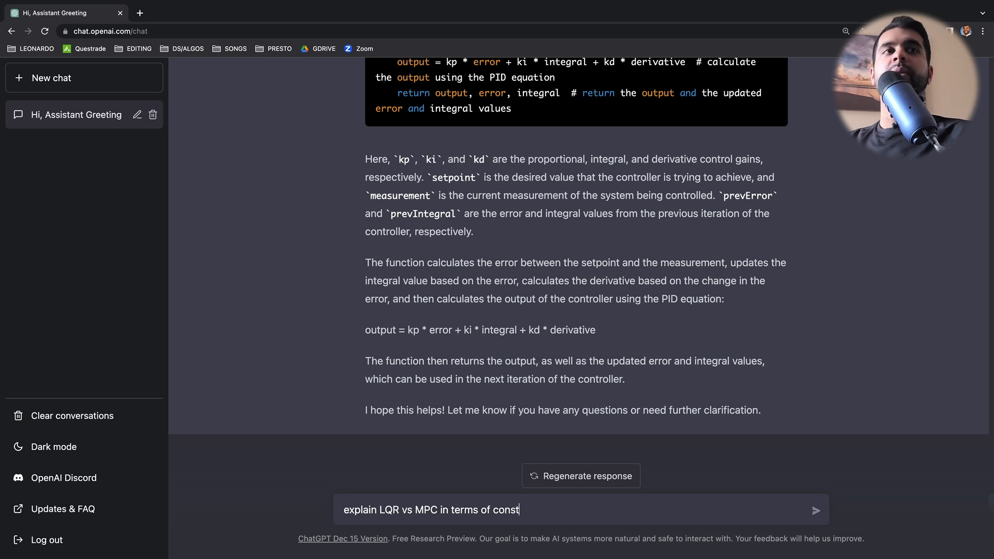
{"action": "type", "text": "input constra"}
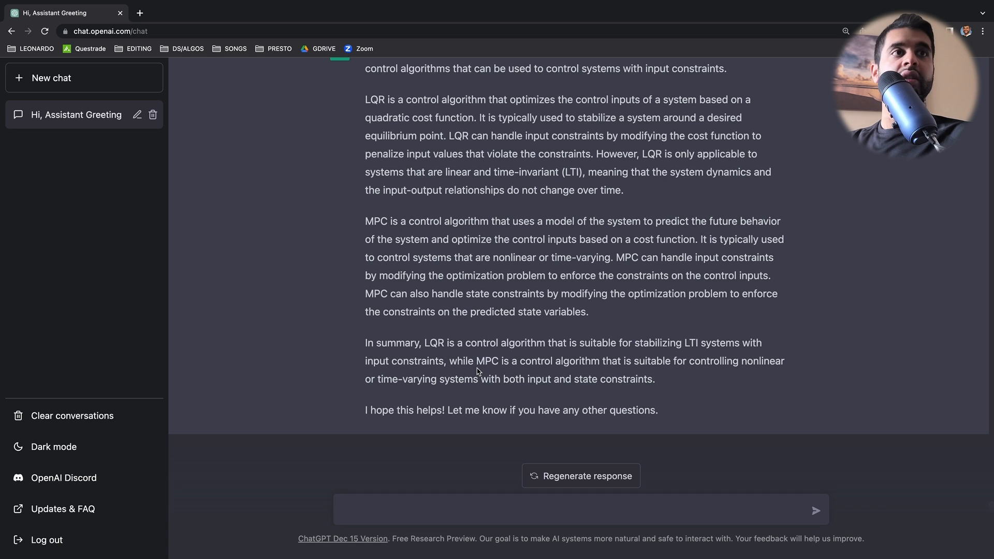
{"action": "mouse_move", "coordinate": [466, 483]}
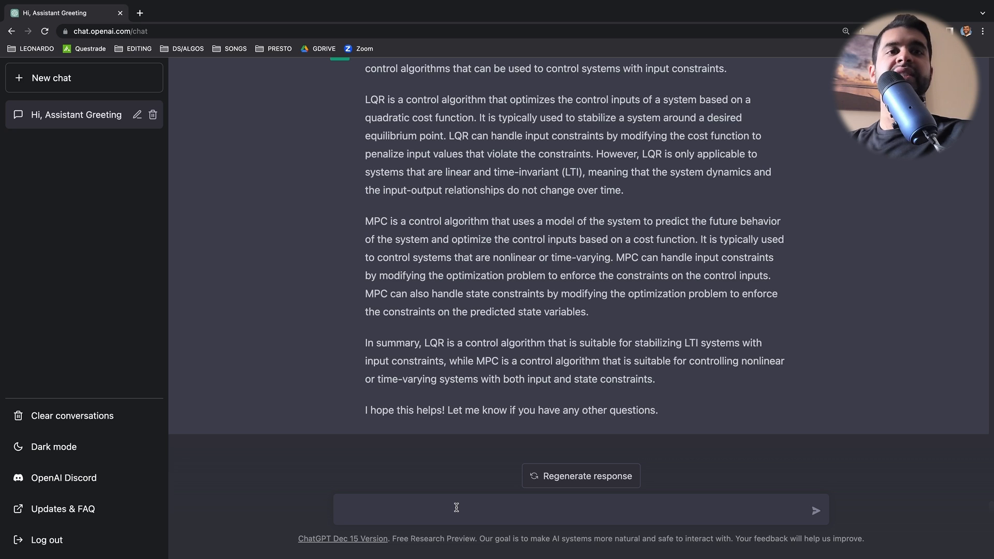
- Send 'explain wgs84 coordinate system' and follow the latitude, longitude and height reply
{"action": "type", "text": "expl"}
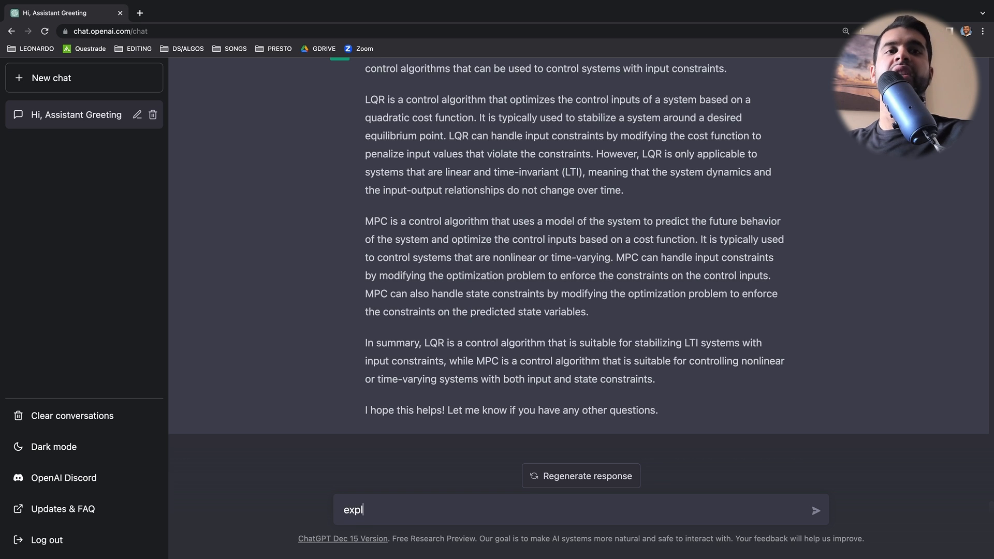
{"action": "type", "text": "ain wgs84"}
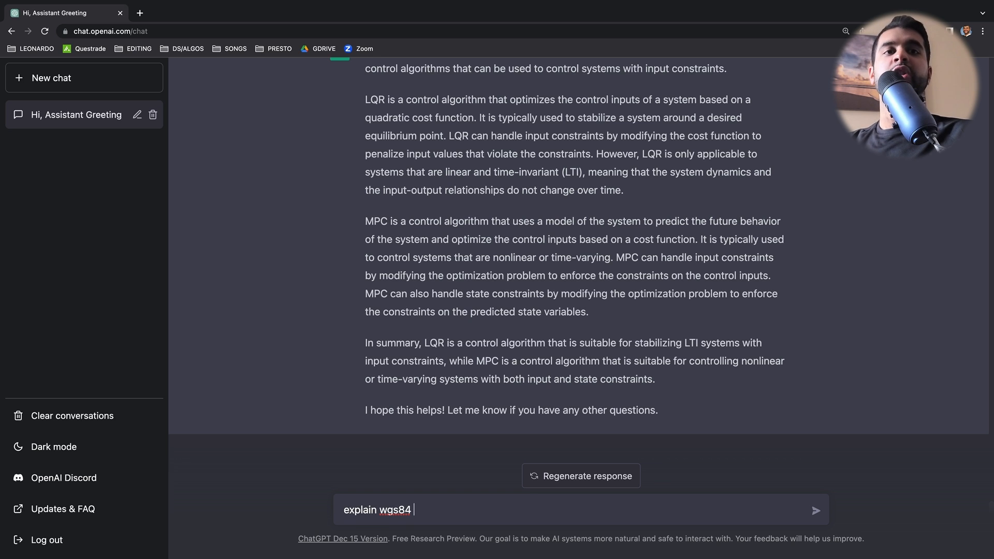
{"action": "type", "text": "coordinate system"}
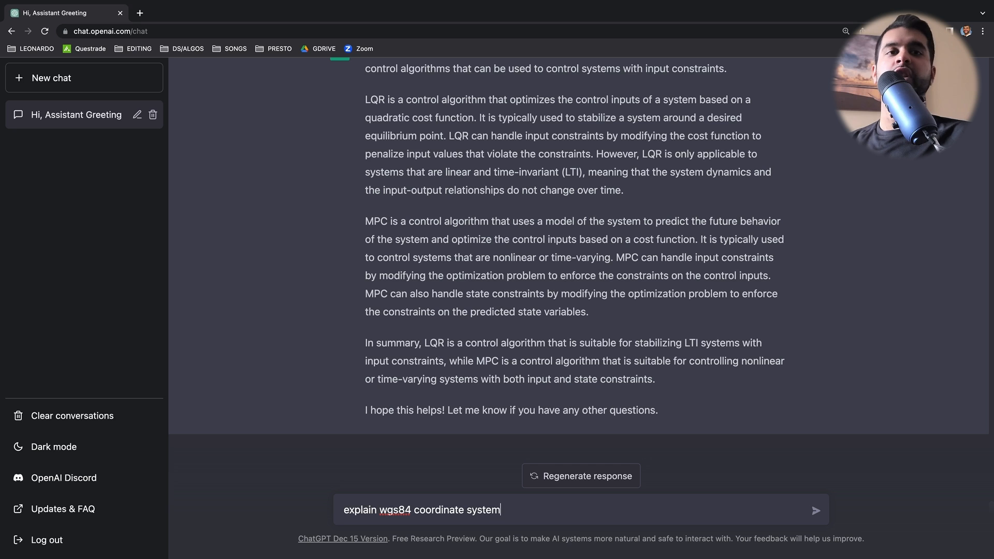
{"action": "double_click", "coordinate": [359, 510]}
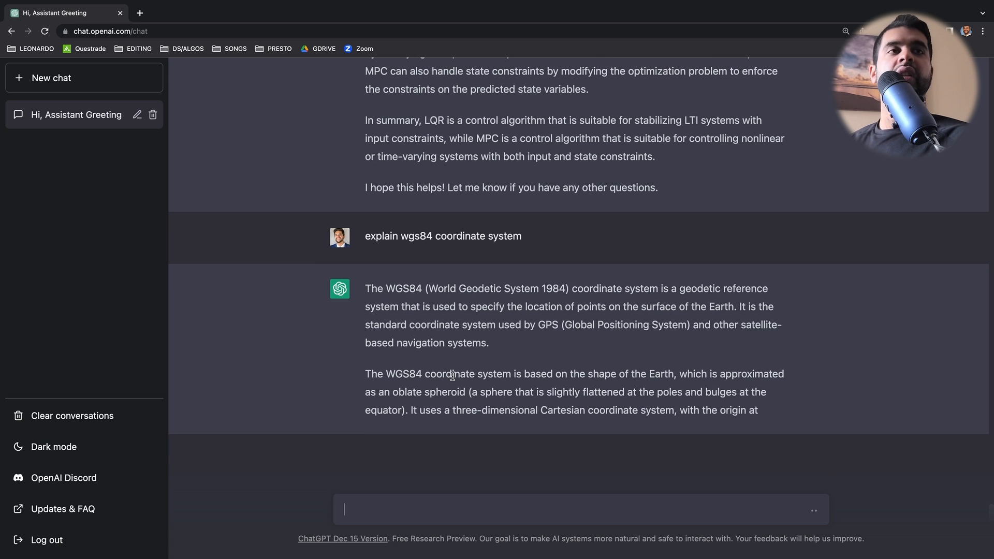
{"action": "scroll", "scroll_direction": "down", "scroll_amount": 3}
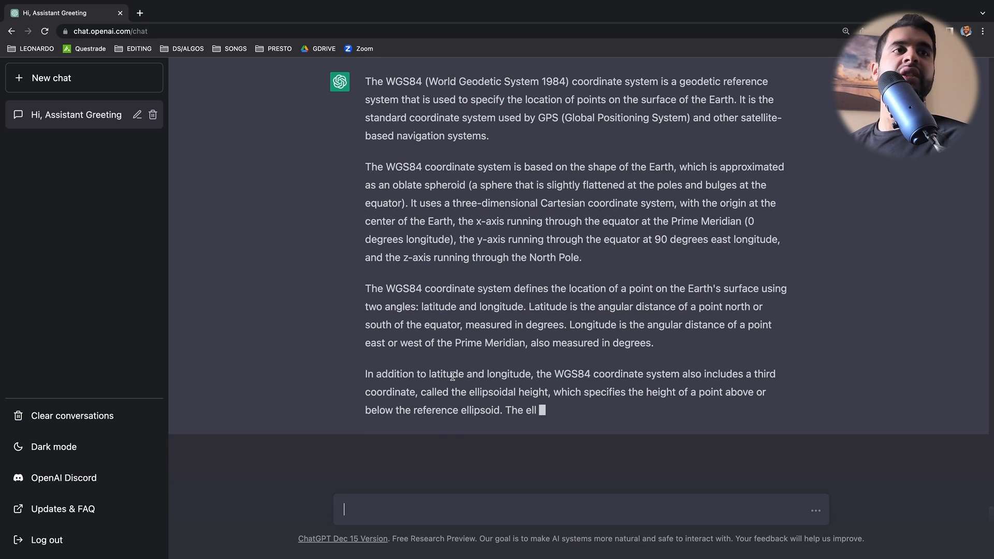
- Request pseudocode converting LLA to ECEF given a point of origin, and scroll the reply
{"action": "type", "text": "w"}
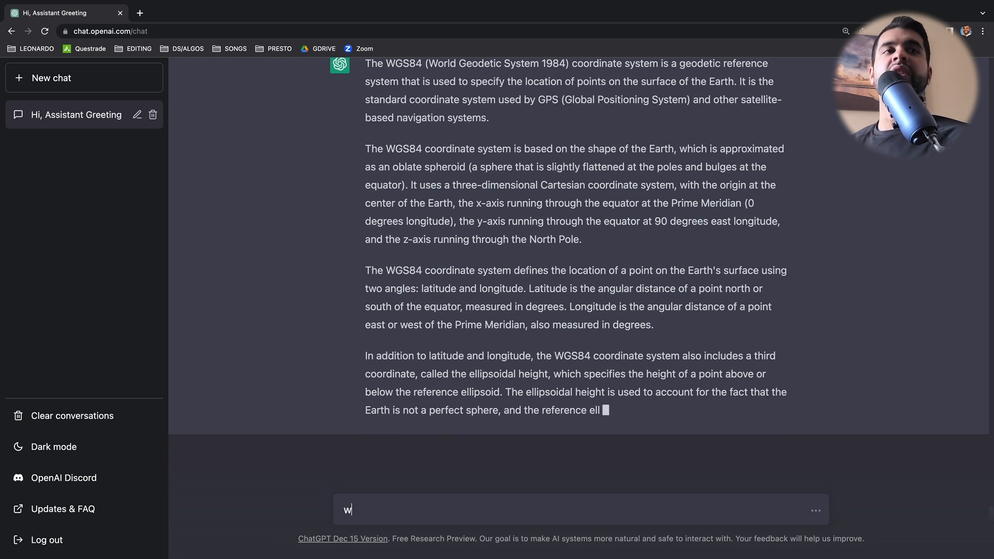
{"action": "type", "text": "rite pseudoc"}
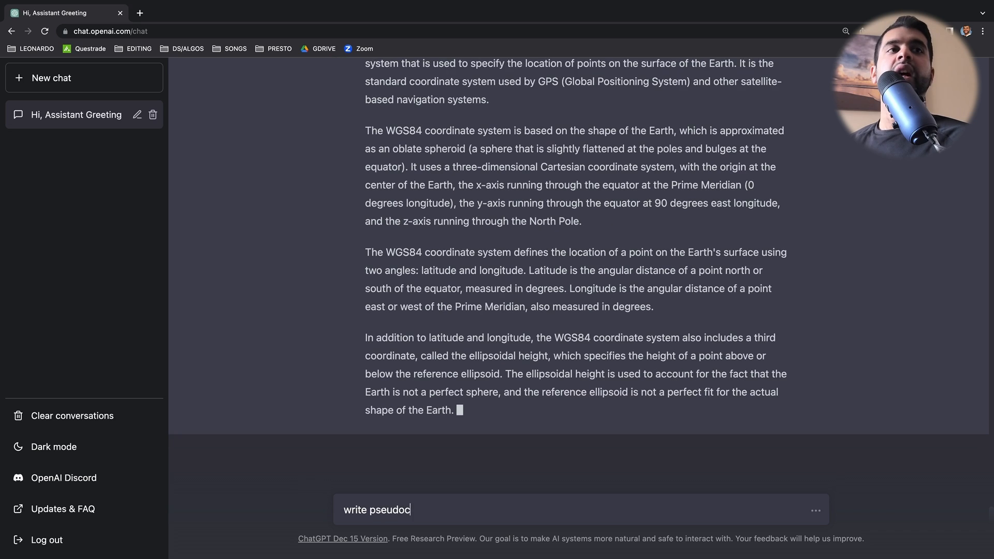
{"action": "type", "text": "ode to conv"}
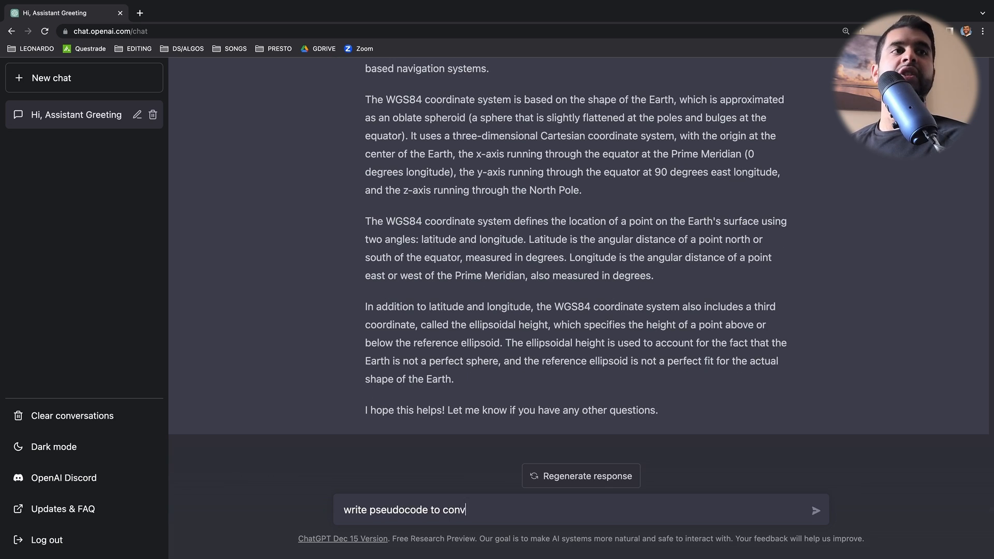
{"action": "type", "text": "ert lat"}
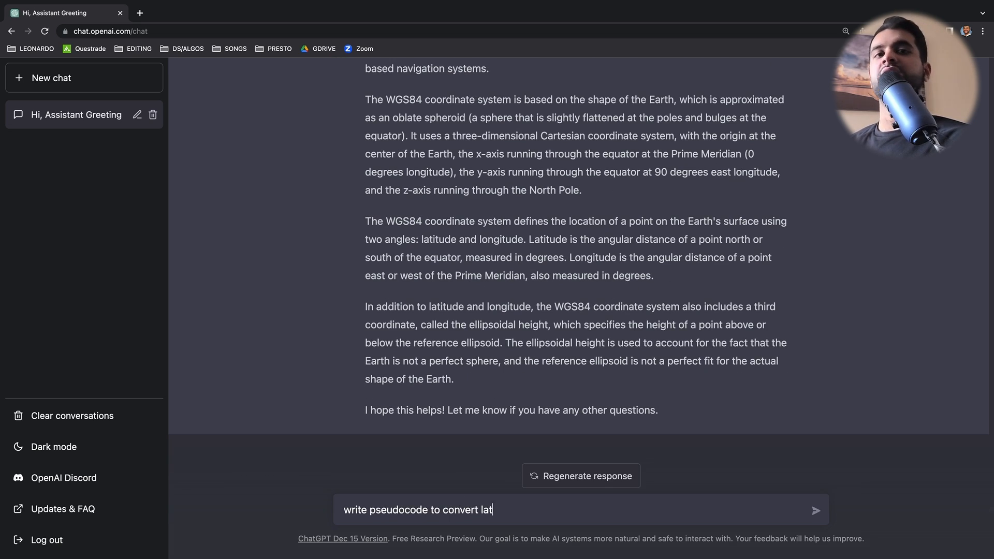
{"action": "type", "text": "itude longitude al"}
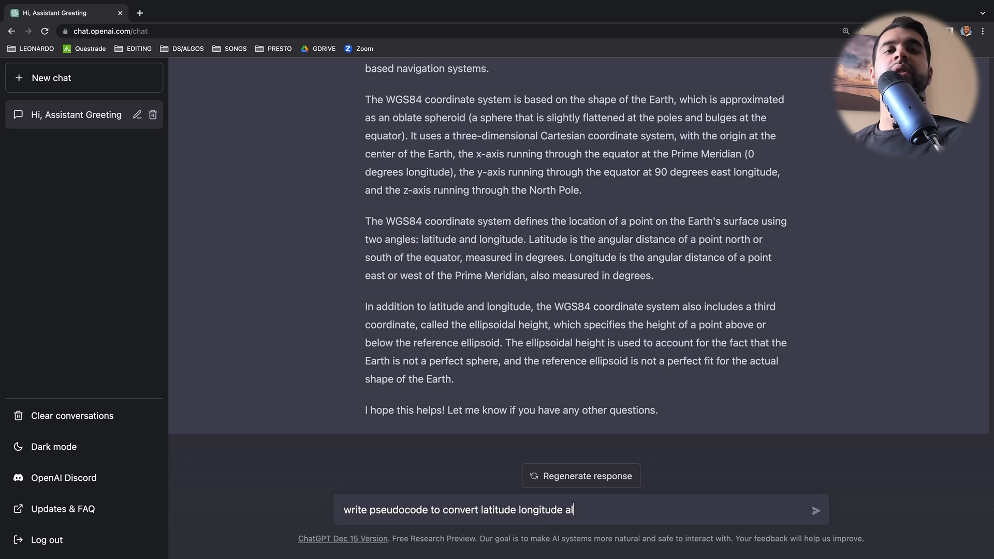
{"action": "type", "text": "titude (lla)"}
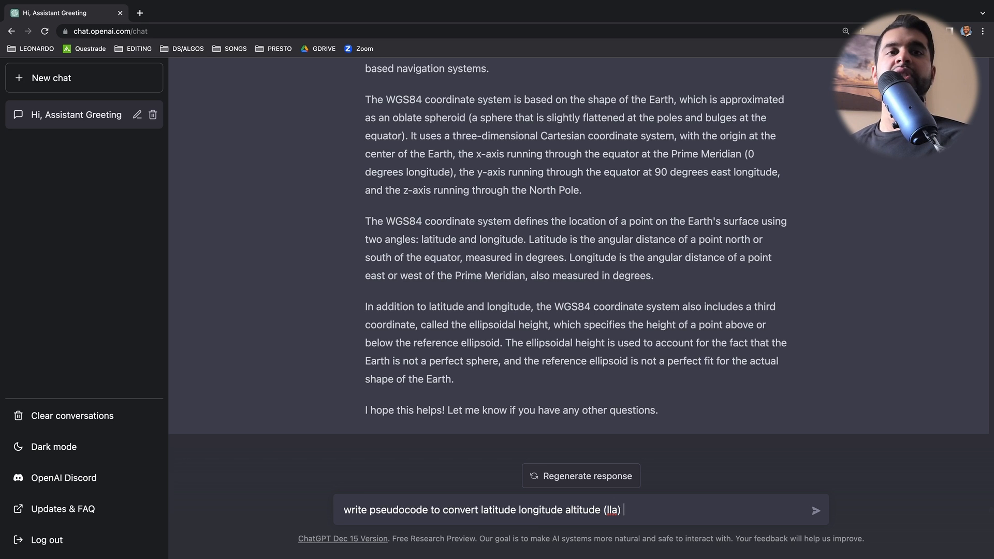
{"action": "type", "text": "to earth cent"}
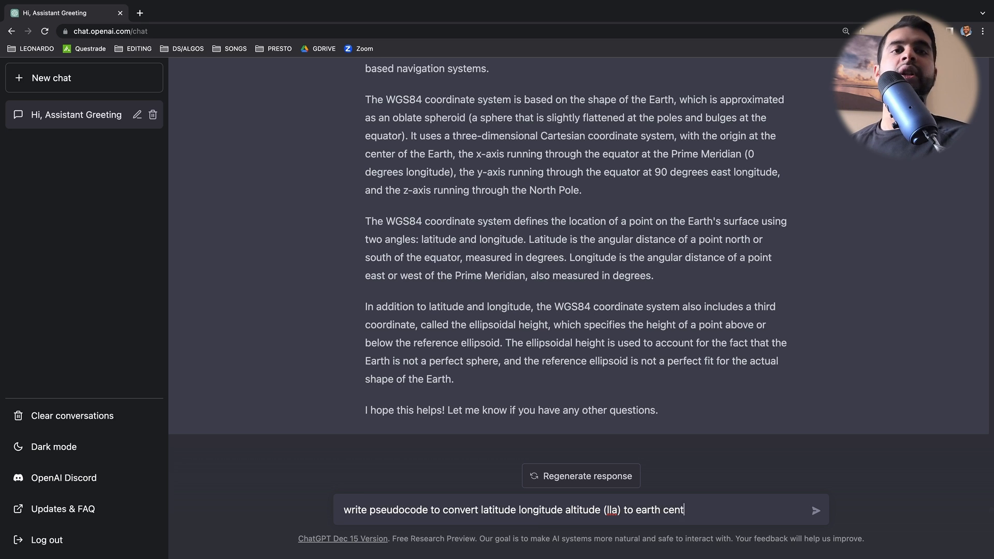
{"action": "type", "text": "ered earth"}
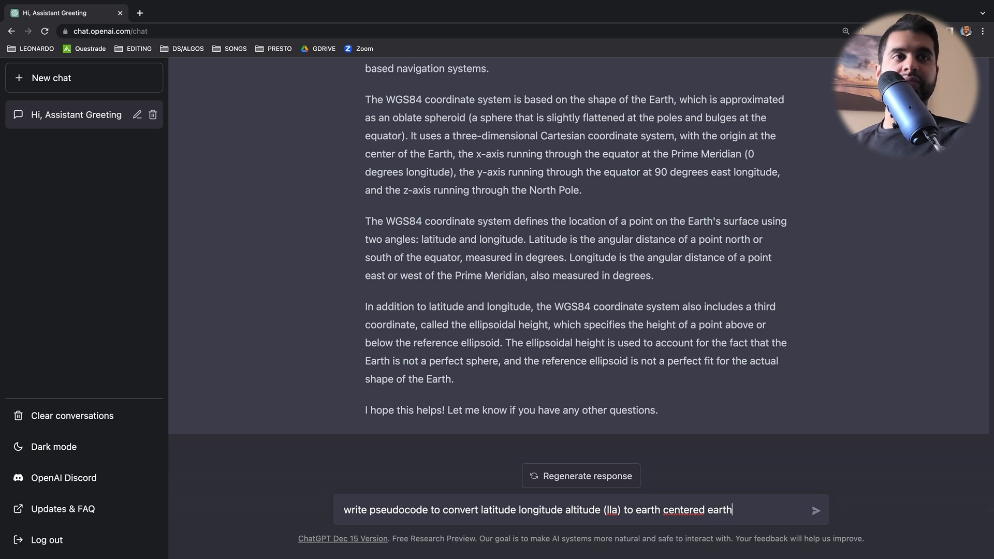
{"action": "type", "text": "fixed (ec"}
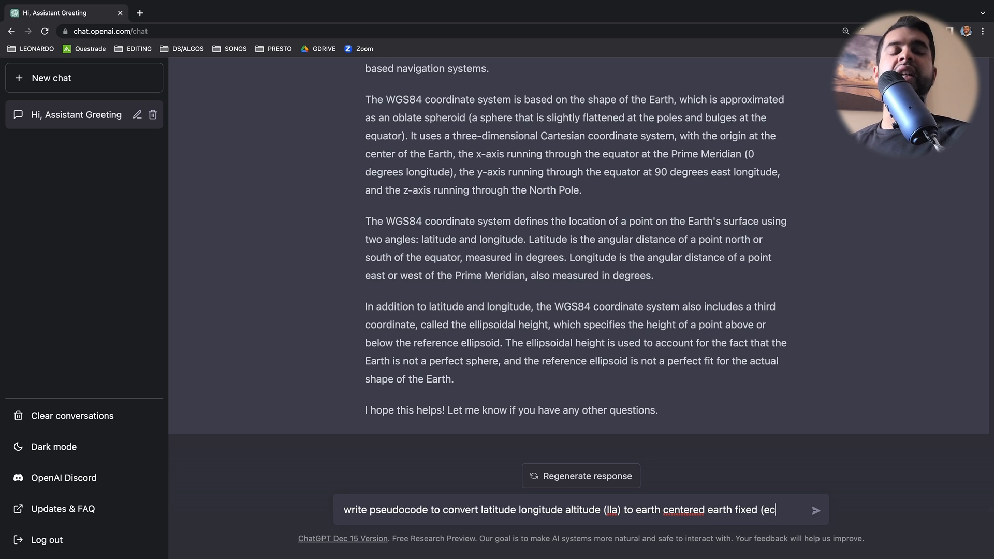
{"action": "type", "text": "ef)"}
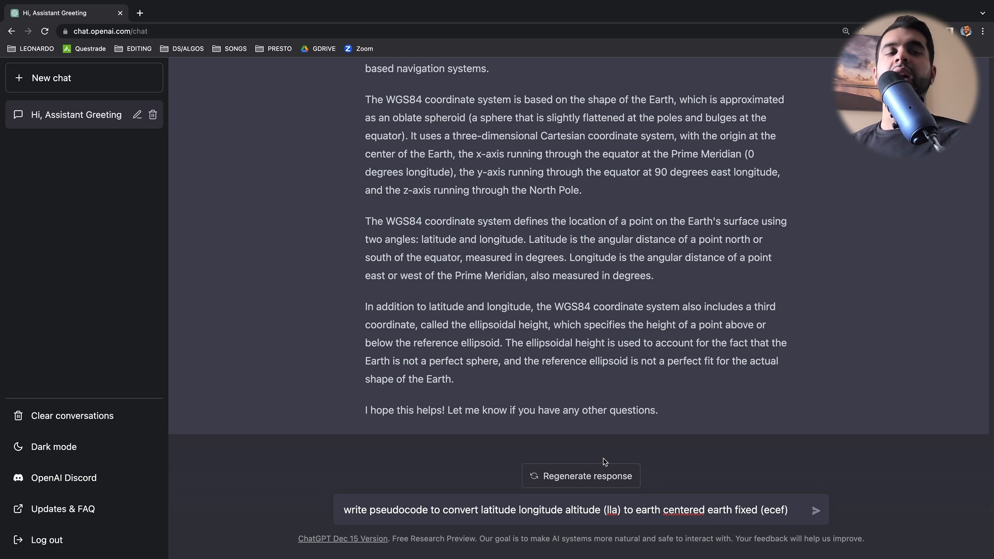
{"action": "type", "text": "given a"}
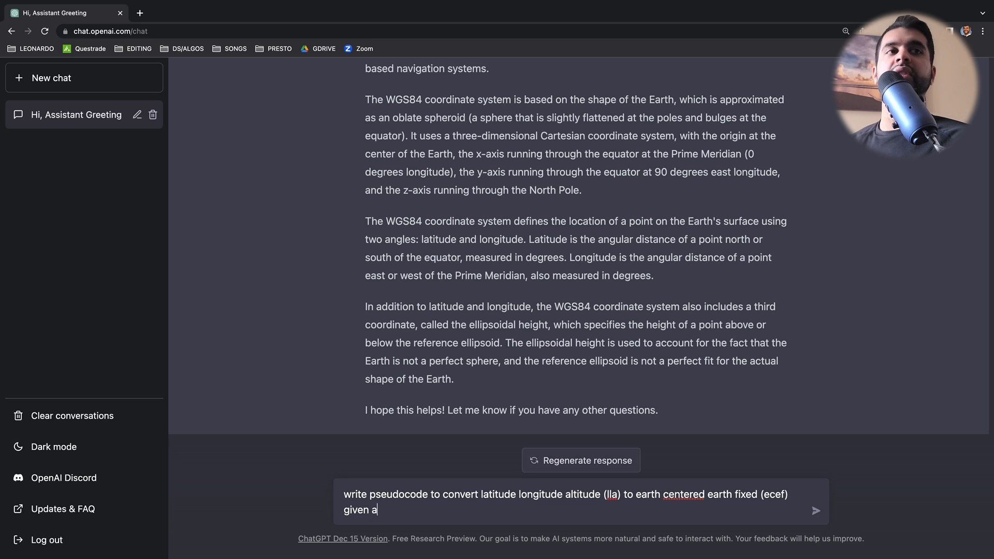
{"action": "type", "text": "point of origin"}
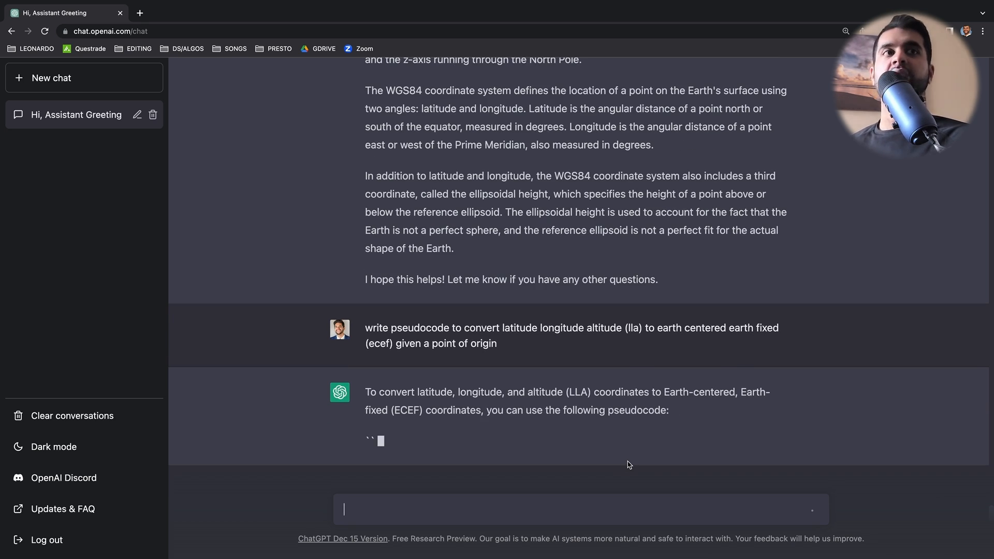
{"action": "scroll", "scroll_direction": "down", "scroll_amount": 3}
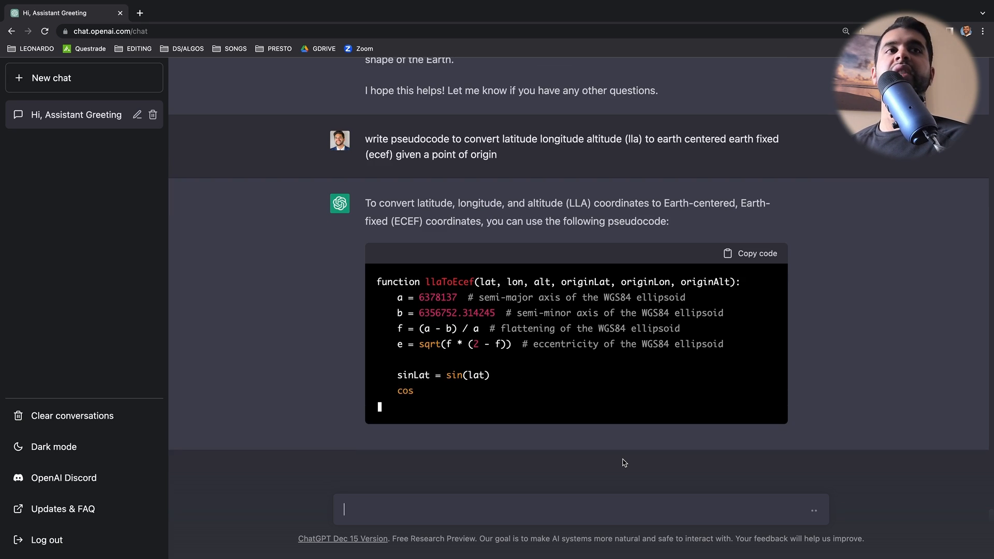
{"action": "scroll", "scroll_direction": "down", "scroll_amount": 3}
{"action": "type", "text": "explain th"}
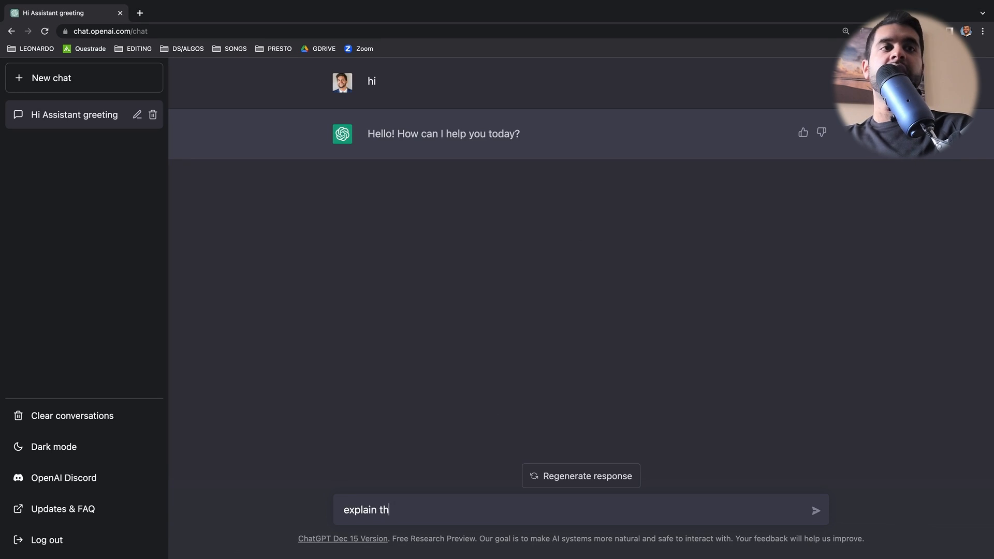
- Ask the difference between RRT and RRT* in motion planning and scroll through the answer
{"action": "type", "text": "e difference b"}
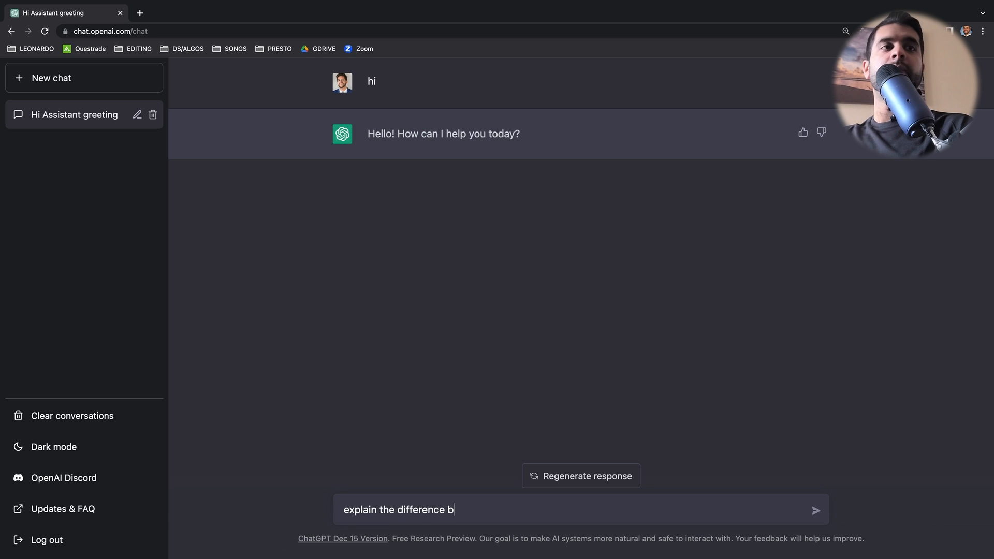
{"action": "type", "text": "etween the rrt"}
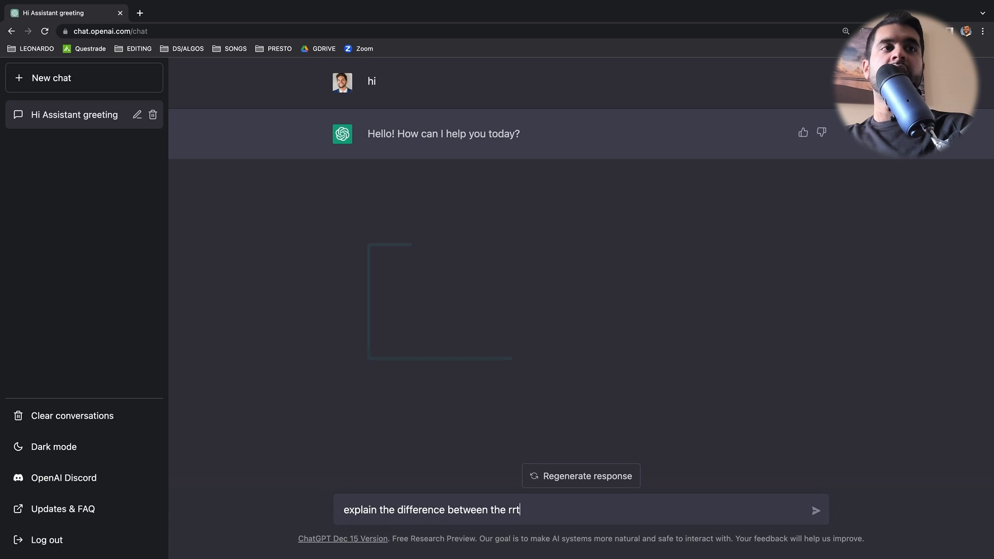
{"action": "type", "text": "a"}
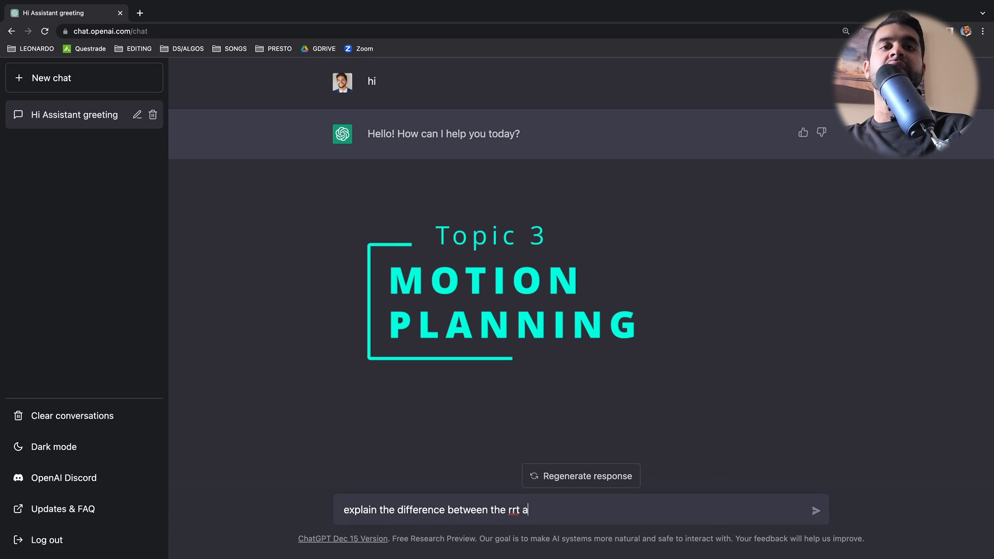
{"action": "type", "text": "nd the rrt*"}
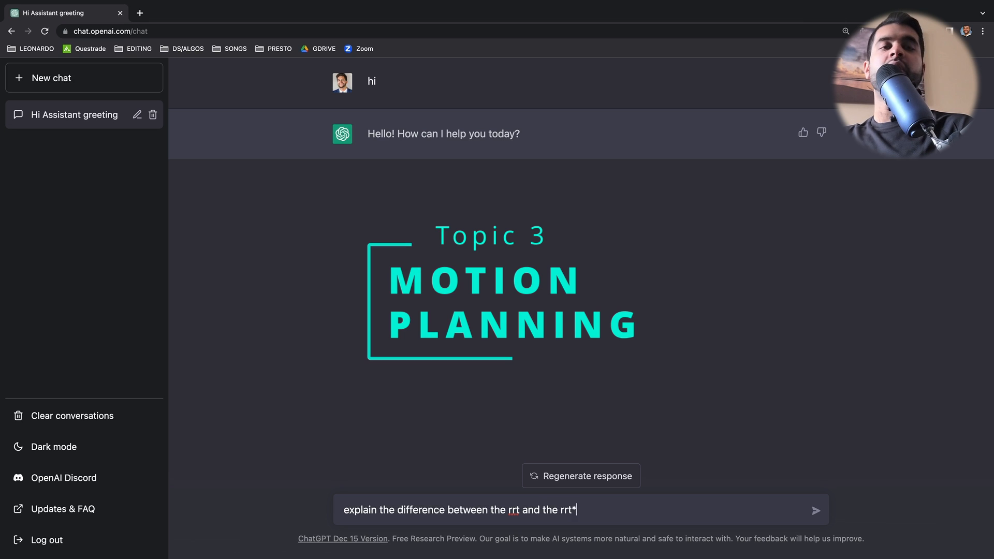
{"action": "type", "text": "algorithm in motion"}
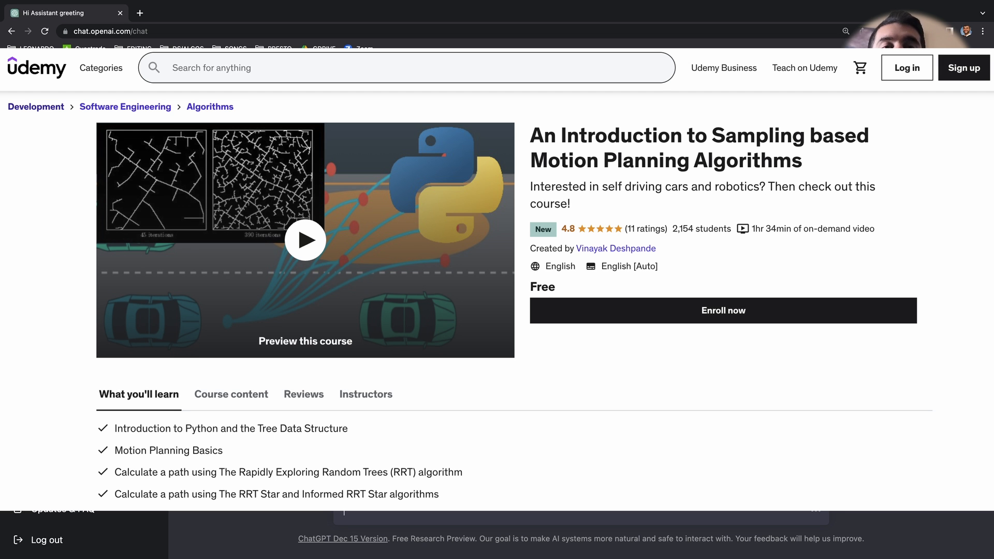
{"action": "left_click", "coordinate": [60, 13]}
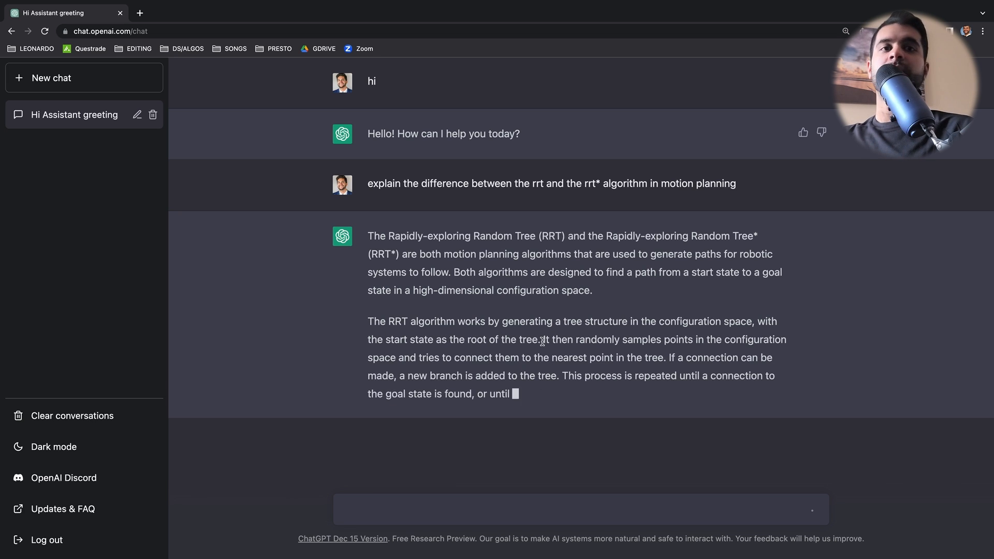
{"action": "scroll", "scroll_direction": "down", "scroll_amount": 3}
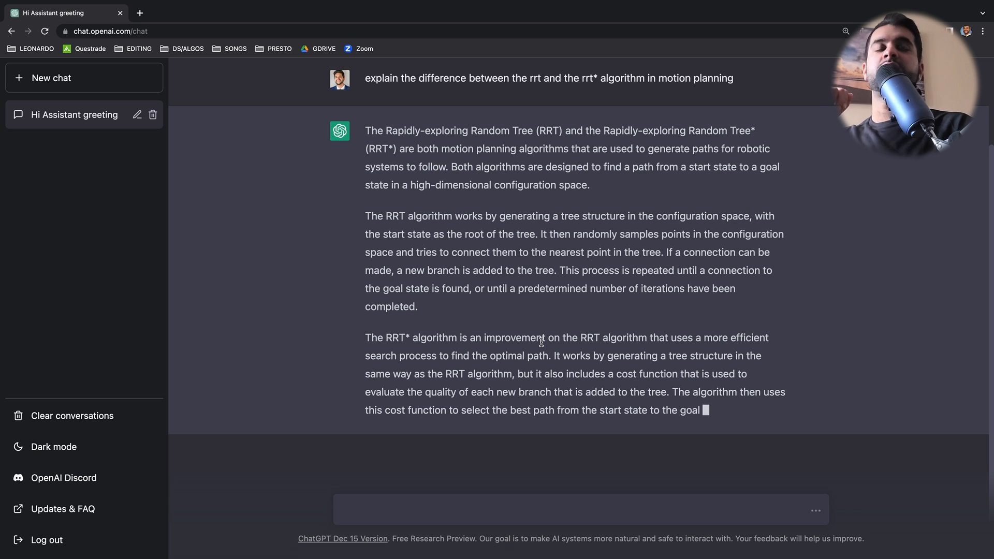
{"action": "scroll", "scroll_direction": "down", "scroll_amount": 3}
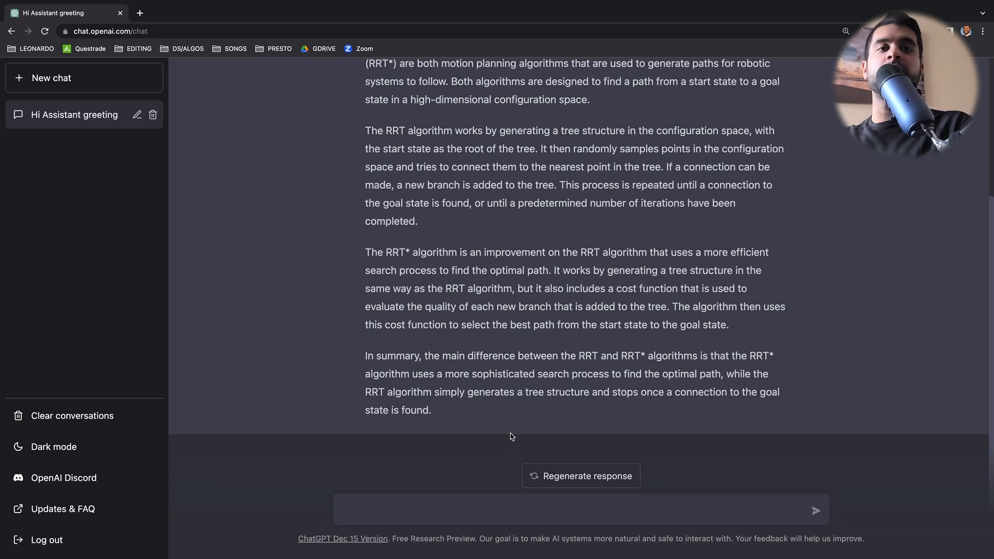
- Type the RRT pseudocode prompt for an m*n binary matrix, 0 free space and 1 obstacle
{"action": "type", "text": "write ps"}
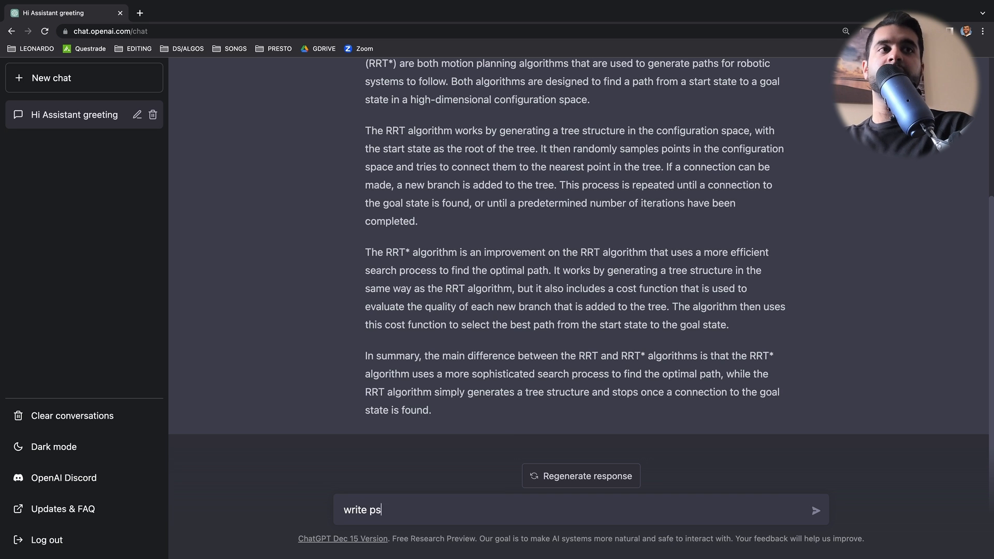
{"action": "type", "text": "eudoco"}
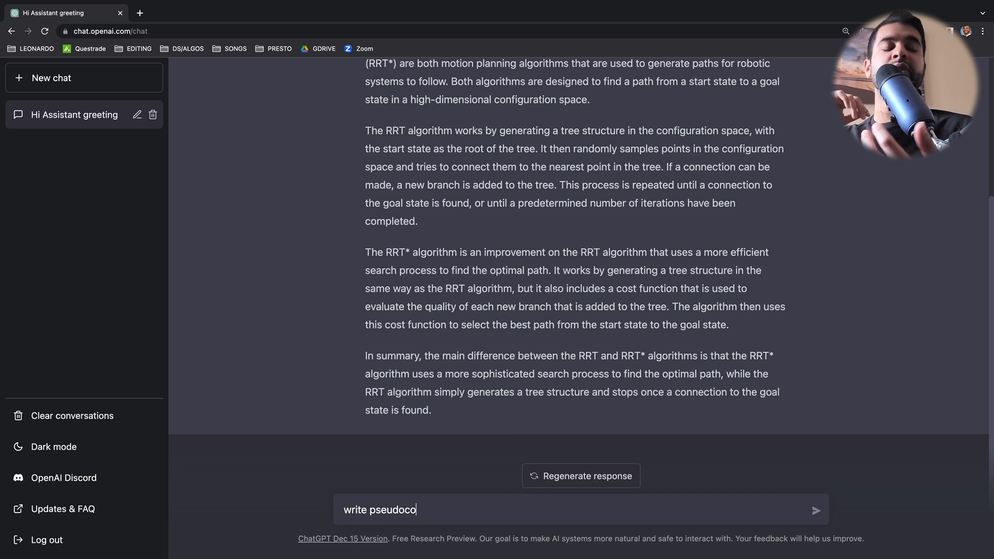
{"action": "type", "text": "de for the RRT"}
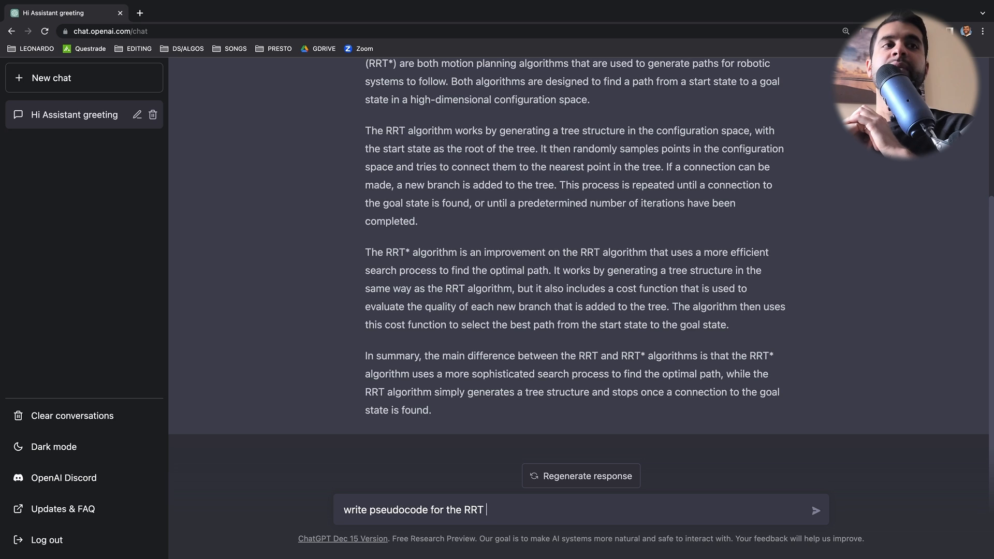
{"action": "type", "text": "algorithm given a 2d m"}
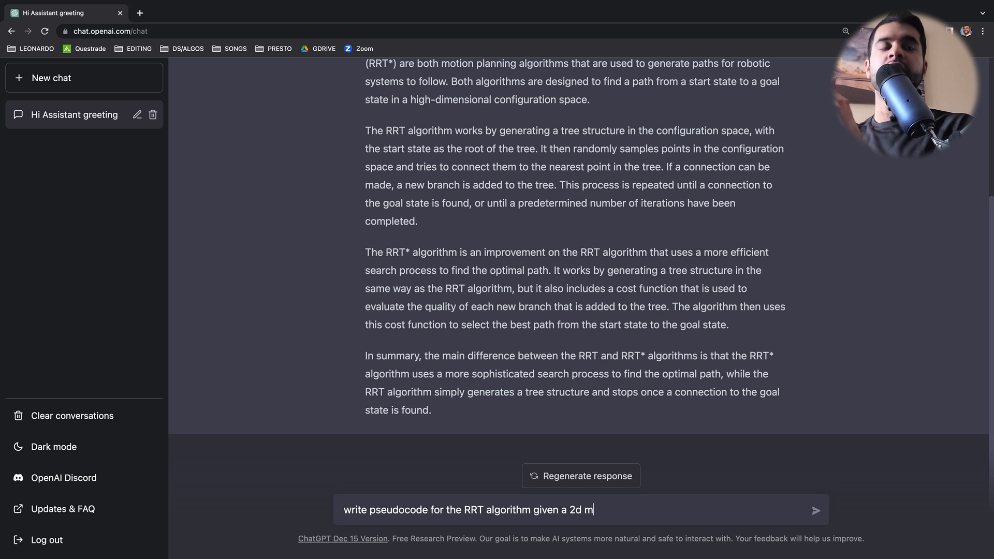
{"action": "type", "text": "*n"}
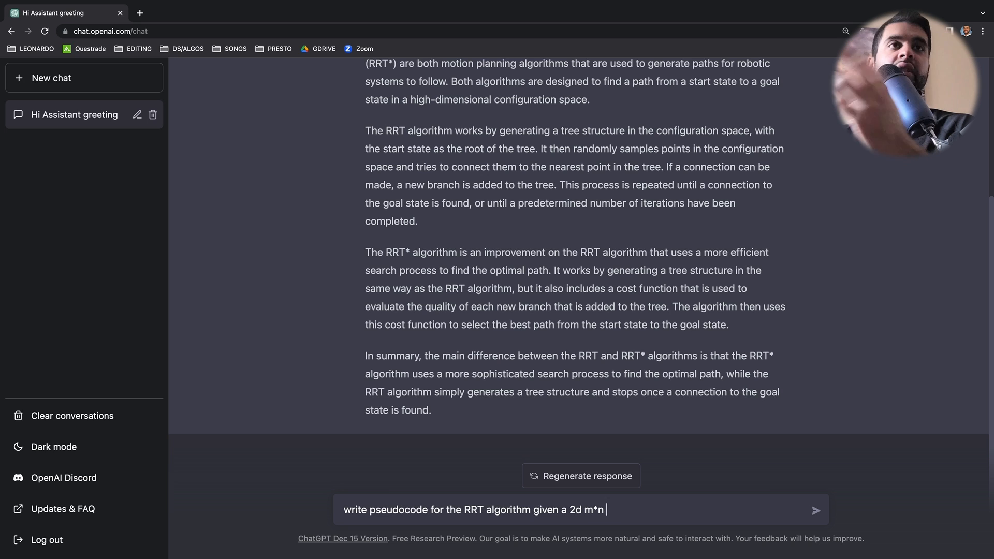
{"action": "type", "text": "matrix as the confi"}
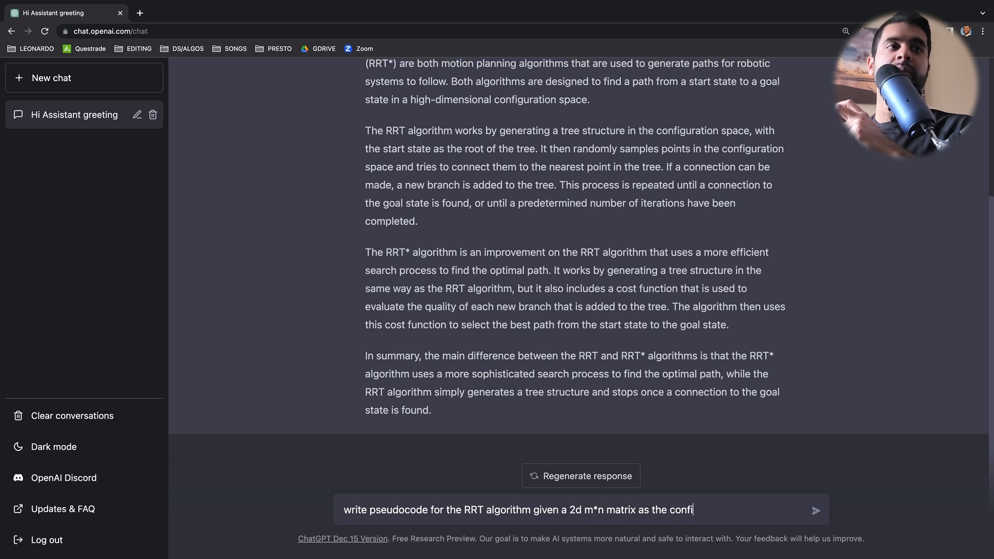
{"action": "type", "text": "guration space"}
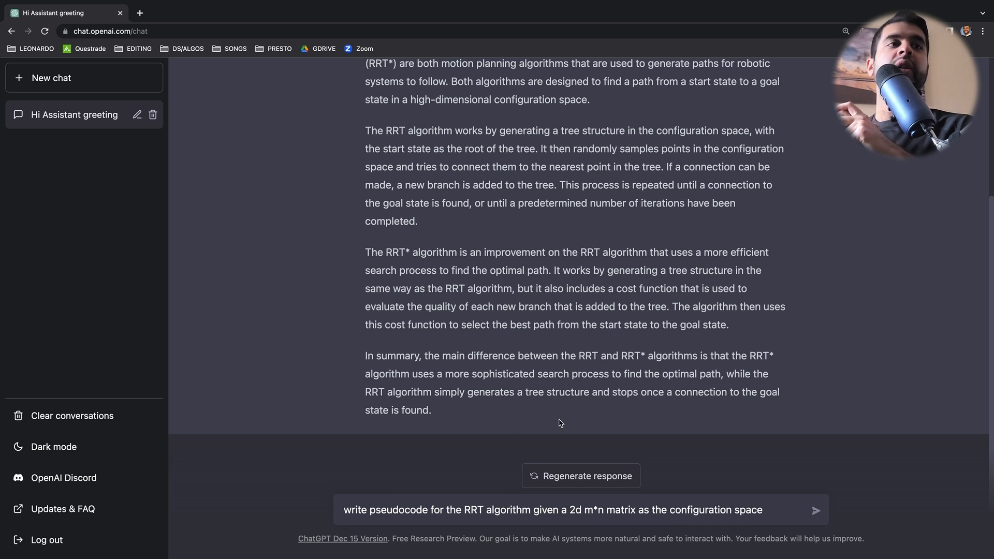
{"action": "type", "text": "binary"}
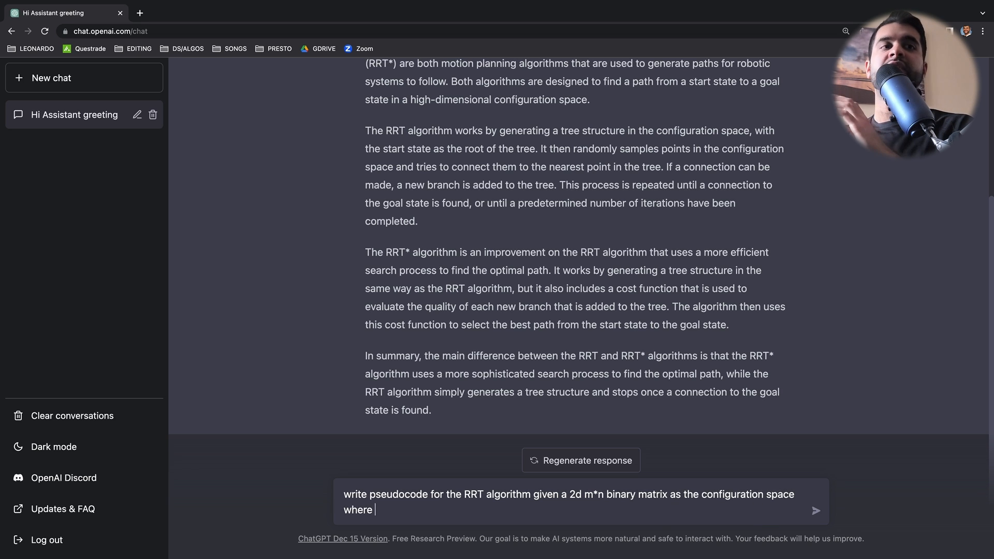
{"action": "type", "text": "0 represents free"}
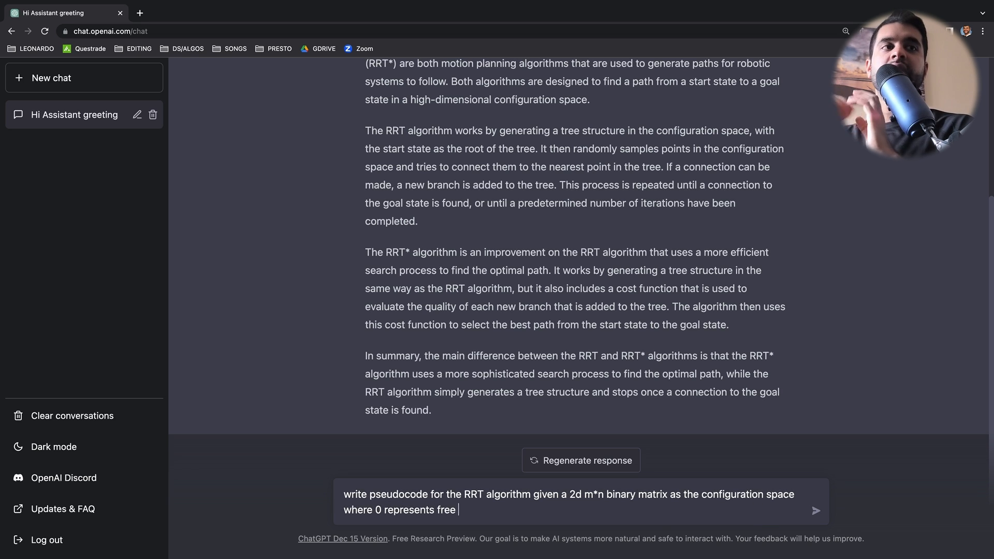
{"action": "type", "text": "space and 1"}
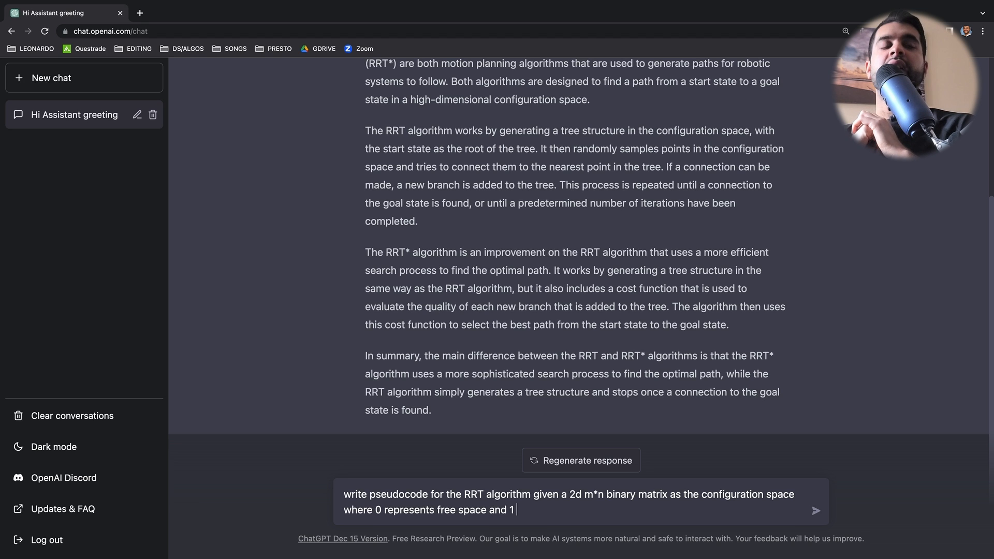
{"action": "type", "text": "represents"}
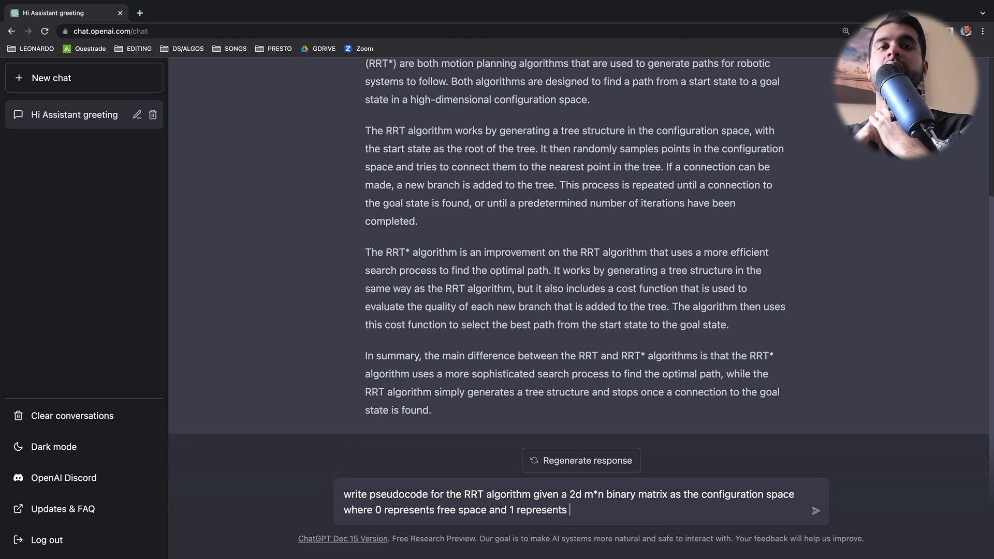
{"action": "type", "text": "an obs"}
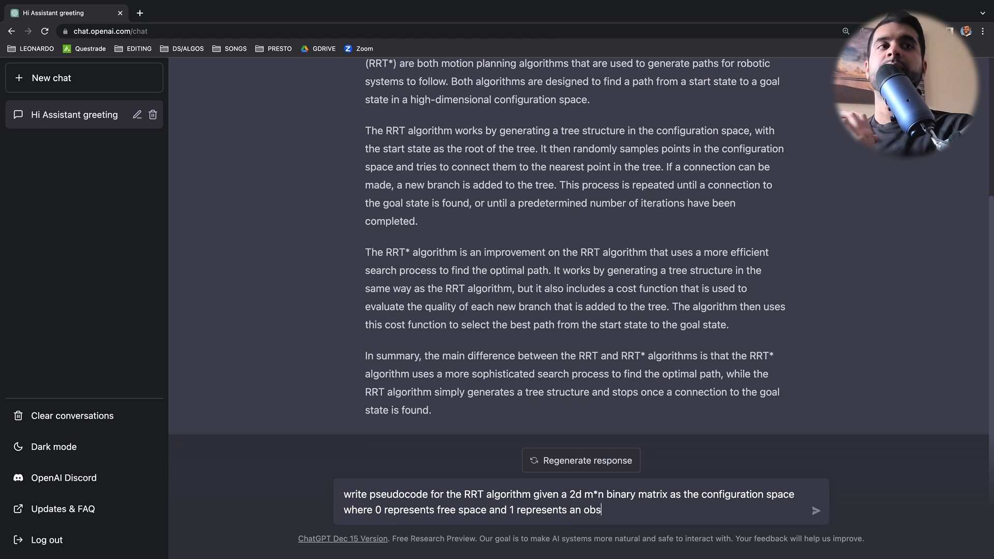
{"action": "type", "text": "tacle"}
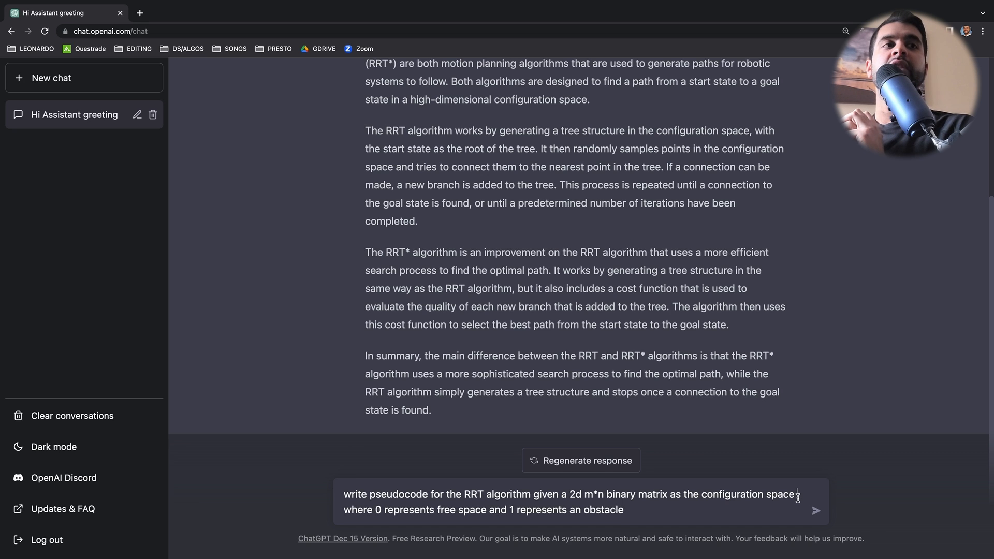
{"action": "type", "text": "C"}
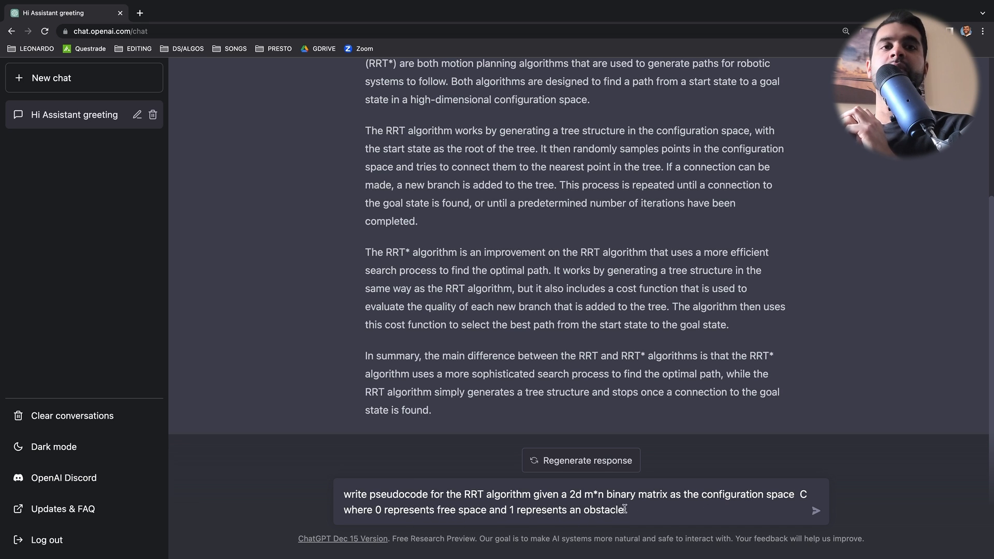
{"action": "type", "text": "in C"}
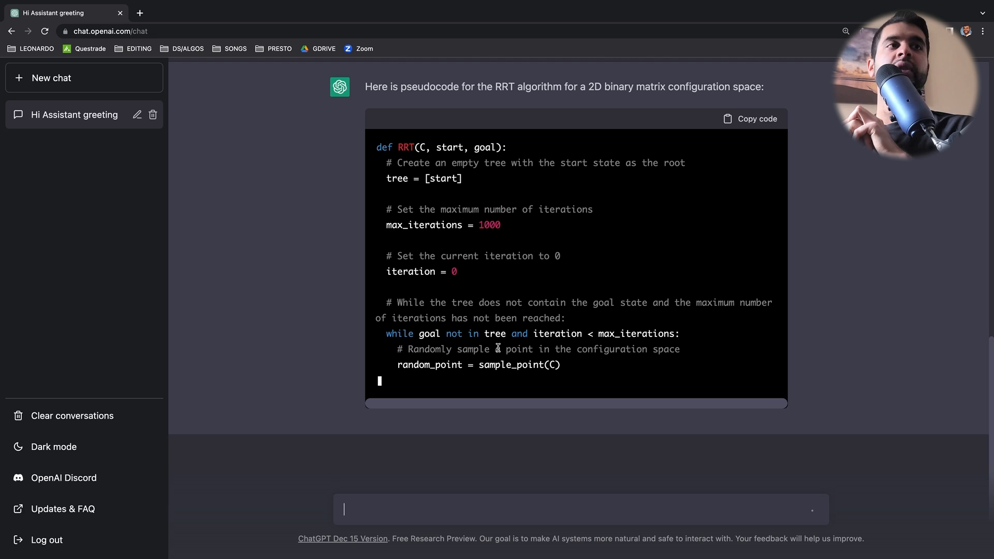
- Scroll through the RRT pseudocode until it returns path or None, then scroll back up
{"action": "scroll", "scroll_direction": "down", "scroll_amount": 3}
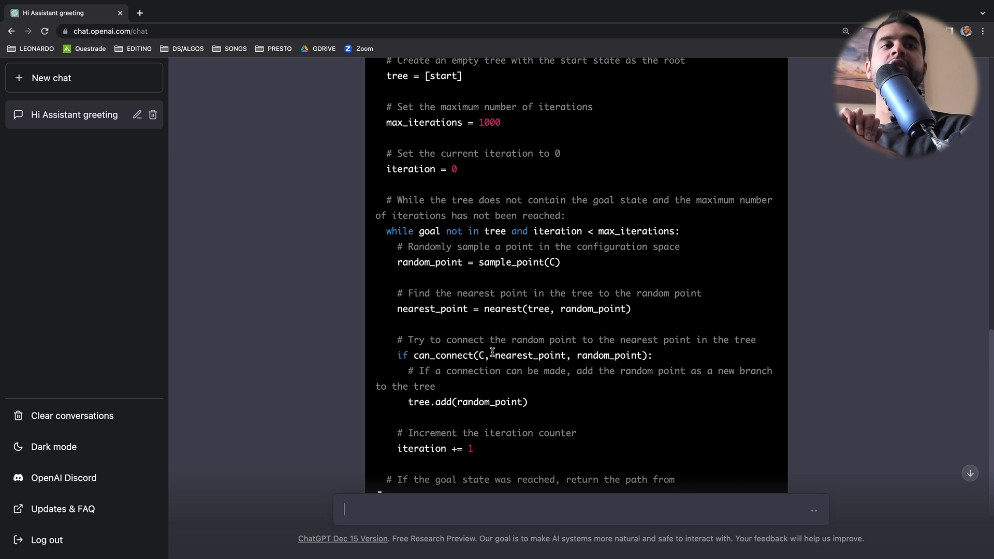
{"action": "scroll", "scroll_direction": "down", "scroll_amount": 3}
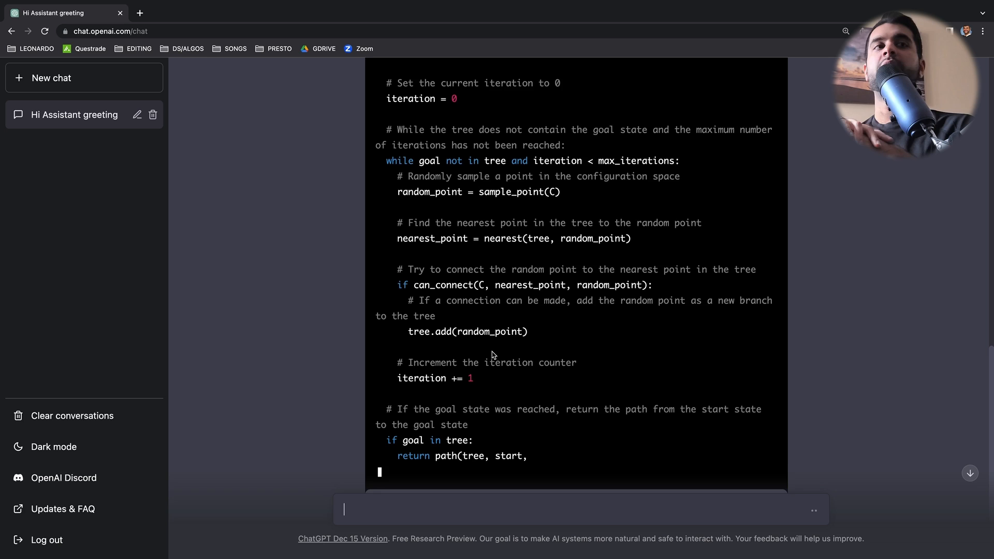
{"action": "scroll", "scroll_direction": "down", "scroll_amount": 3}
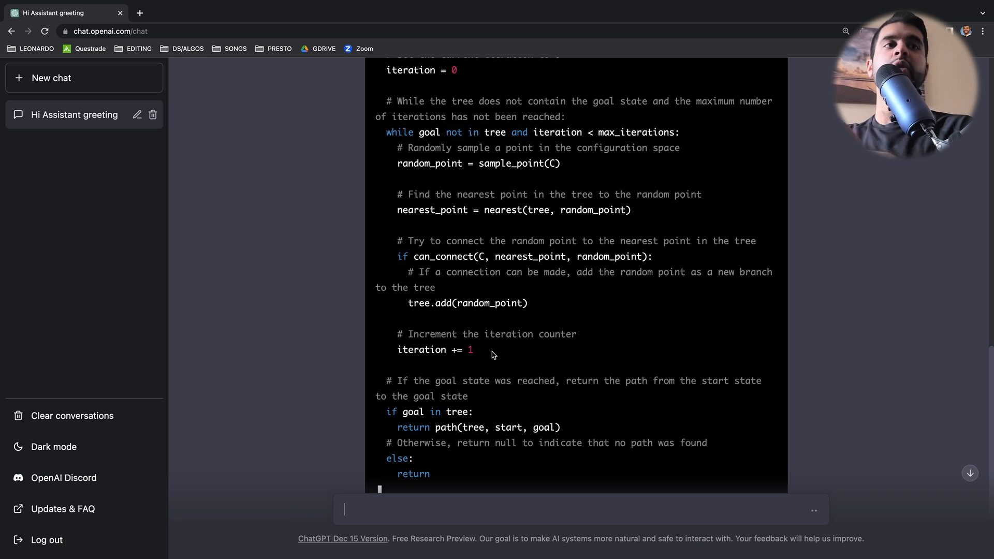
{"action": "scroll", "scroll_direction": "down", "scroll_amount": 3}
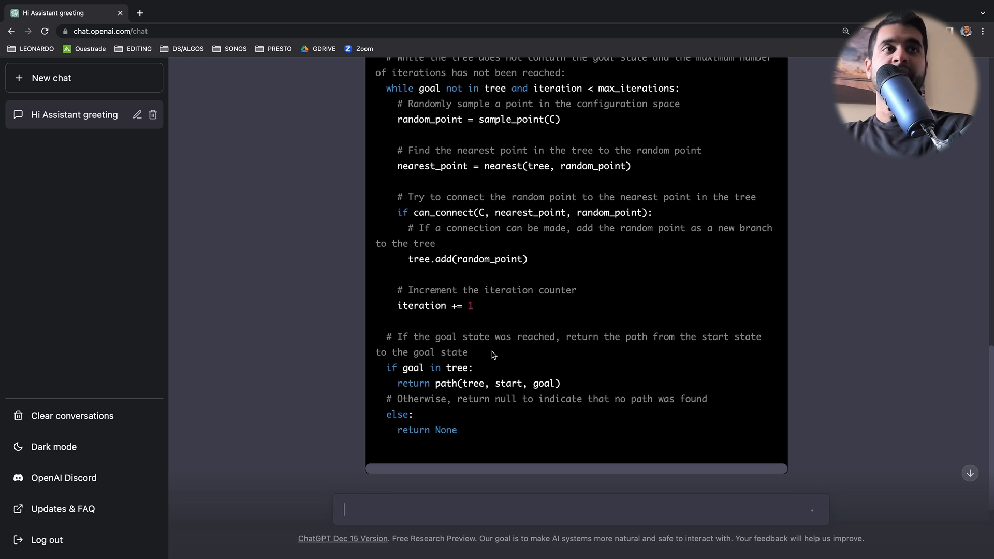
{"action": "scroll", "scroll_direction": "up", "scroll_amount": 3}
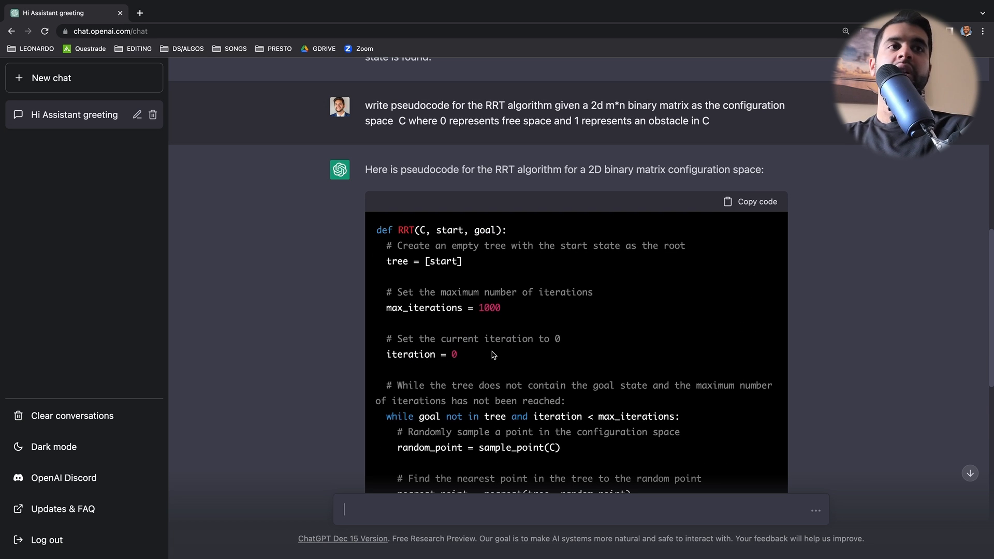
- Highlight the can_connect and nearest helper names in the RRT reply
{"action": "scroll", "scroll_direction": "down", "scroll_amount": 3}
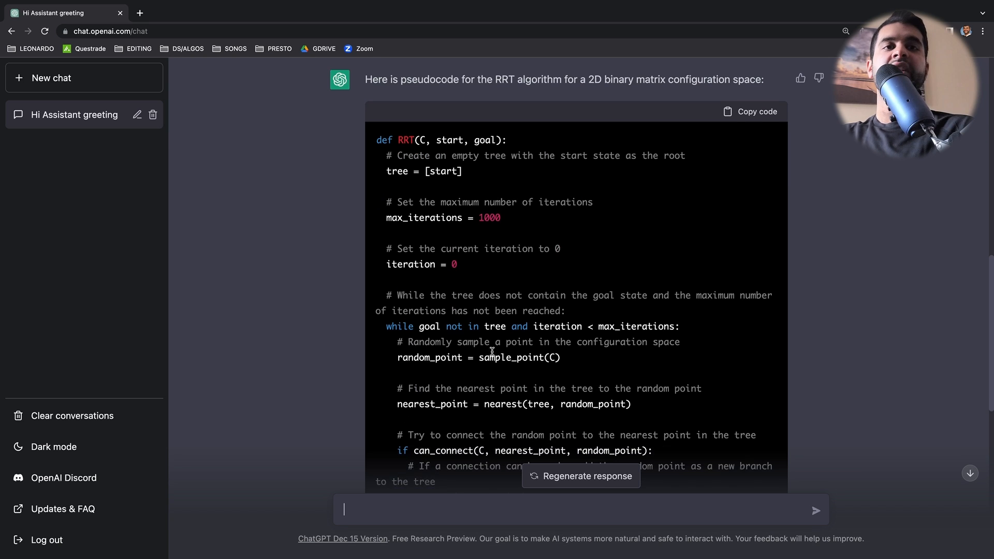
{"action": "scroll", "scroll_direction": "down", "scroll_amount": 3}
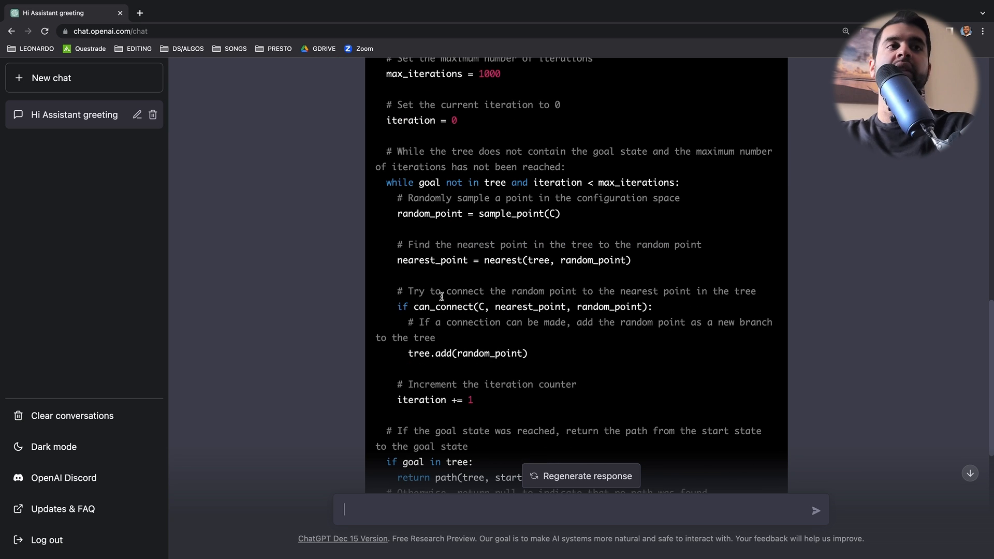
{"action": "double_click", "coordinate": [443, 306]}
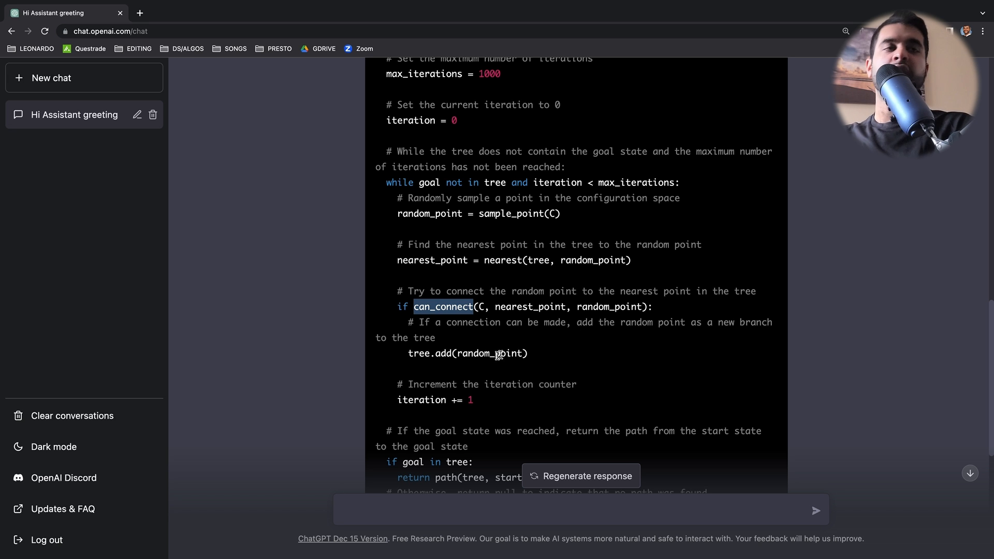
{"action": "mouse_move", "coordinate": [474, 337]}
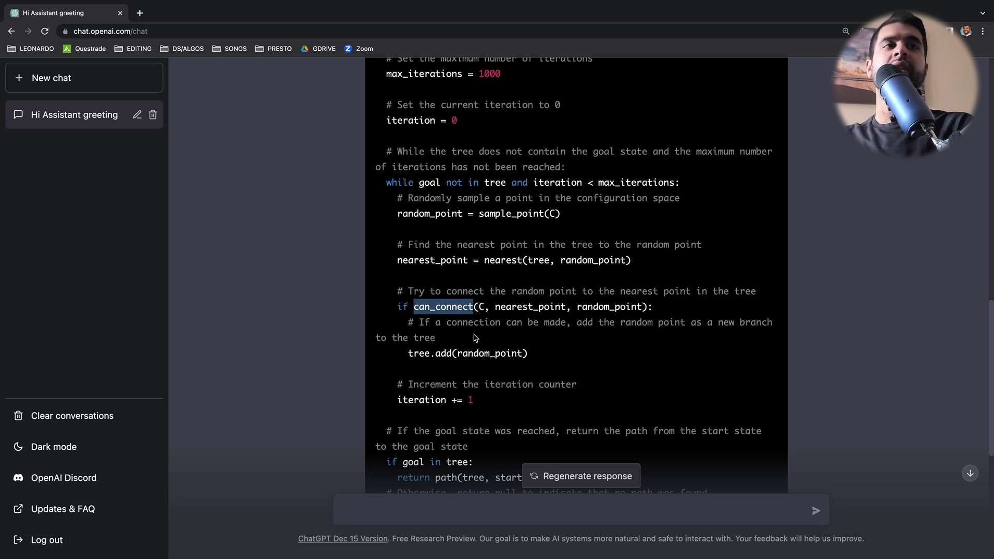
{"action": "double_click", "coordinate": [502, 260]}
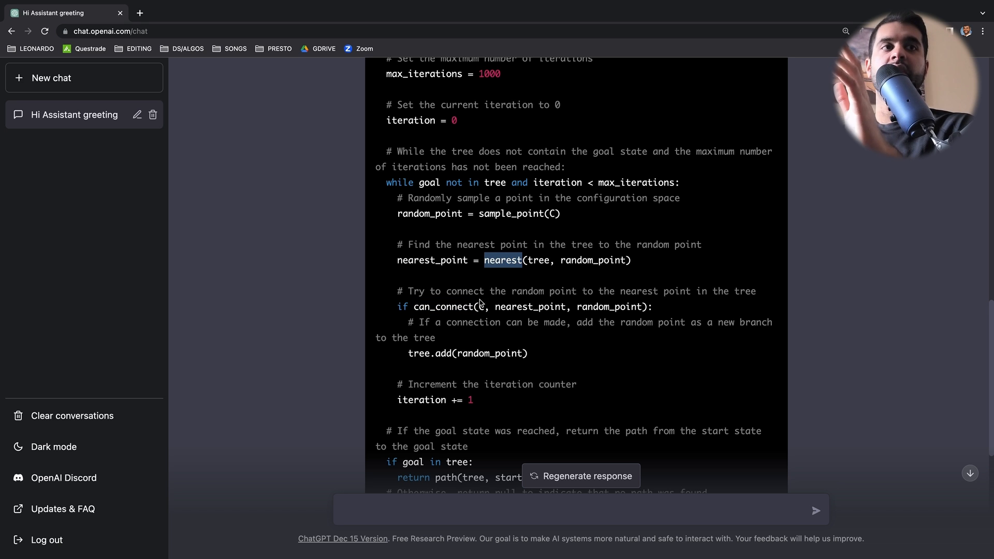
- Bring the earlier 2D binary matrix RRT prompt back into the message box
{"action": "scroll", "scroll_direction": "down", "scroll_amount": 3}
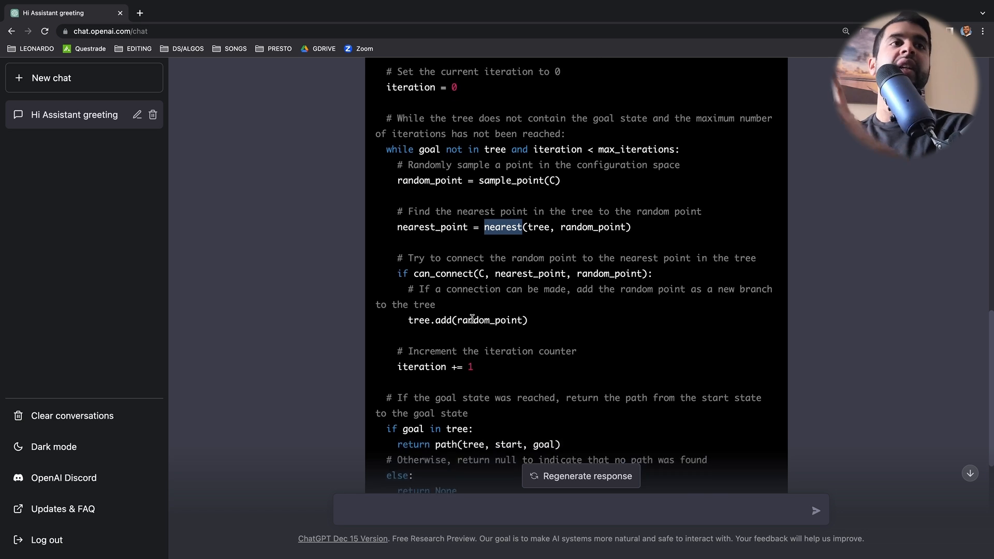
{"action": "scroll", "scroll_direction": "down", "scroll_amount": 3}
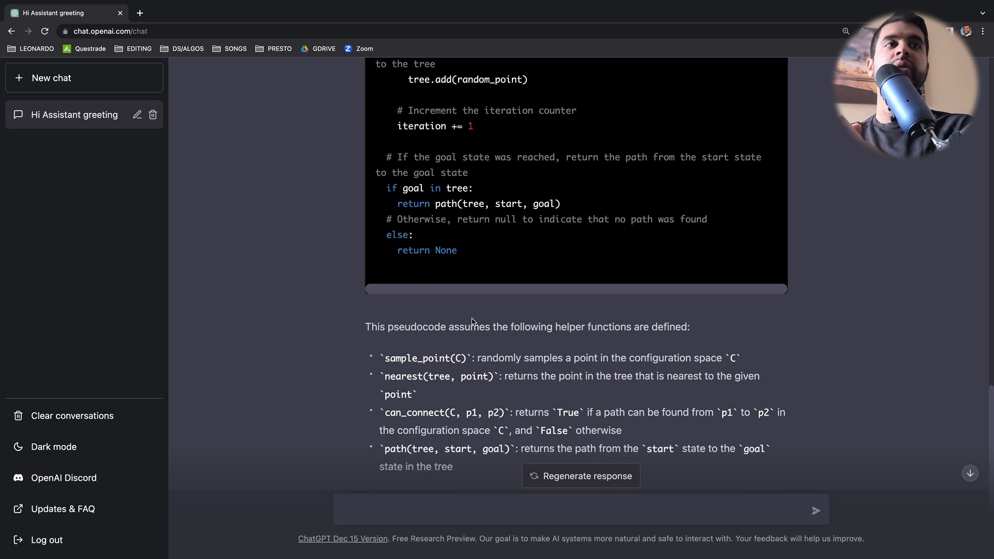
{"action": "scroll", "scroll_direction": "down", "scroll_amount": 3}
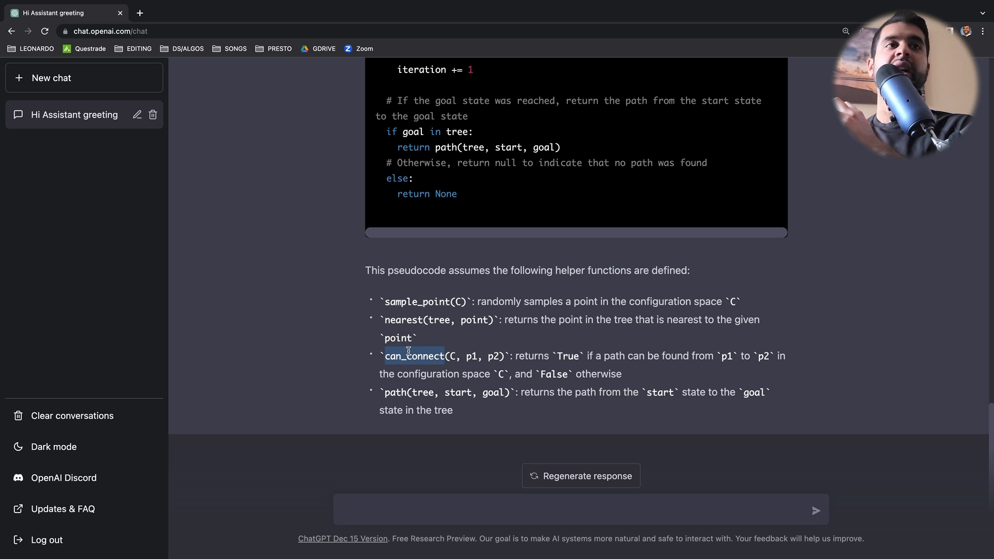
{"action": "mouse_move", "coordinate": [416, 325]}
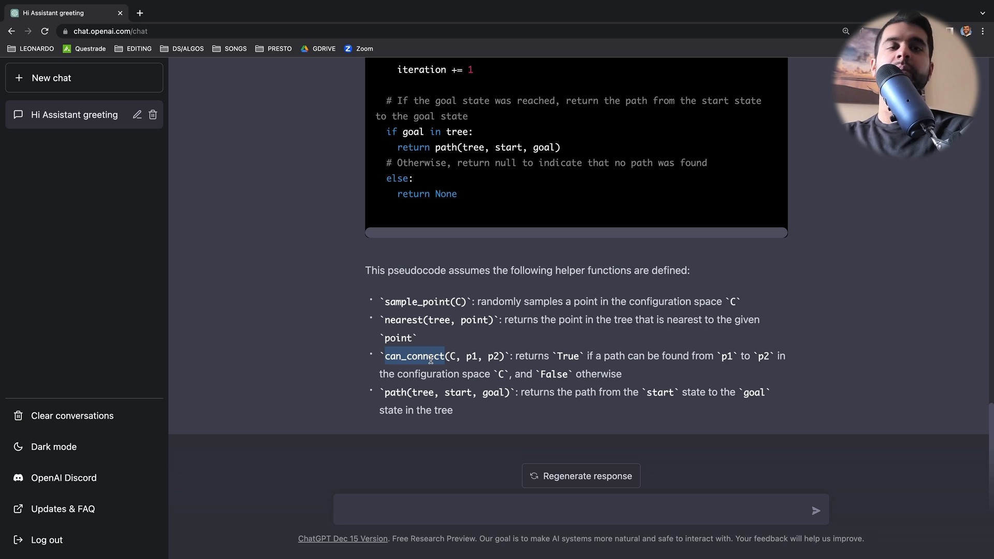
{"action": "mouse_move", "coordinate": [365, 272]}
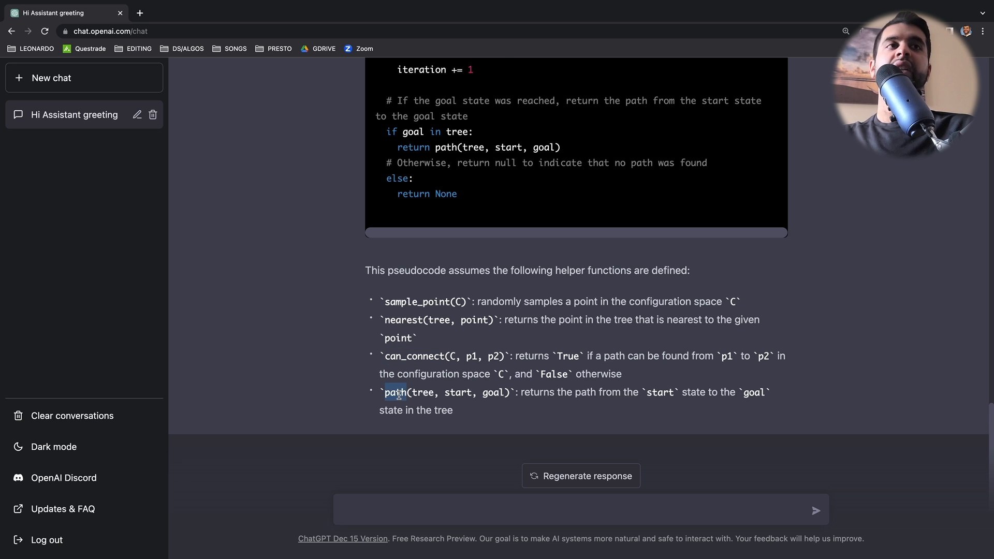
{"action": "scroll", "scroll_direction": "up", "scroll_amount": 3}
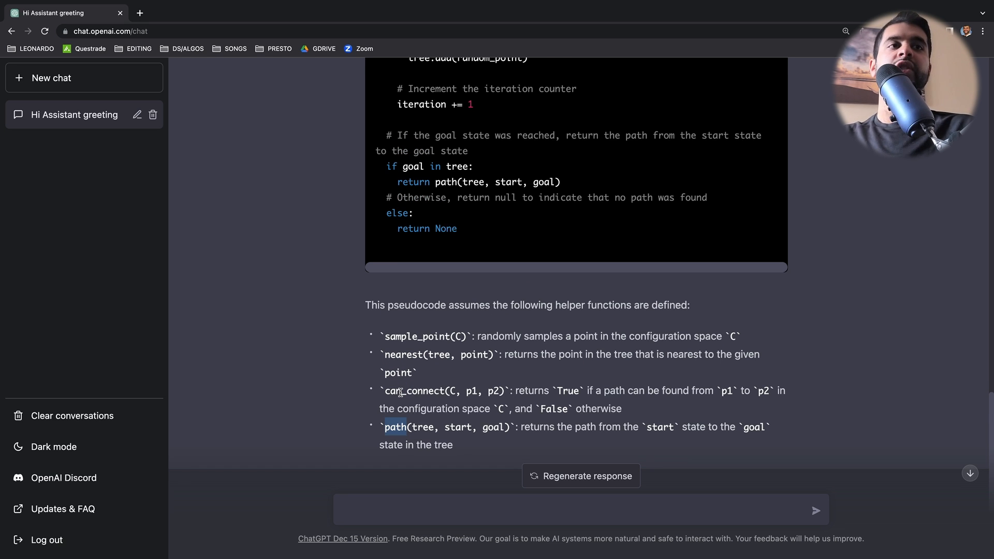
{"action": "scroll", "scroll_direction": "up", "scroll_amount": 3}
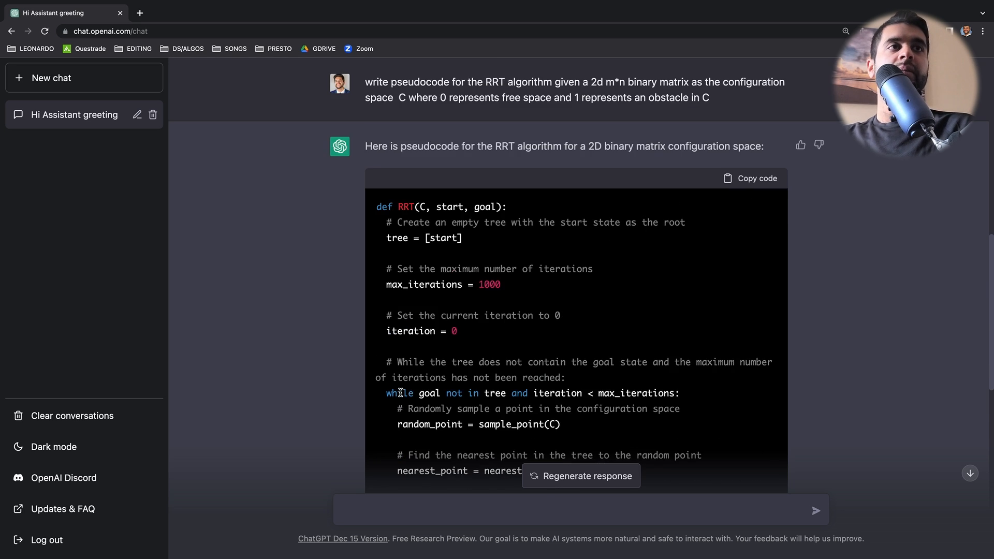
{"action": "scroll", "scroll_direction": "up", "scroll_amount": 3}
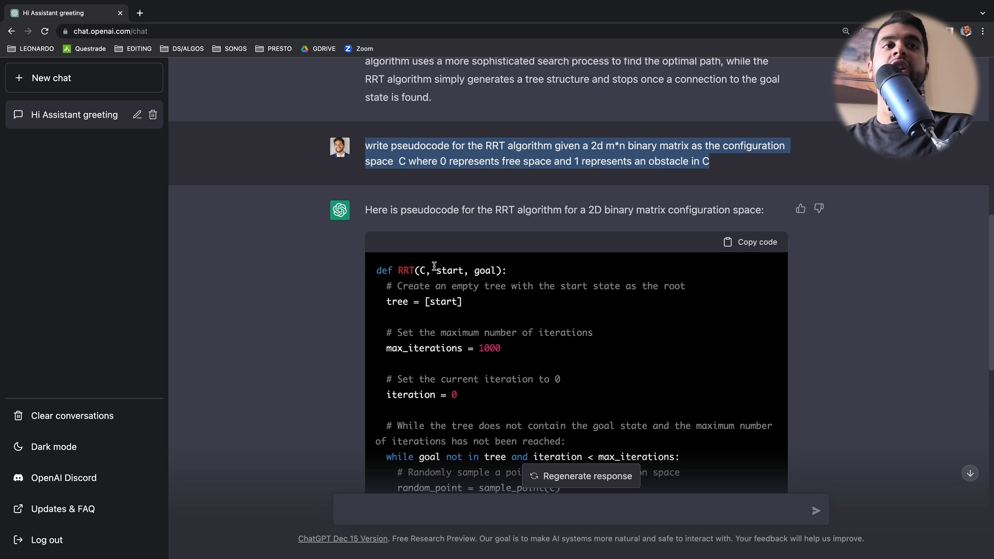
{"action": "scroll", "scroll_direction": "down", "scroll_amount": 3}
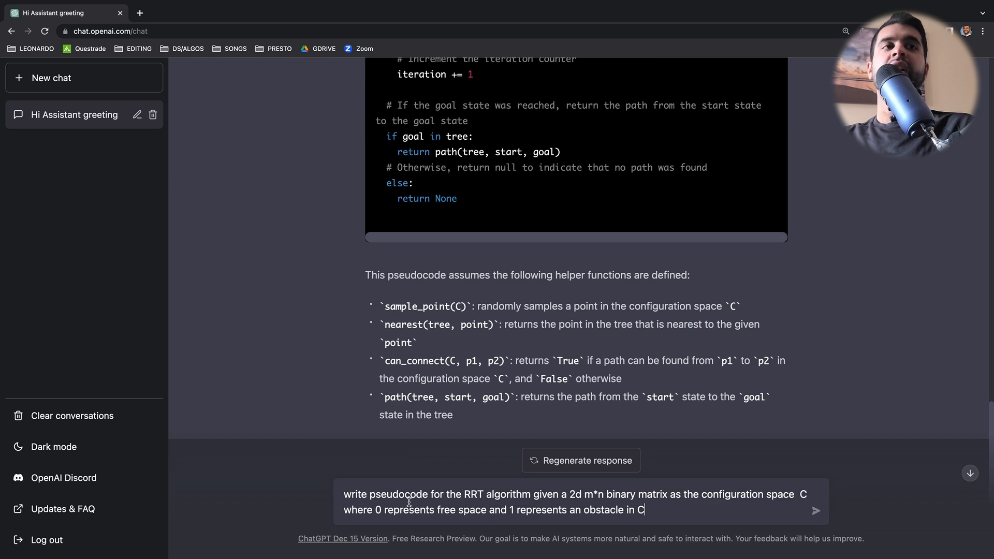
- Add '*' after RRT and reword the draft to request Python code
{"action": "type", "text": "*"}
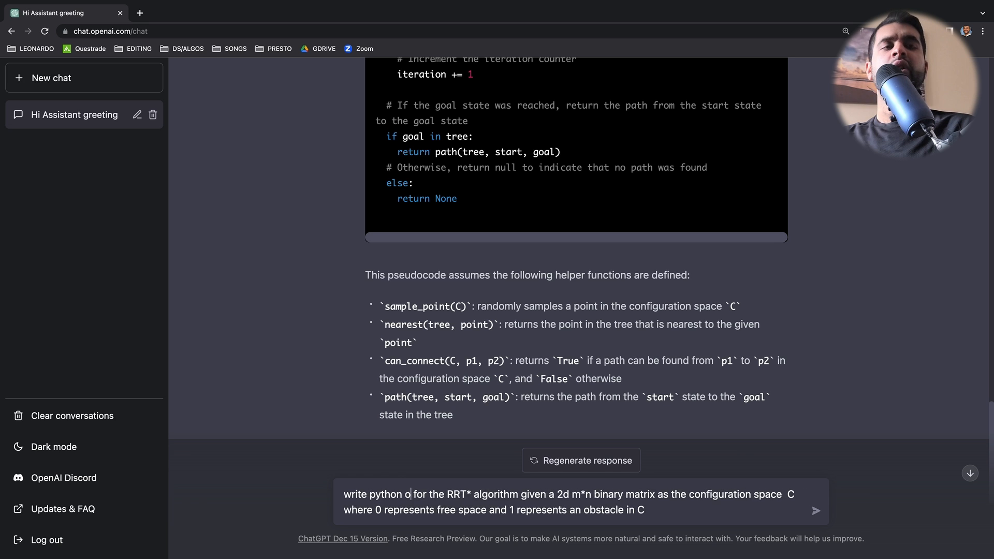
{"action": "left_click", "coordinate": [816, 511]}
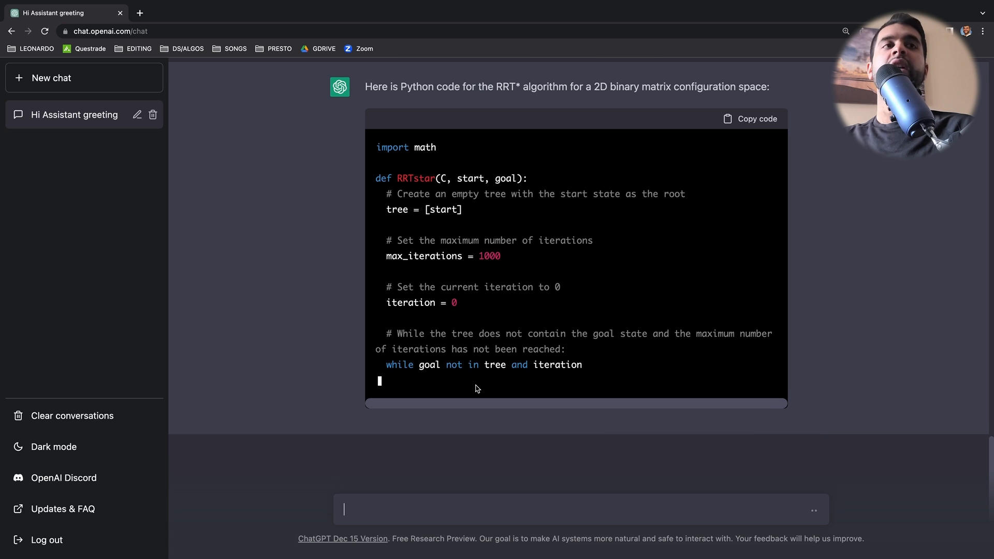
- Scroll through the generating RRT* Python code with cost, update_parent and points_within_radius helpers
{"action": "scroll", "scroll_direction": "down", "scroll_amount": 3}
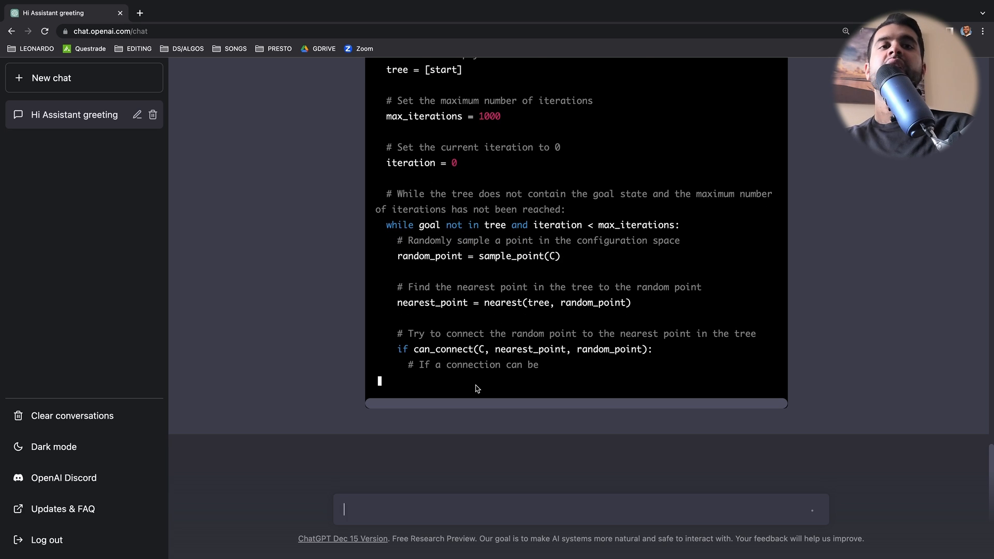
{"action": "scroll", "scroll_direction": "down", "scroll_amount": 3}
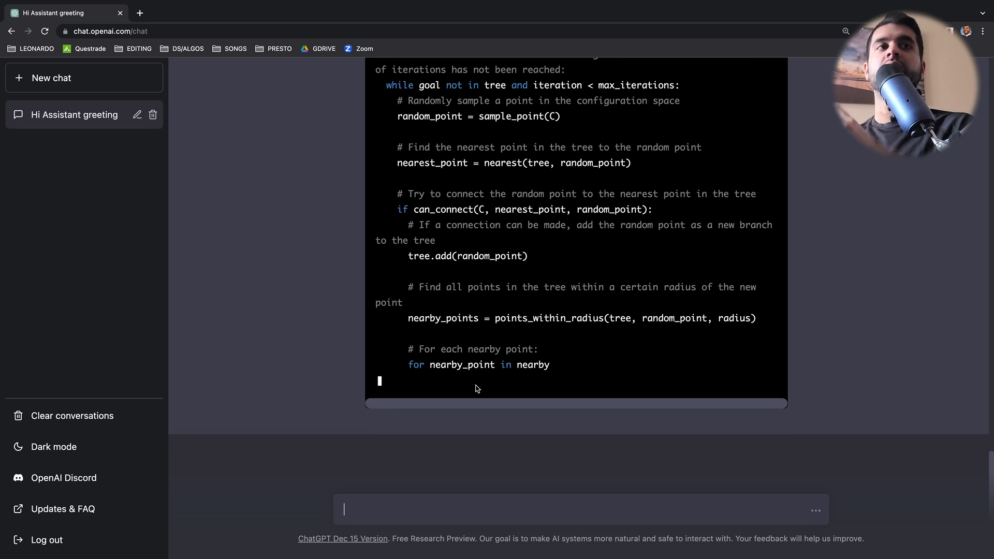
{"action": "scroll", "scroll_direction": "down", "scroll_amount": 3}
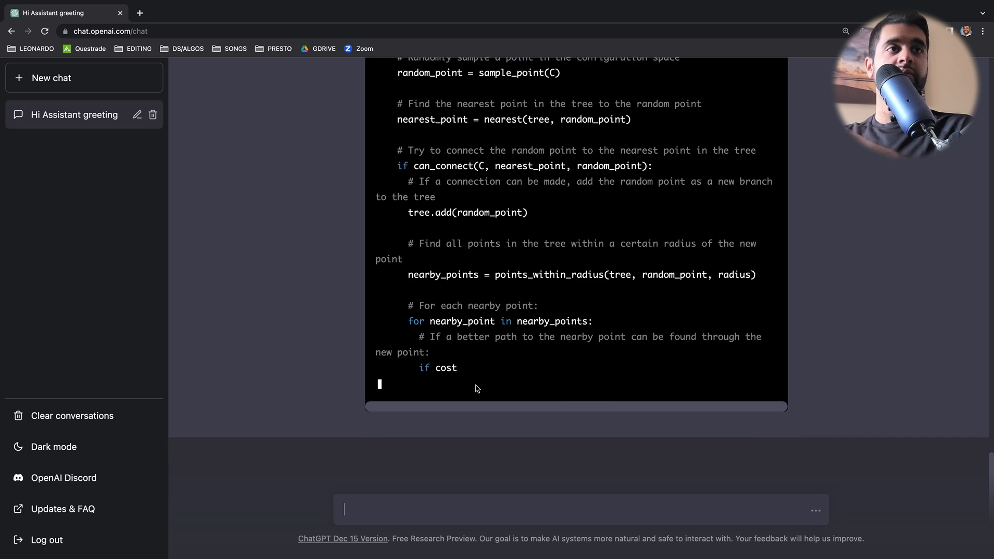
{"action": "scroll", "scroll_direction": "down", "scroll_amount": 3}
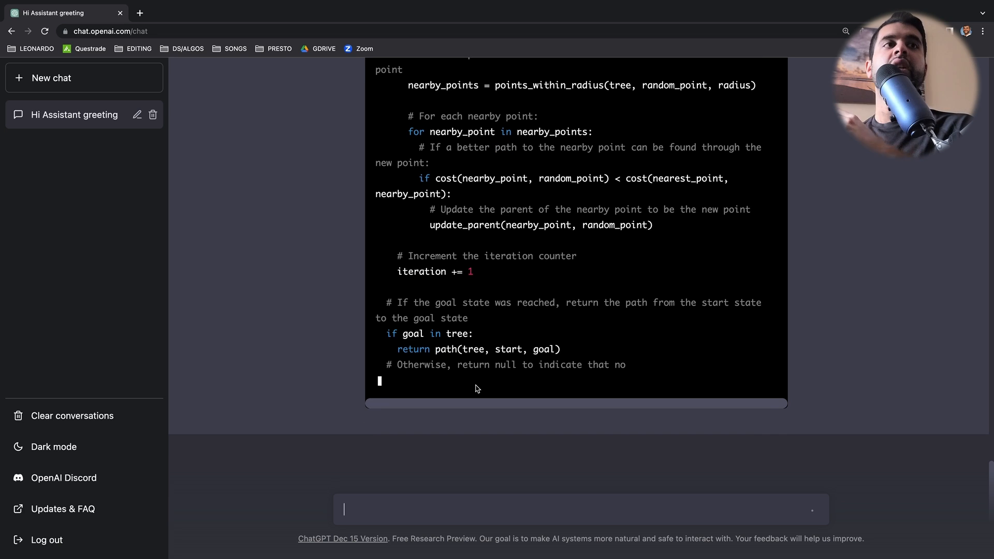
{"action": "scroll", "scroll_direction": "down", "scroll_amount": 3}
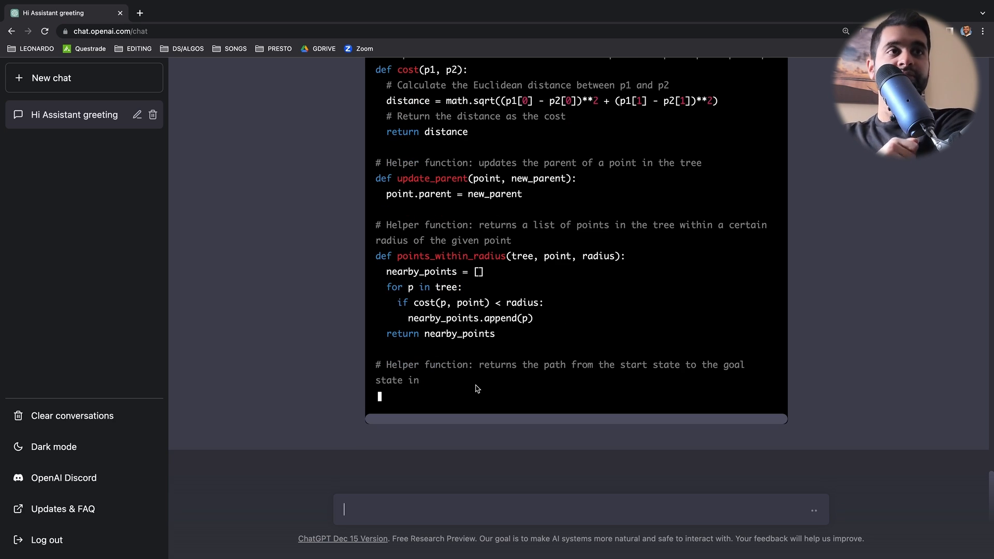
{"action": "scroll", "scroll_direction": "down", "scroll_amount": 3}
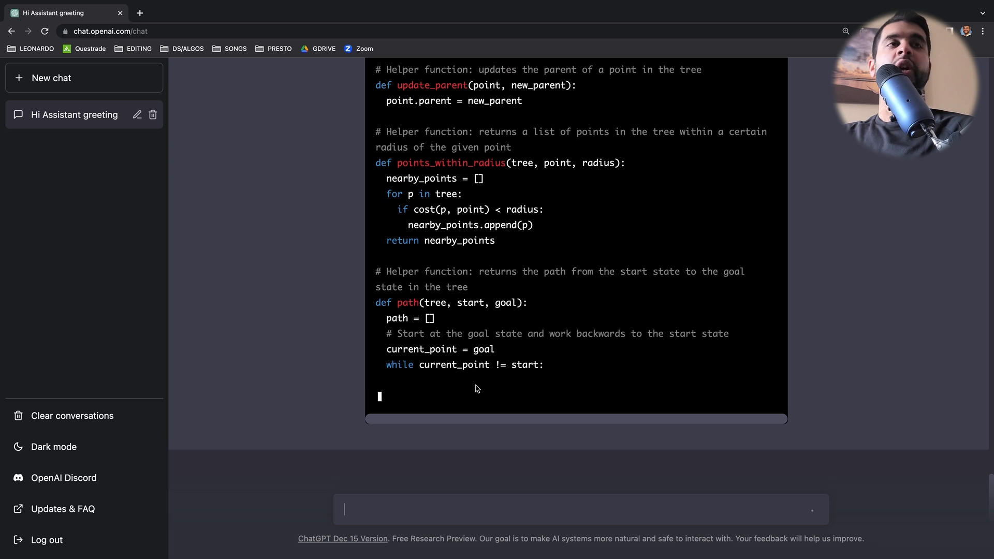
{"action": "scroll", "scroll_direction": "down", "scroll_amount": 3}
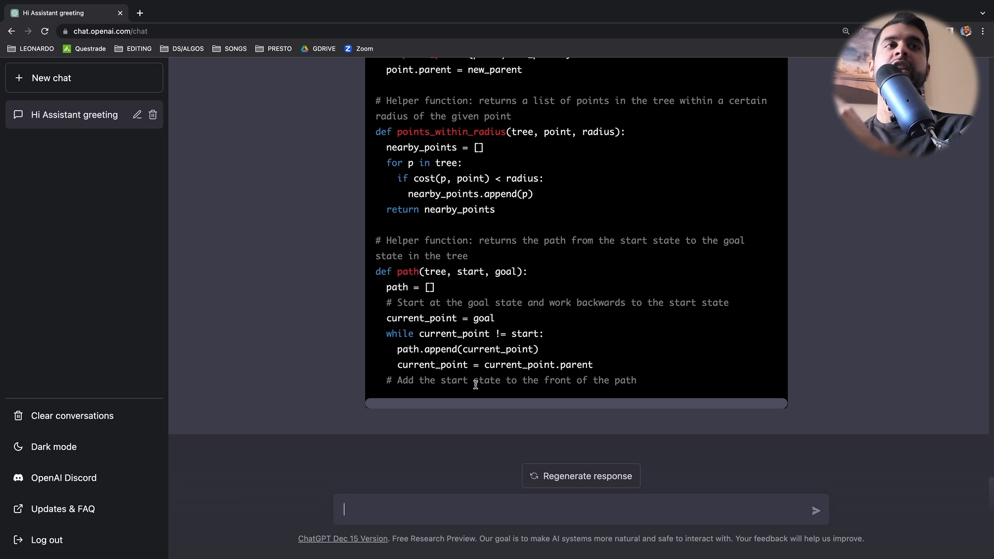
{"action": "mouse_move", "coordinate": [531, 345]}
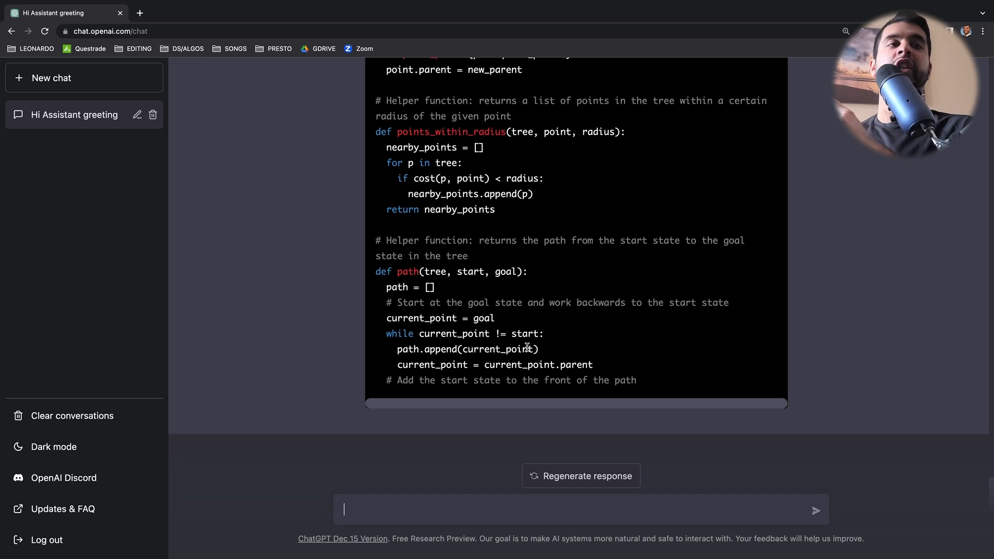
{"action": "scroll", "scroll_direction": "up", "scroll_amount": 3}
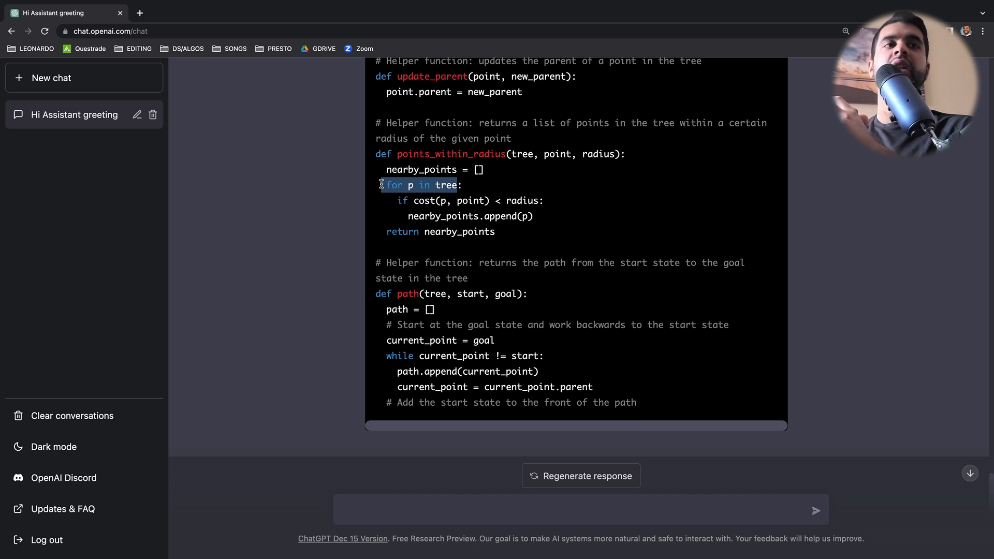
{"action": "scroll", "scroll_direction": "up", "scroll_amount": 3}
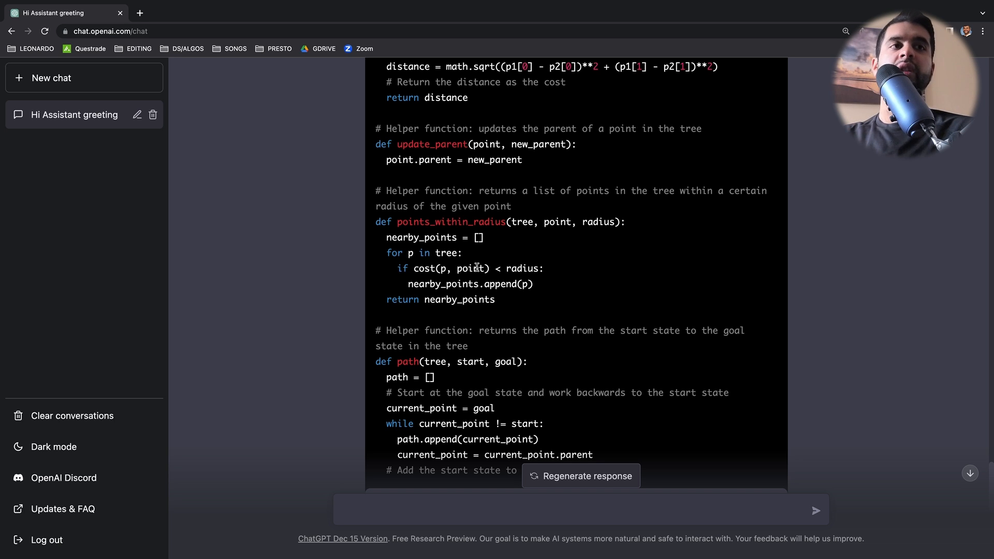
{"action": "scroll", "scroll_direction": "up", "scroll_amount": 3}
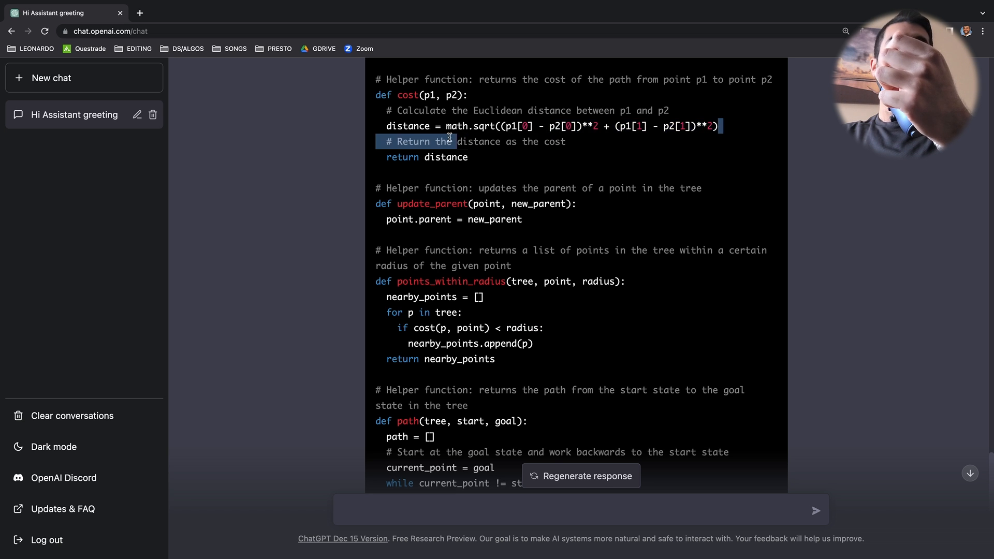
{"action": "double_click", "coordinate": [445, 157]}
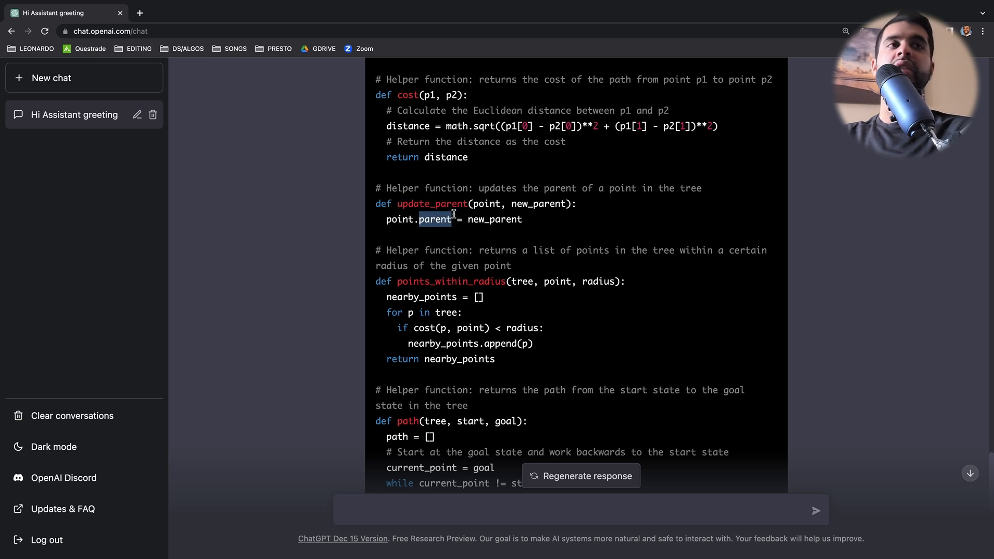
{"action": "scroll", "scroll_direction": "up", "scroll_amount": 3}
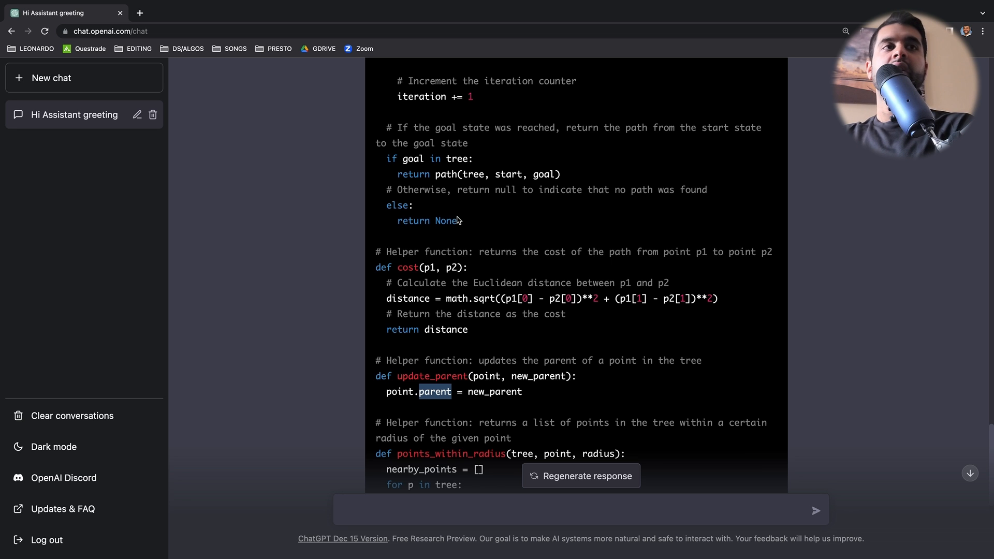
{"action": "scroll", "scroll_direction": "up", "scroll_amount": 3}
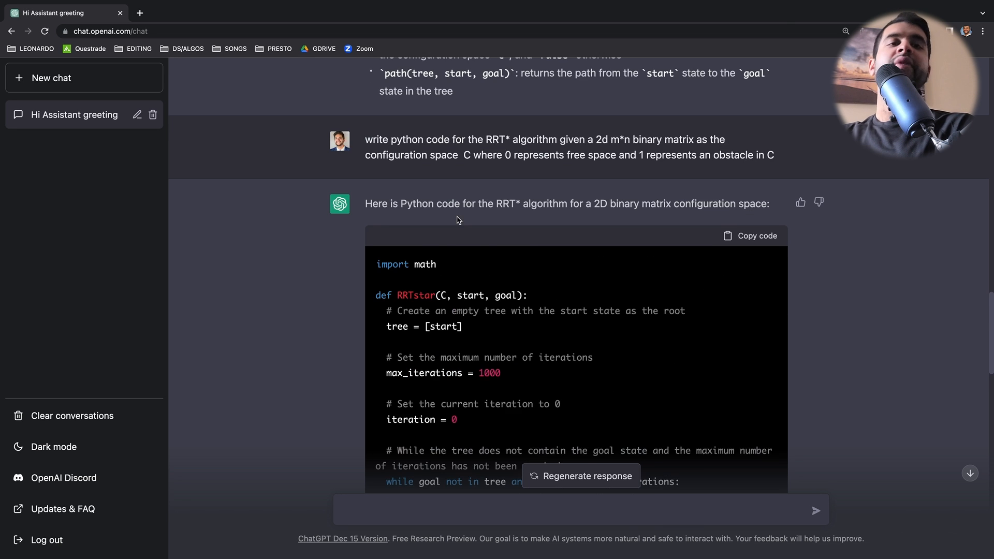
{"action": "scroll", "scroll_direction": "down", "scroll_amount": 3}
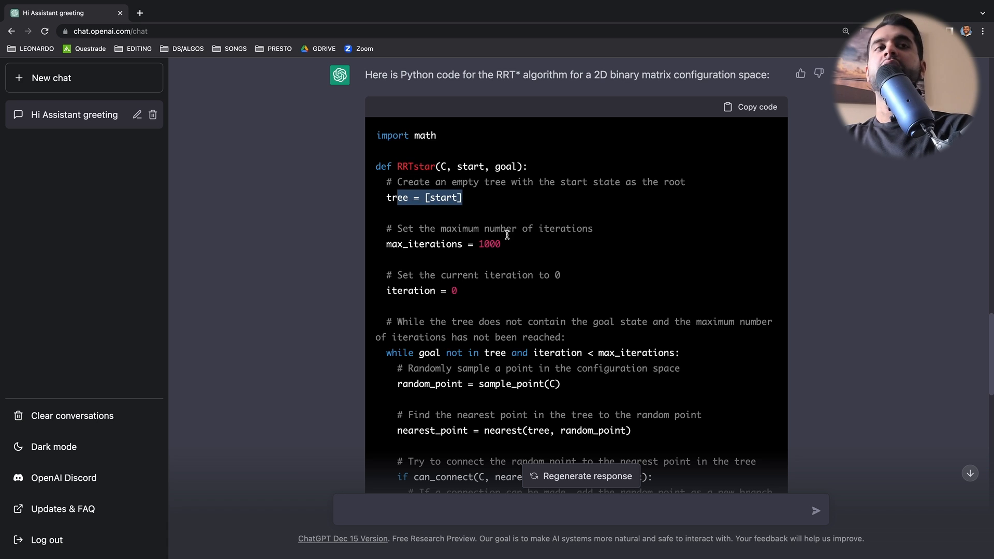
{"action": "scroll", "scroll_direction": "down", "scroll_amount": 3}
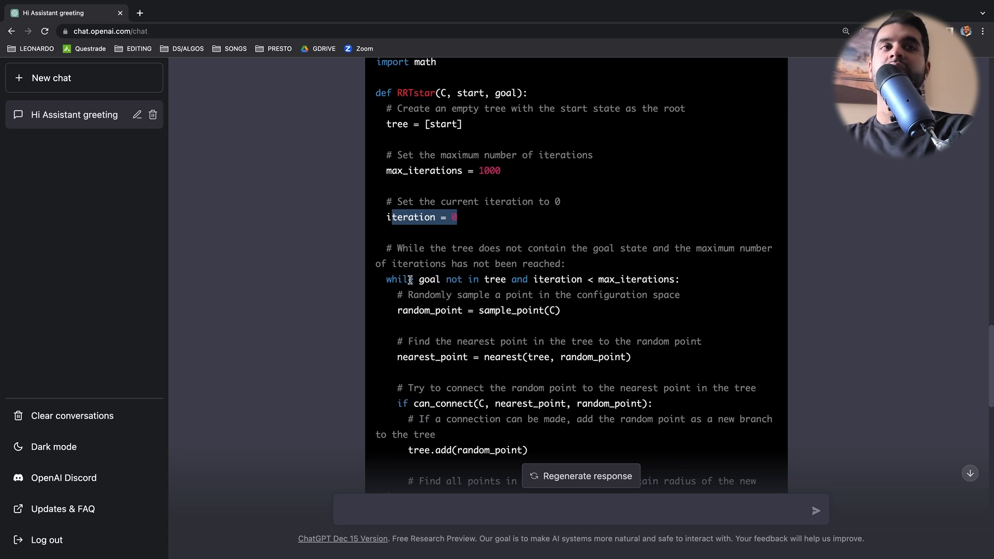
{"action": "scroll", "scroll_direction": "down", "scroll_amount": 3}
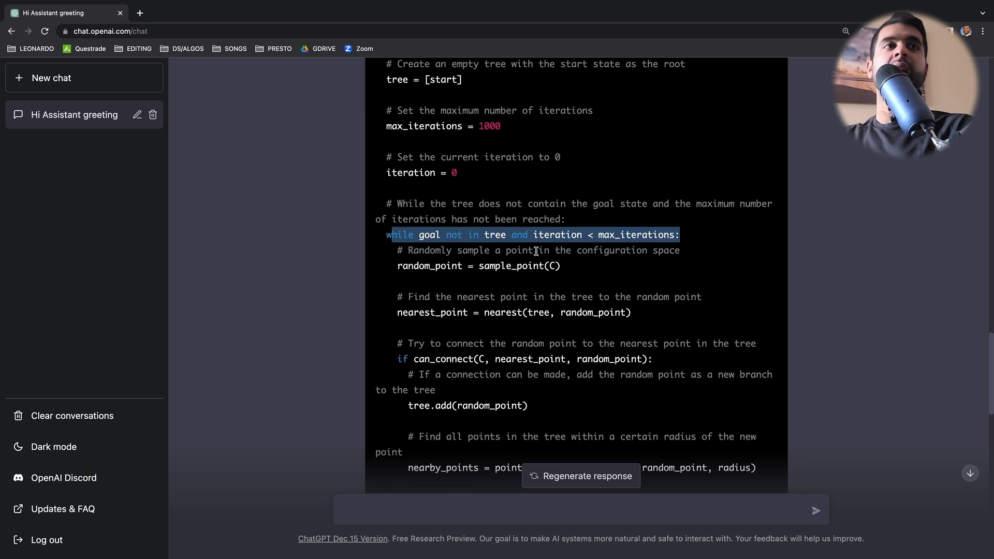
{"action": "scroll", "scroll_direction": "down", "scroll_amount": 3}
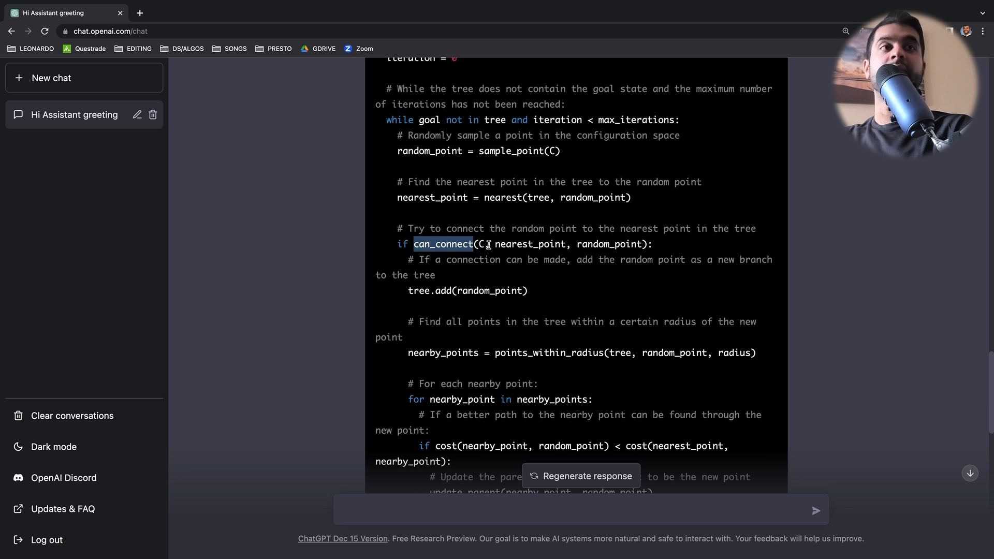
{"action": "scroll", "scroll_direction": "down", "scroll_amount": 3}
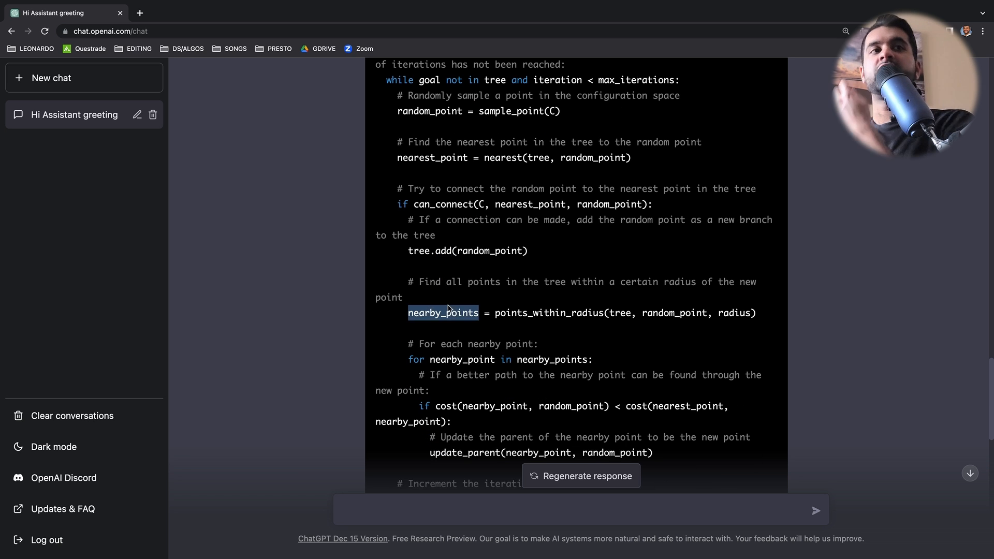
{"action": "scroll", "scroll_direction": "down", "scroll_amount": 3}
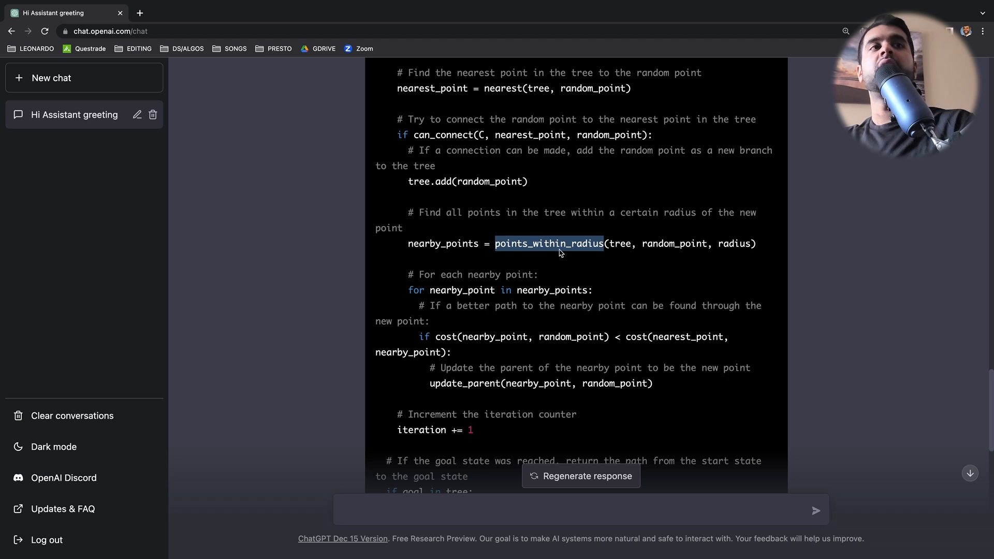
{"action": "mouse_move", "coordinate": [537, 228]}
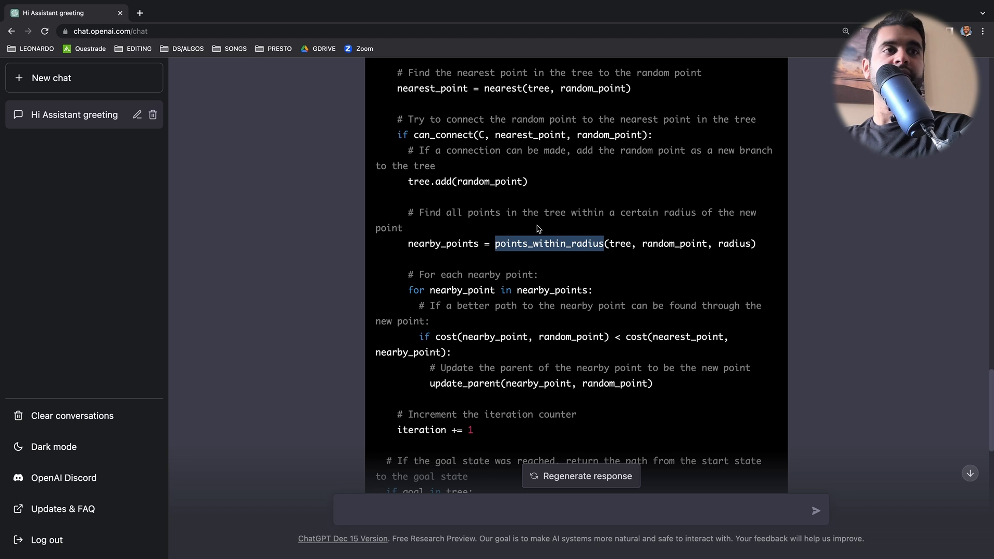
{"action": "mouse_move", "coordinate": [508, 276]}
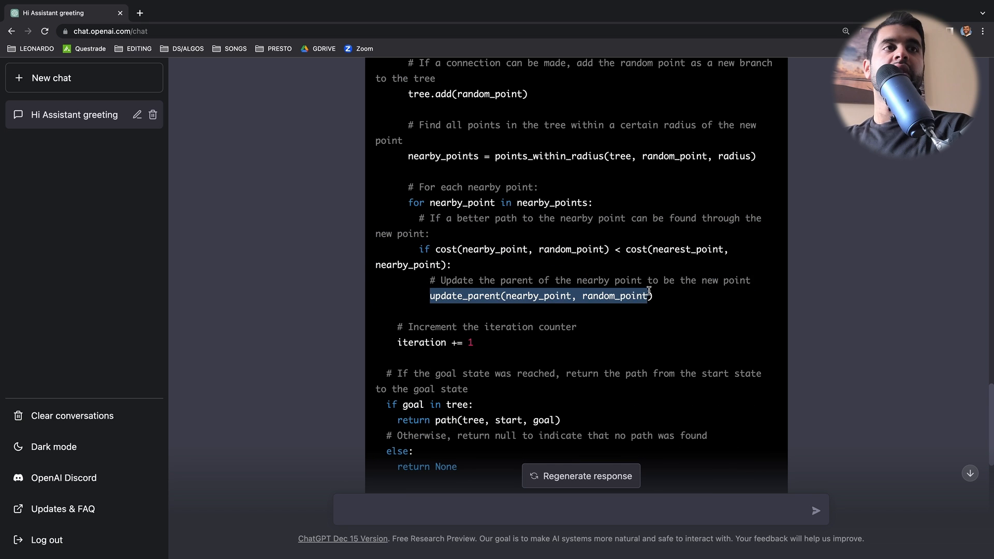
{"action": "scroll", "scroll_direction": "down", "scroll_amount": 3}
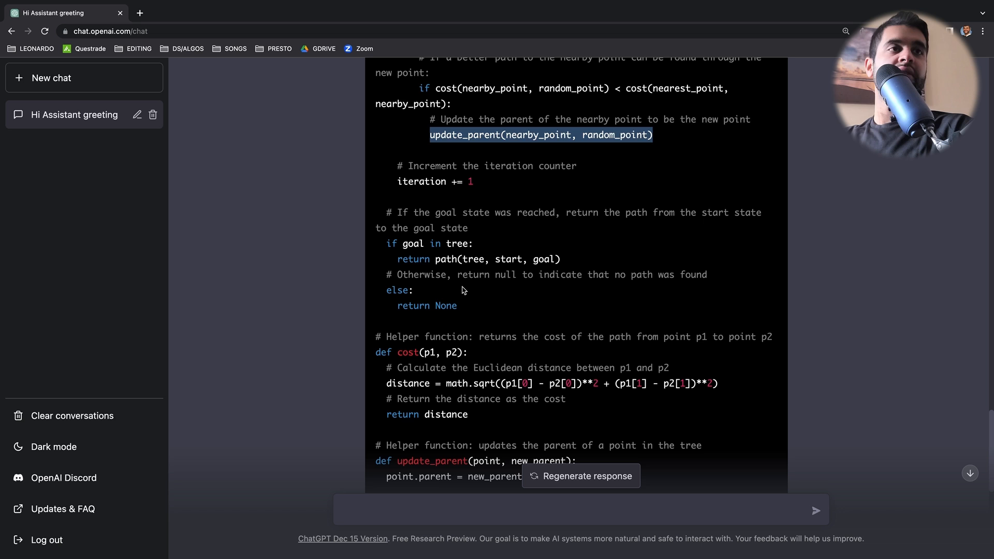
{"action": "scroll", "scroll_direction": "down", "scroll_amount": 3}
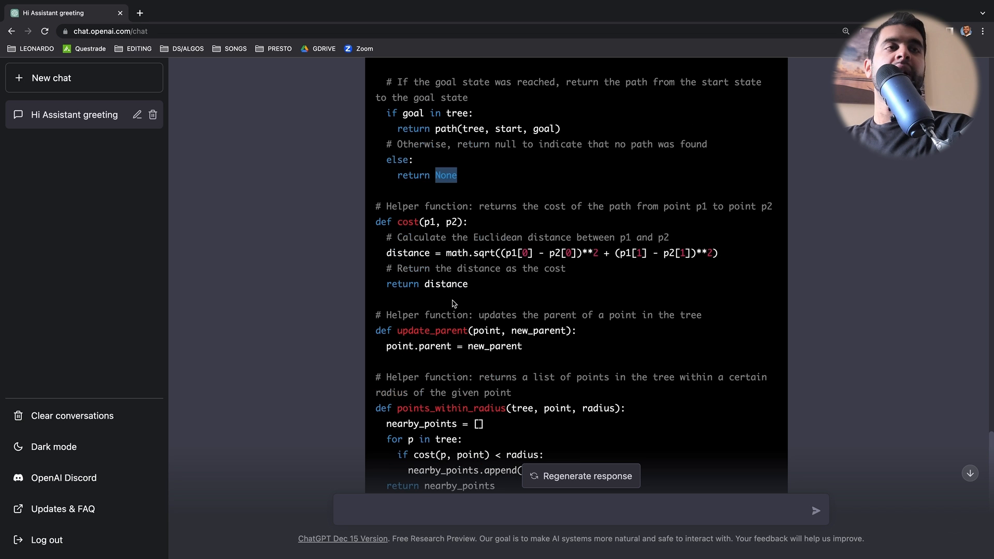
{"action": "double_click", "coordinate": [478, 268]}
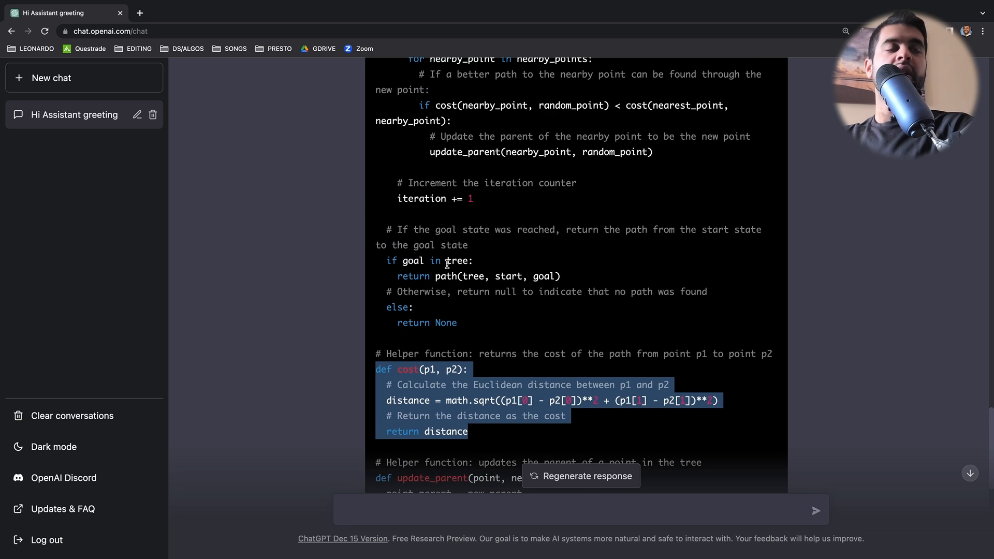
{"action": "scroll", "scroll_direction": "down", "scroll_amount": 3}
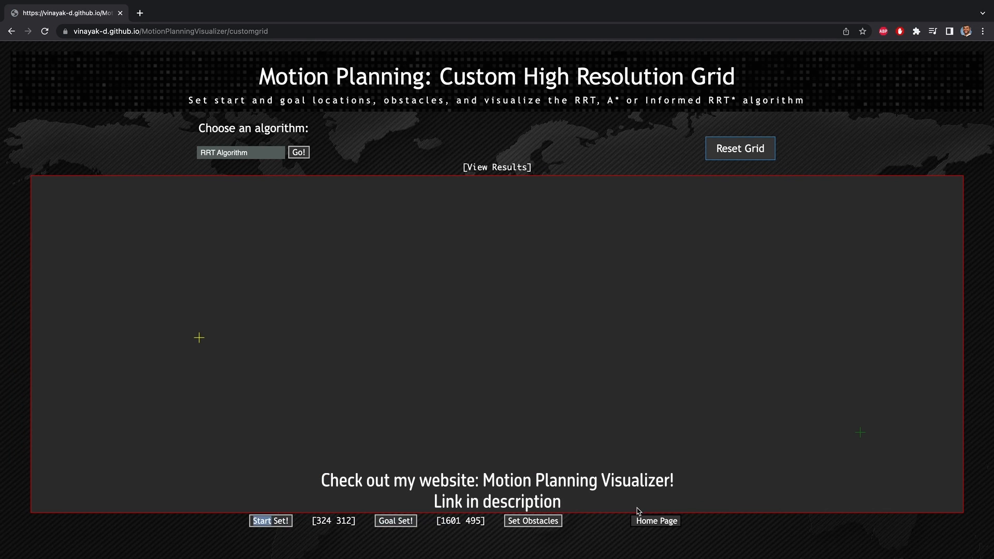
{"action": "left_click", "coordinate": [298, 152]}
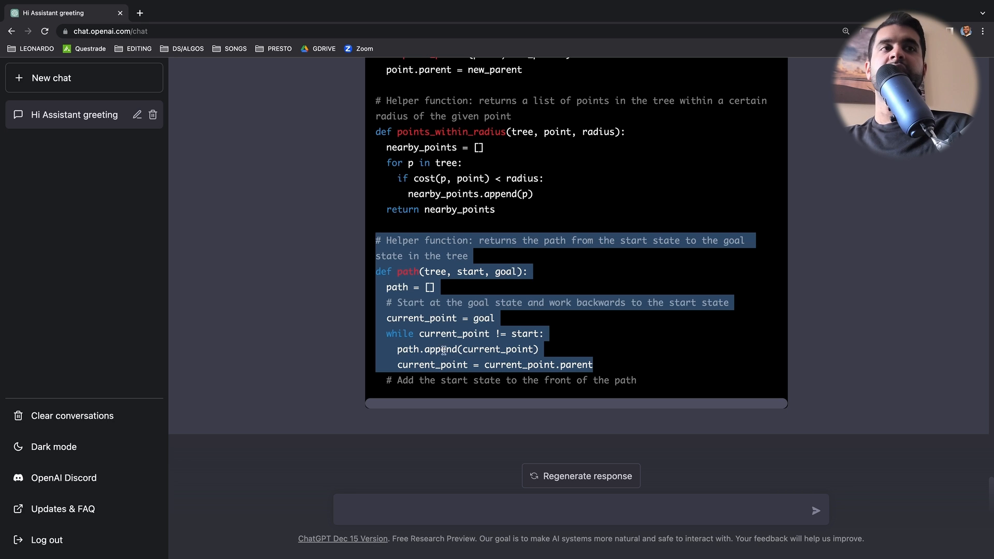
{"action": "mouse_move", "coordinate": [458, 328]}
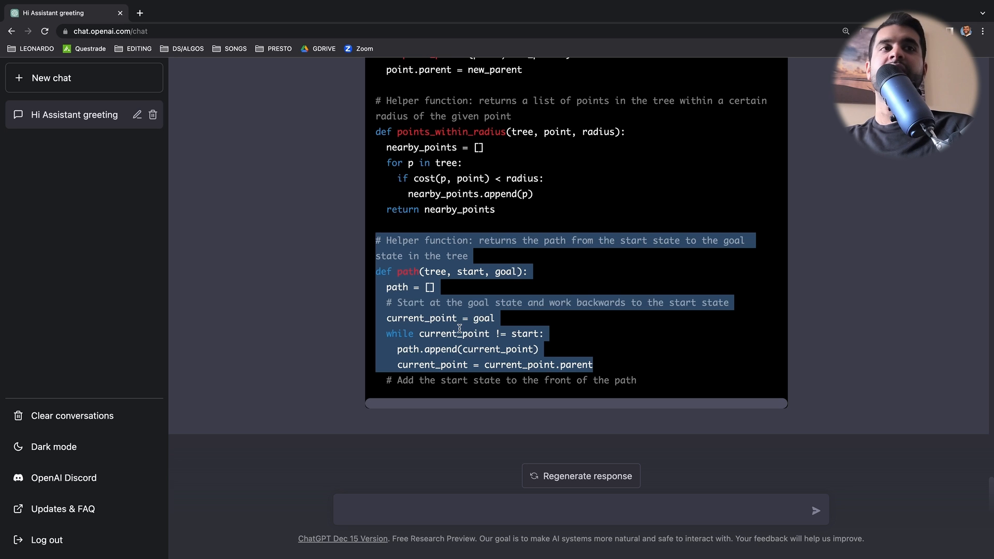
- Deselect the path function and type 'should i use a structured or an unstructured mesh for cfd…'
{"action": "left_click", "coordinate": [474, 237]}
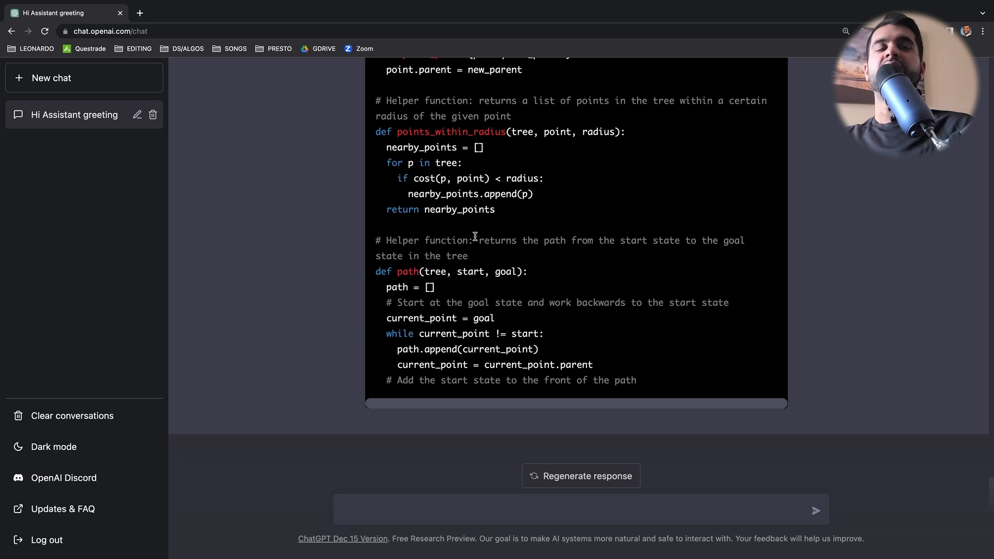
{"action": "mouse_move", "coordinate": [401, 509]}
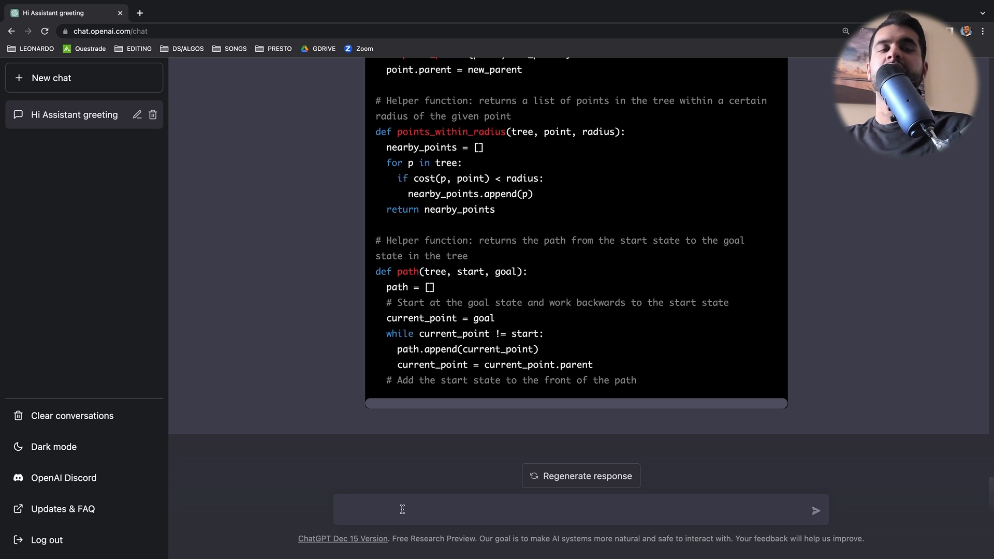
{"action": "left_click", "coordinate": [402, 509]}
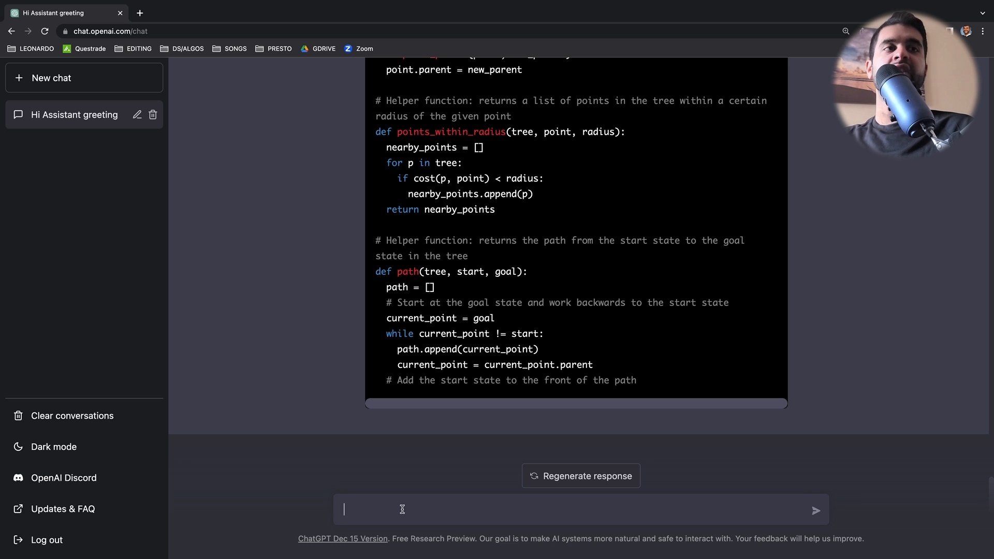
{"action": "type", "text": "shou"}
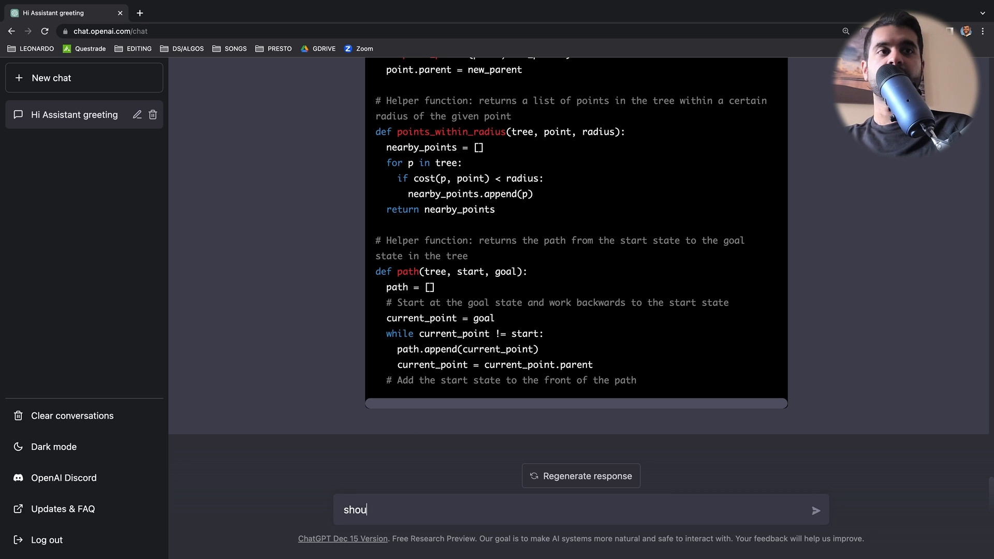
{"action": "type", "text": "ld i use a stru"}
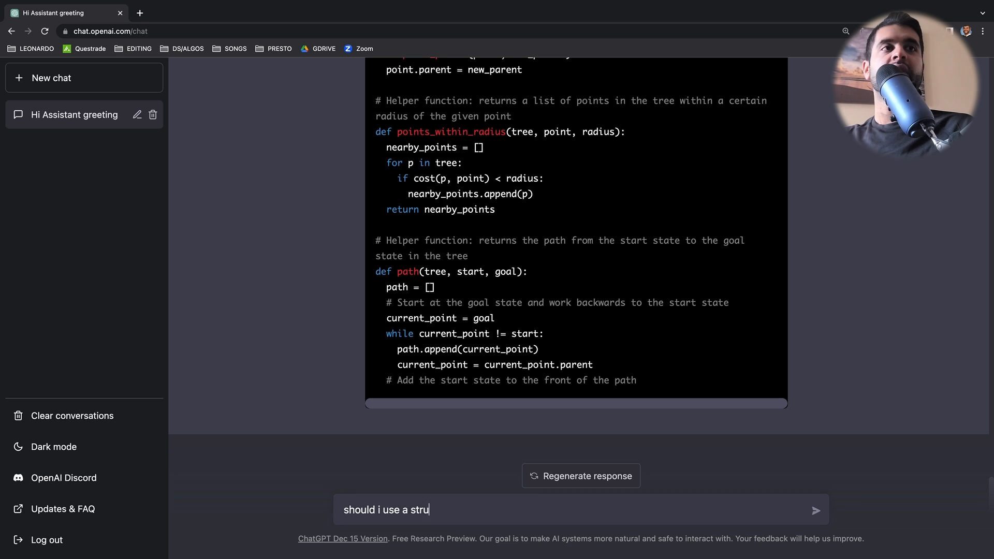
{"action": "type", "text": "cture"}
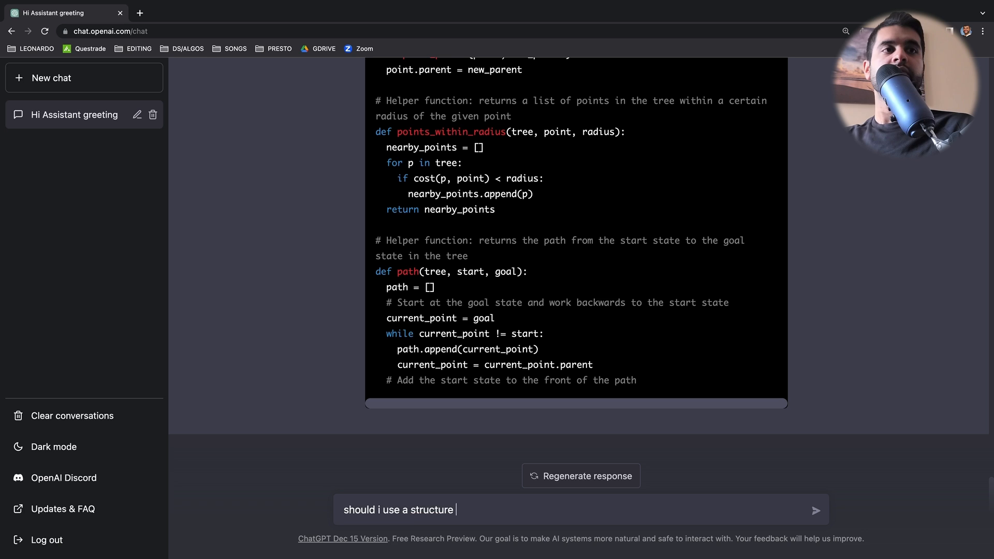
{"action": "type", "text": "d or an unstr"}
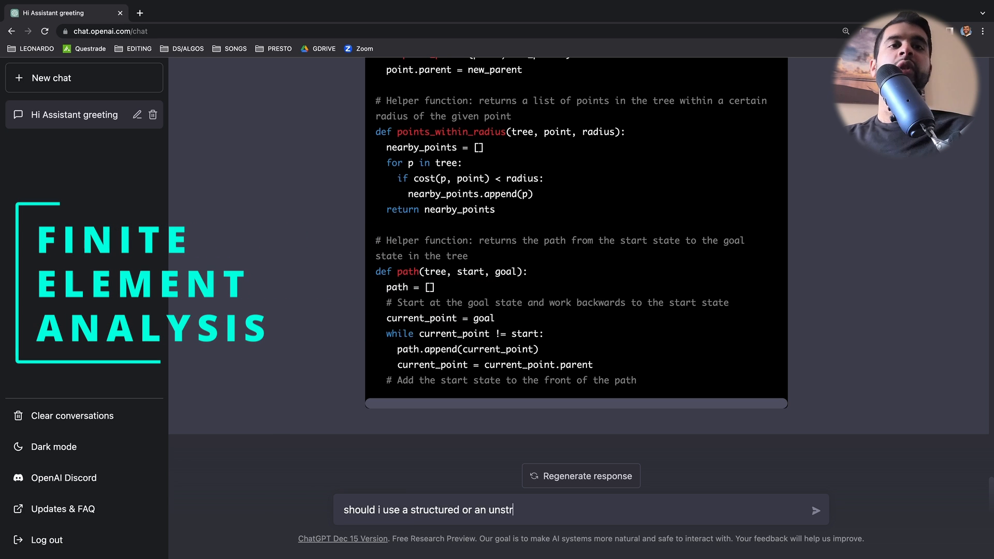
{"action": "type", "text": "uctured mesh for"}
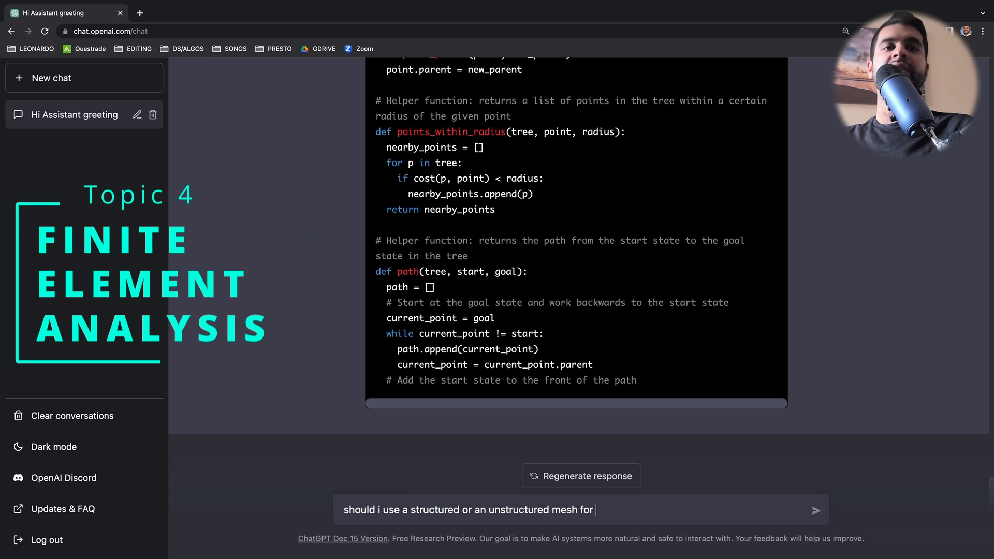
{"action": "type", "text": "cfd simulations"}
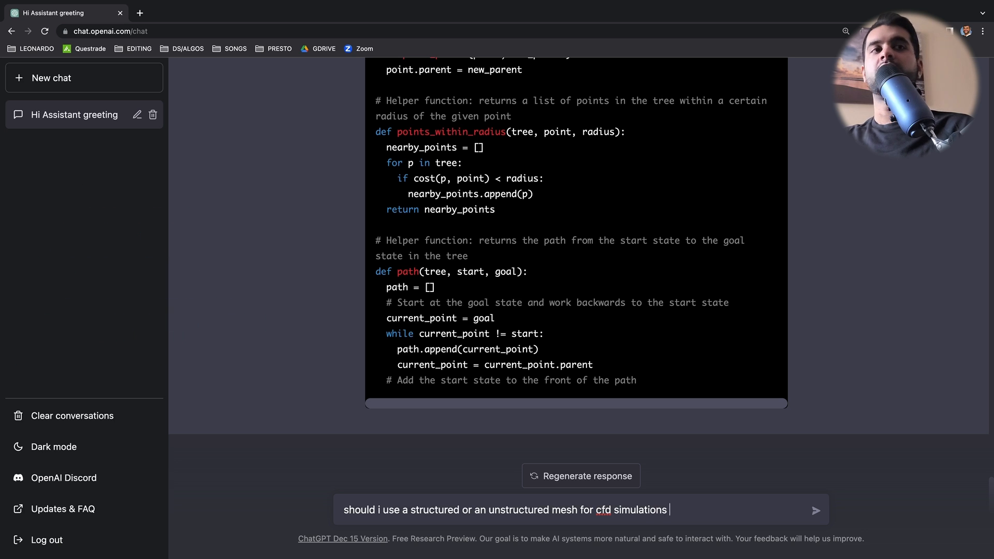
{"action": "type", "text": "for rocket no"}
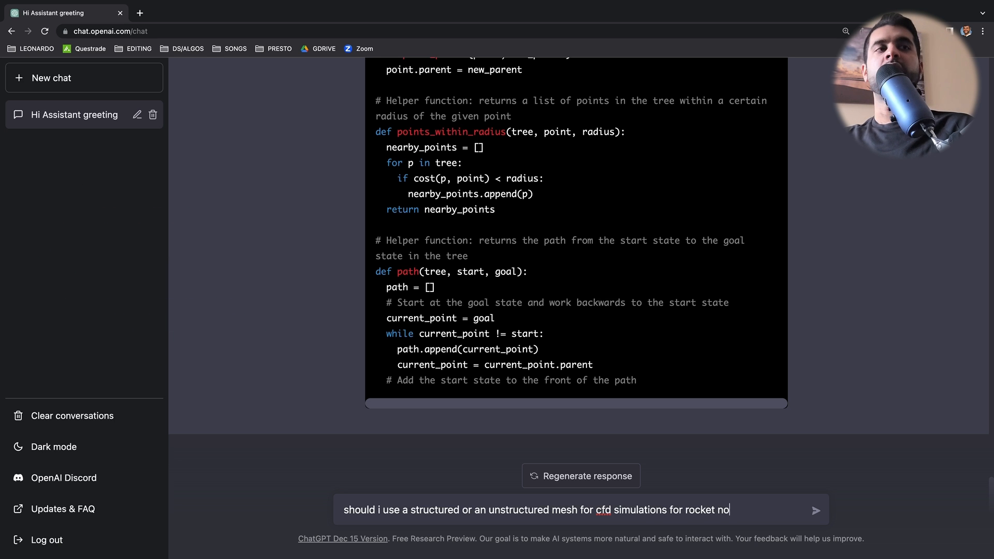
{"action": "key", "text": "Backspace"}
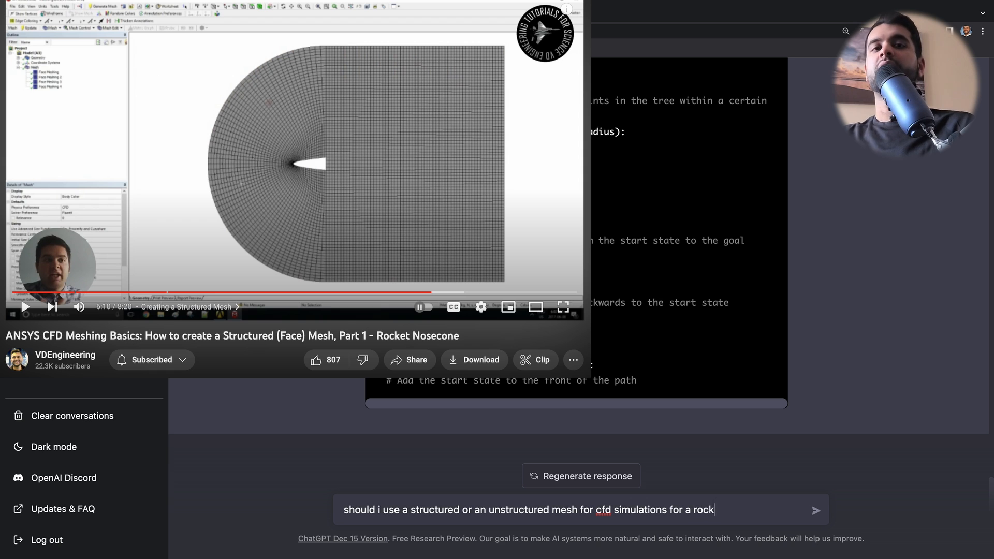
- Send the question asking whether a structured or unstructured mesh suits rocket nosecone CFD
{"action": "left_click", "coordinate": [817, 509]}
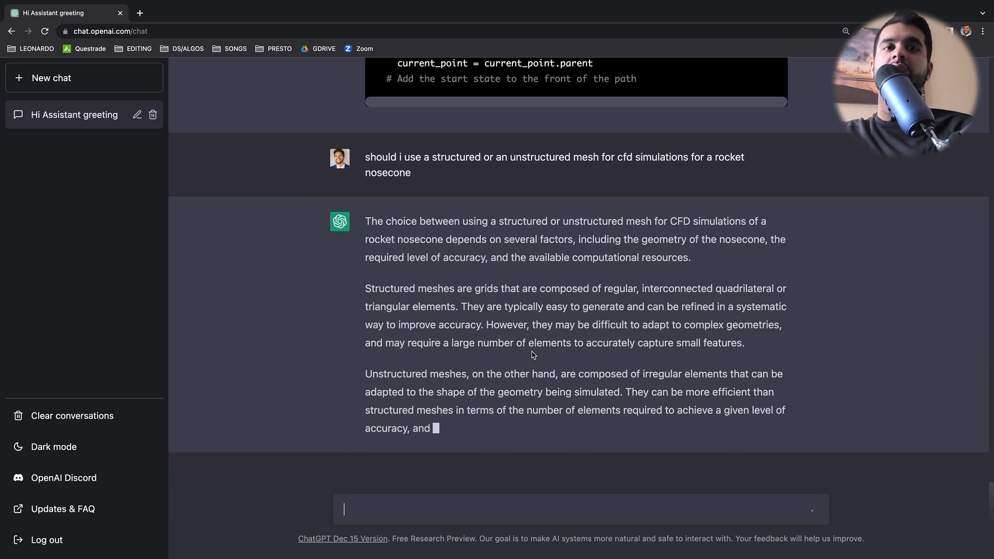
- Read the finished mesh answer down to its concluding recommendation, then clear the paragraph highlight
{"action": "scroll", "scroll_direction": "down", "scroll_amount": 3}
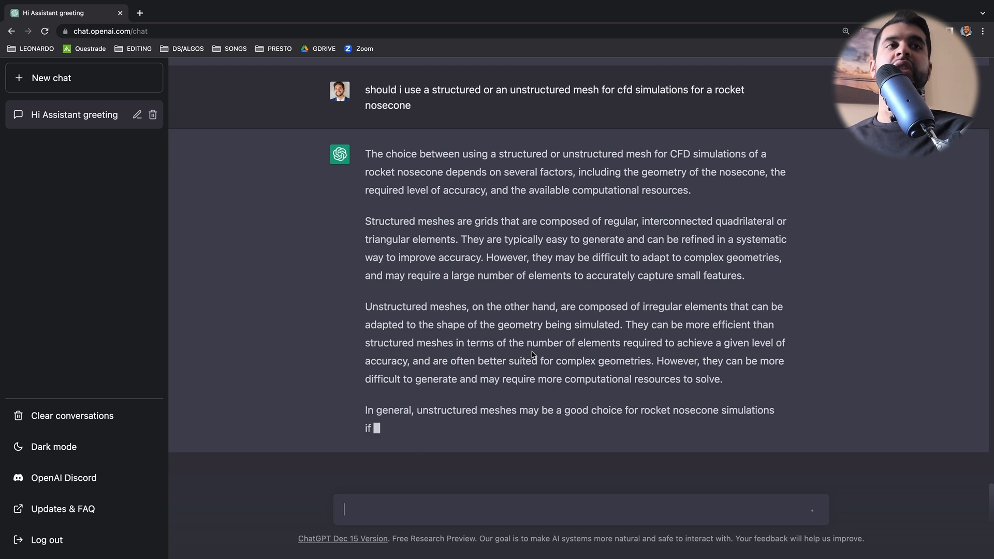
{"action": "scroll", "scroll_direction": "down", "scroll_amount": 3}
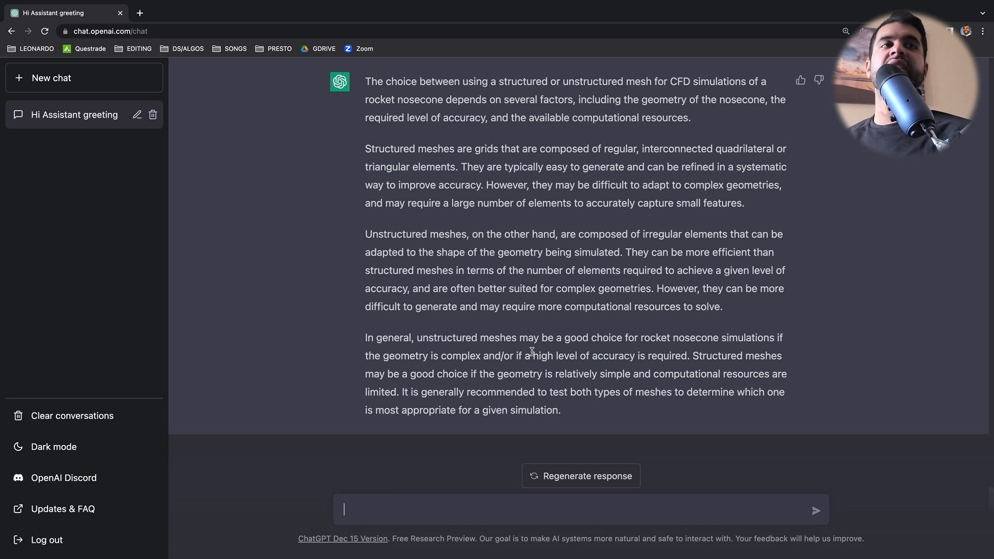
{"action": "scroll", "scroll_direction": "up", "scroll_amount": 3}
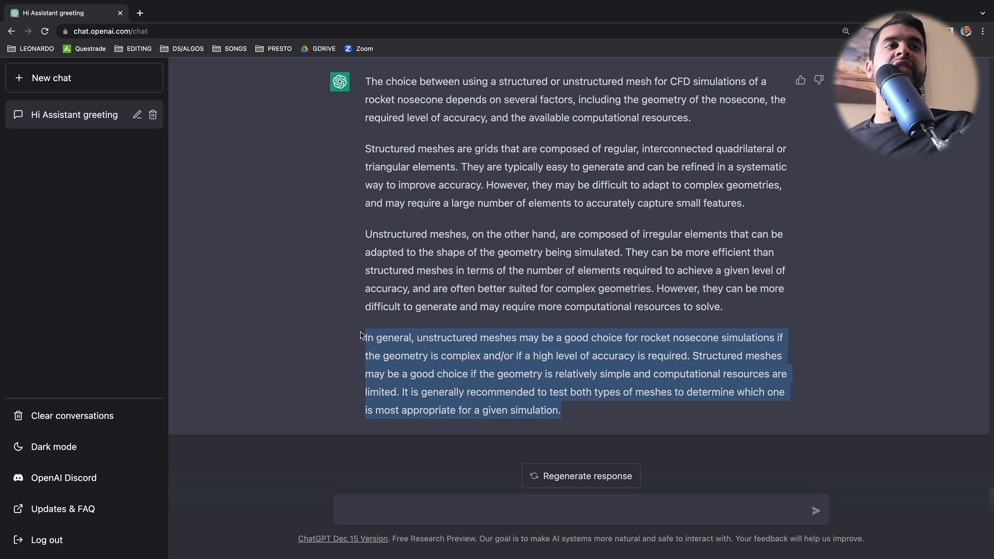
{"action": "left_click", "coordinate": [416, 474]}
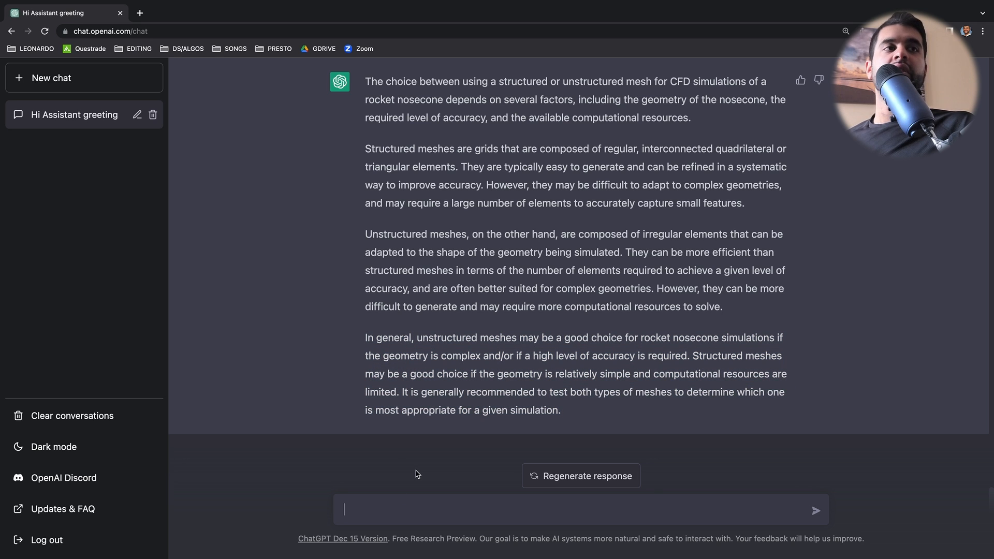